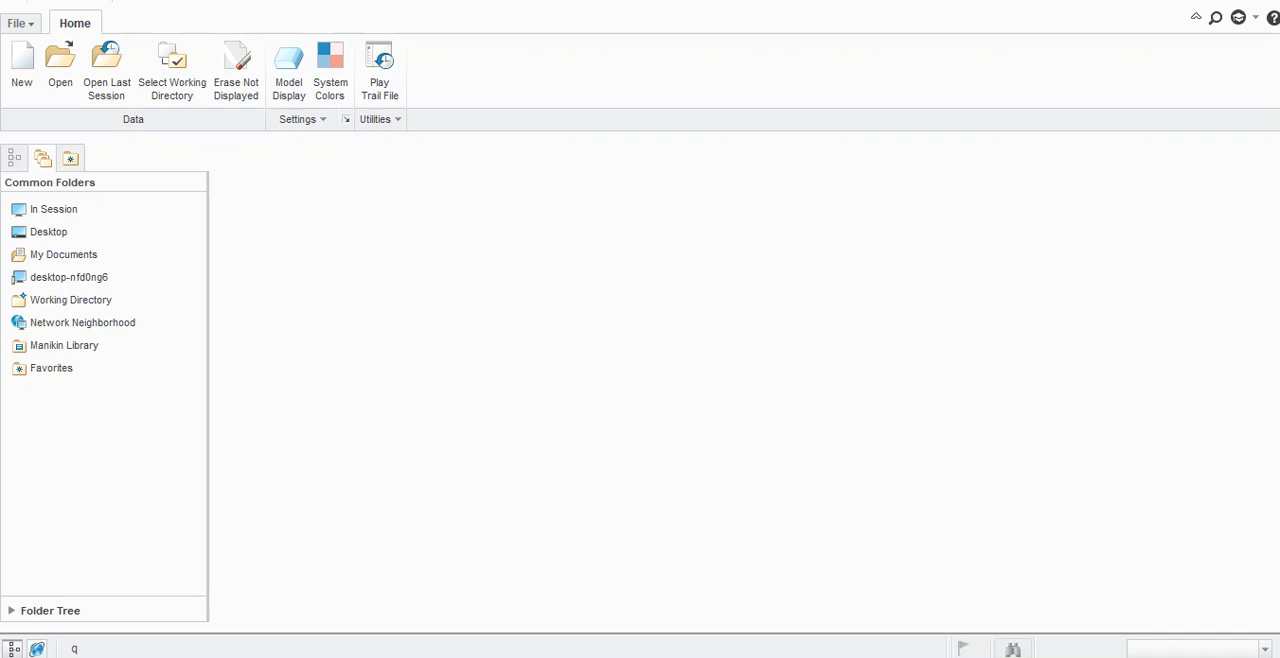
# Erase not-displayed models from the session and start a new model file.
pyautogui.click(236, 65)
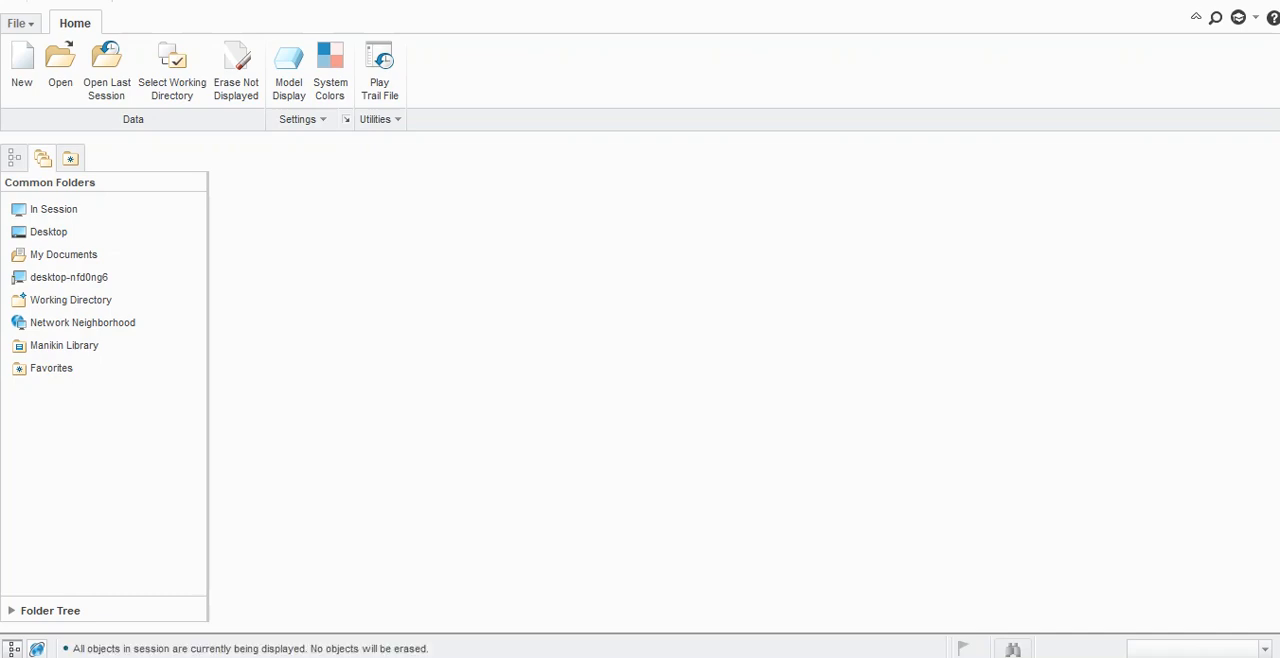
pyautogui.click(21, 60)
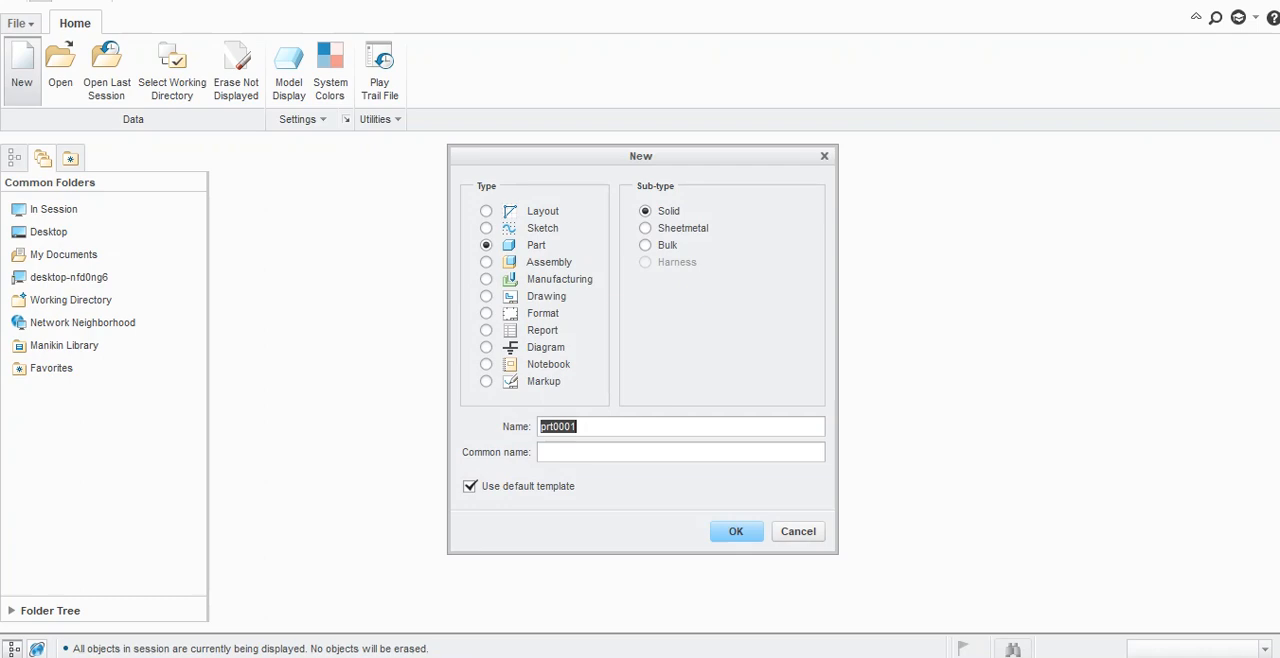
# Create sheet metal part PRT0001 using the mmns_part_sheetmetal template instead of the default.
pyautogui.click(645, 228)
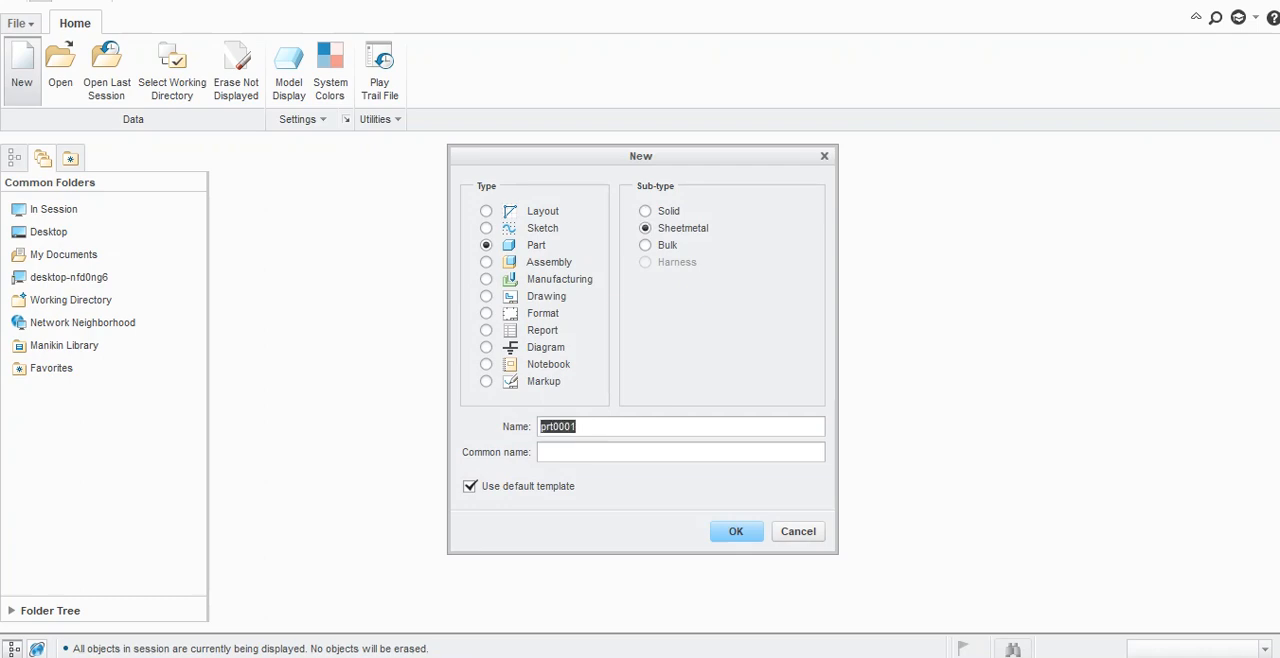
pyautogui.click(470, 486)
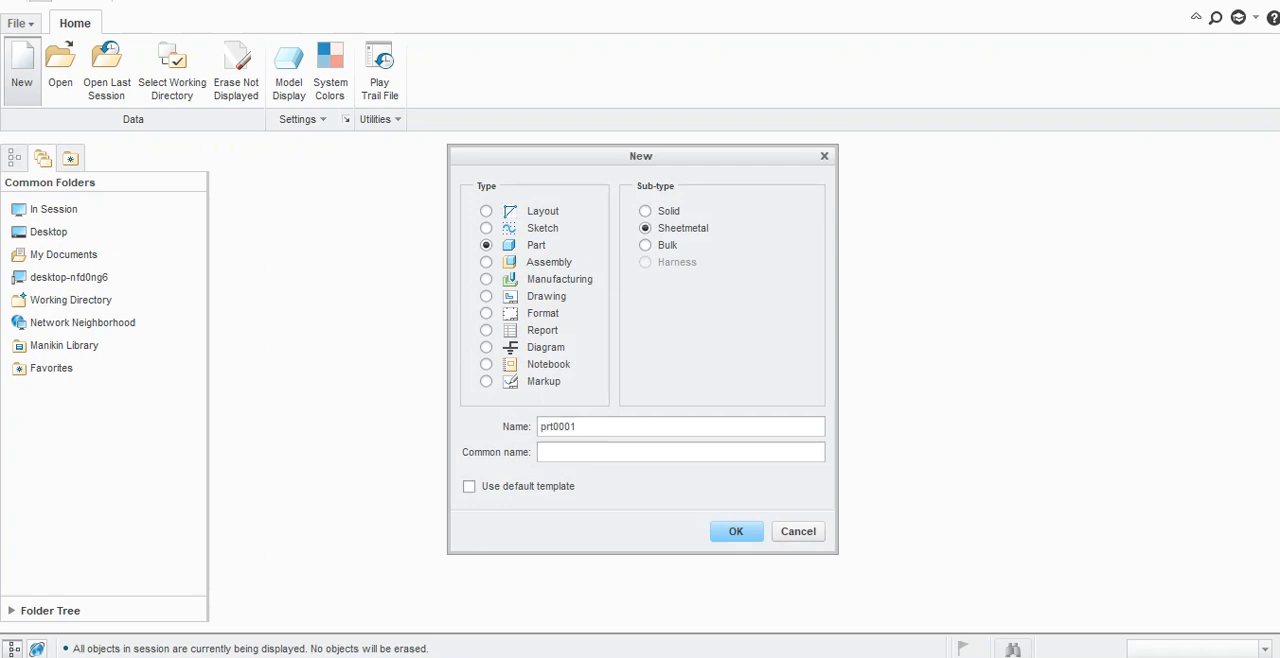
pyautogui.click(736, 531)
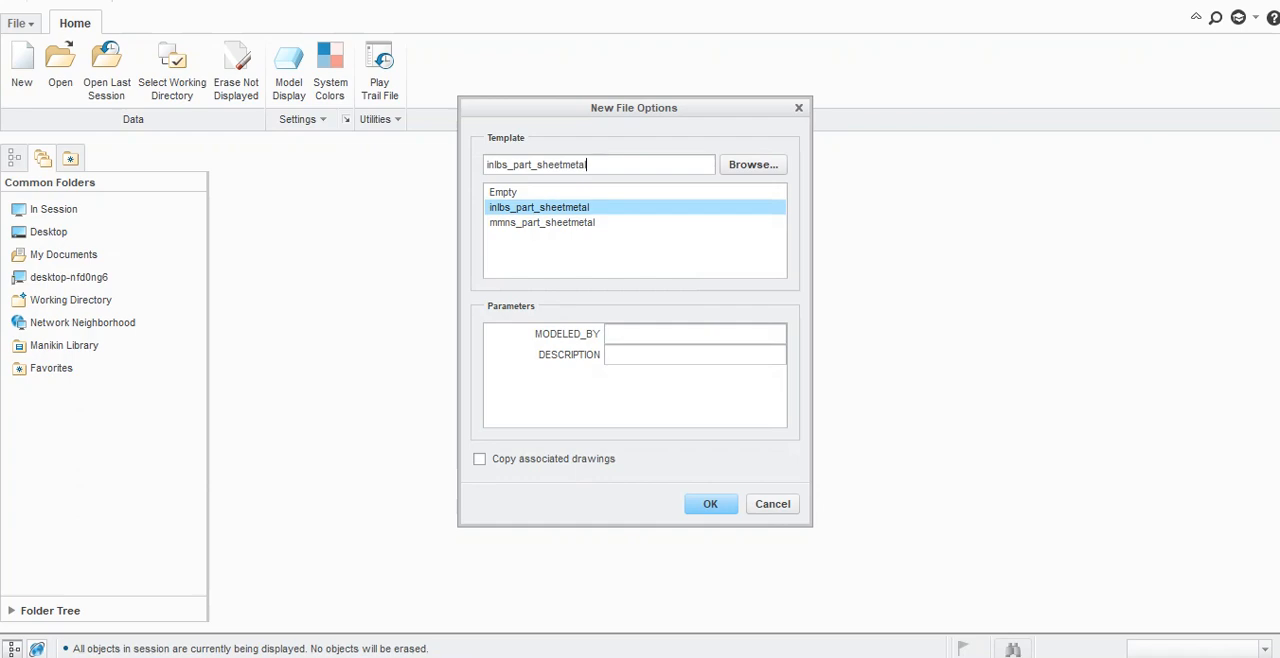
pyautogui.click(710, 503)
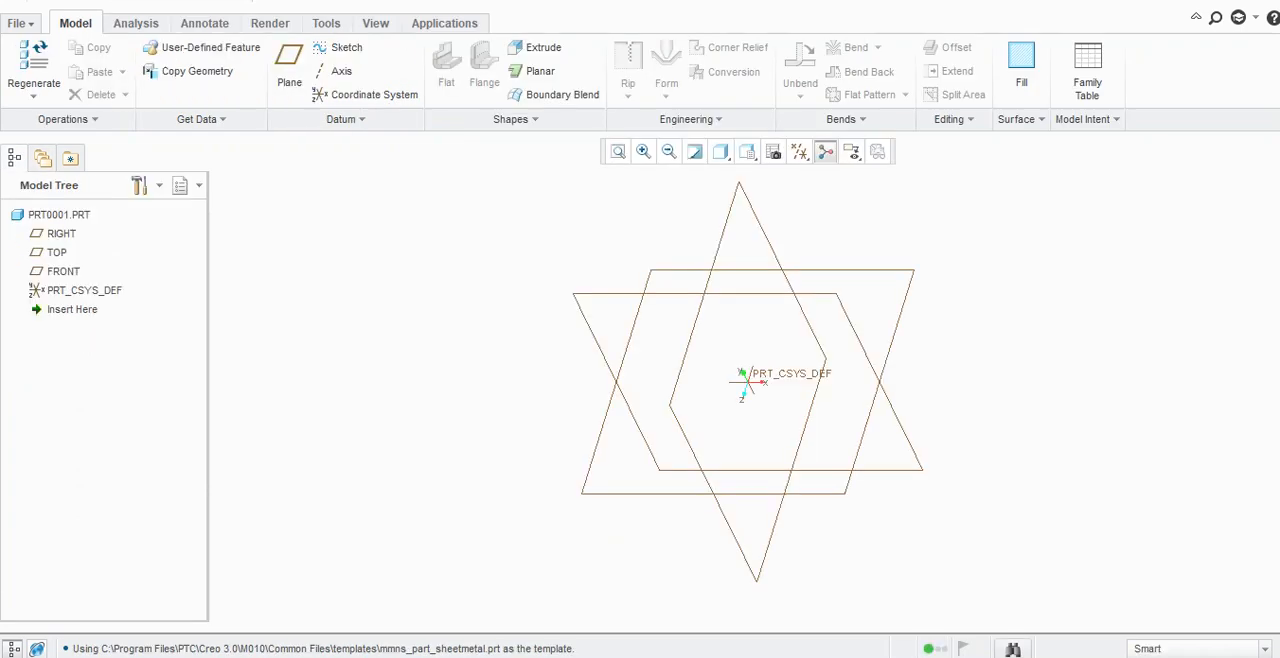
# Enable 'Lock user defined dimensions' in the Sketcher options and apply the preferences.
pyautogui.click(18, 22)
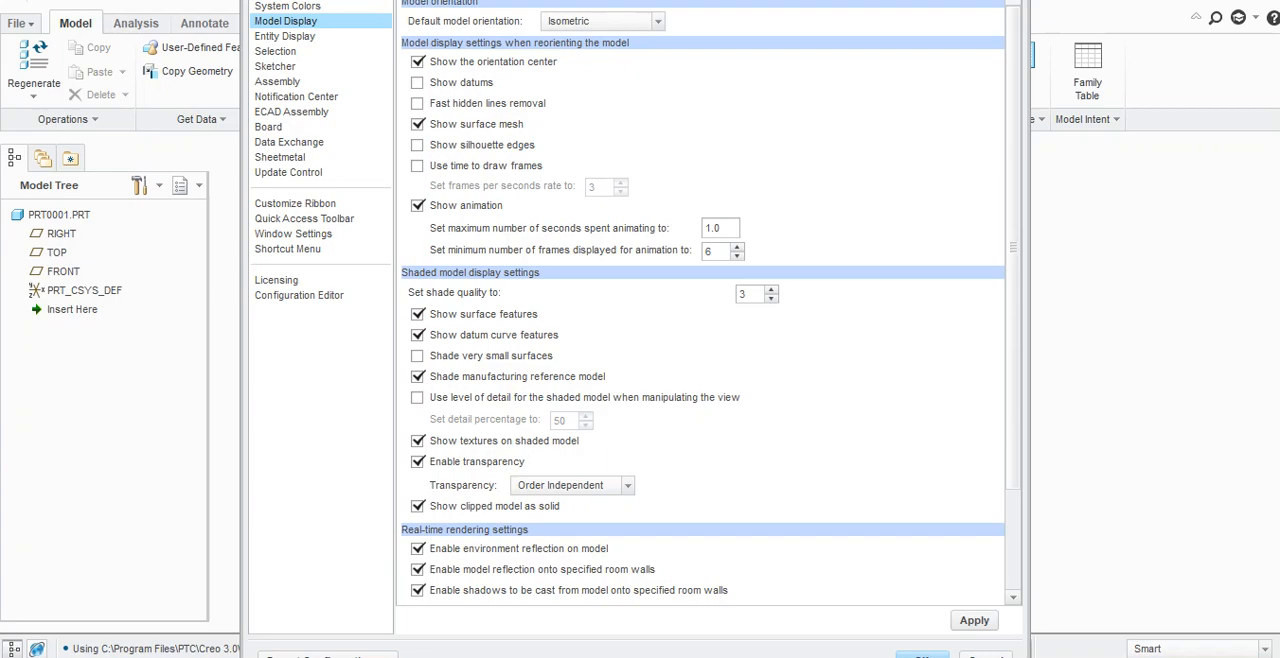
pyautogui.click(275, 65)
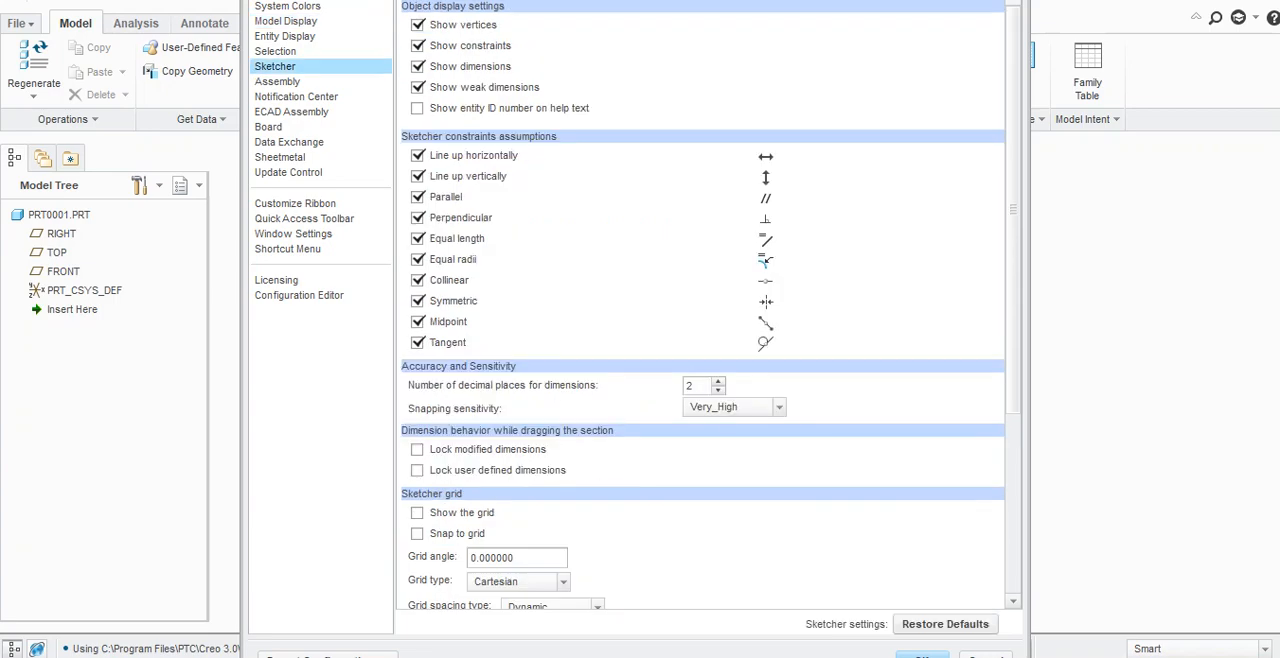
pyautogui.click(417, 470)
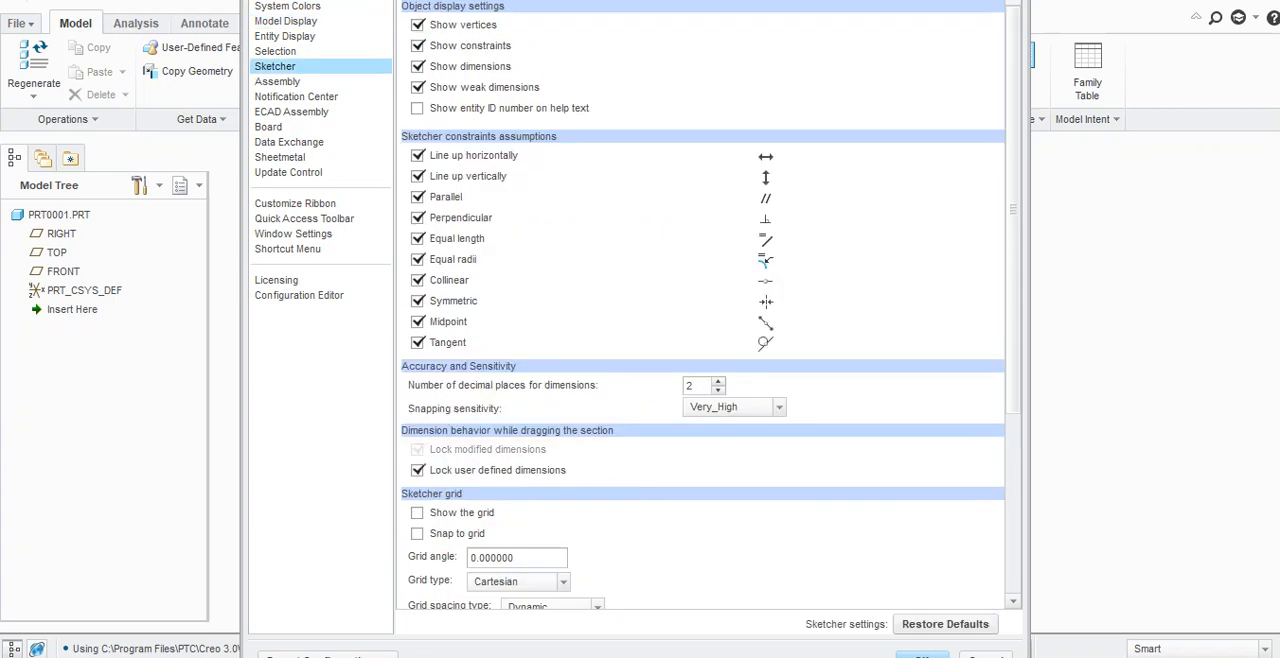
pyautogui.scroll(-3)
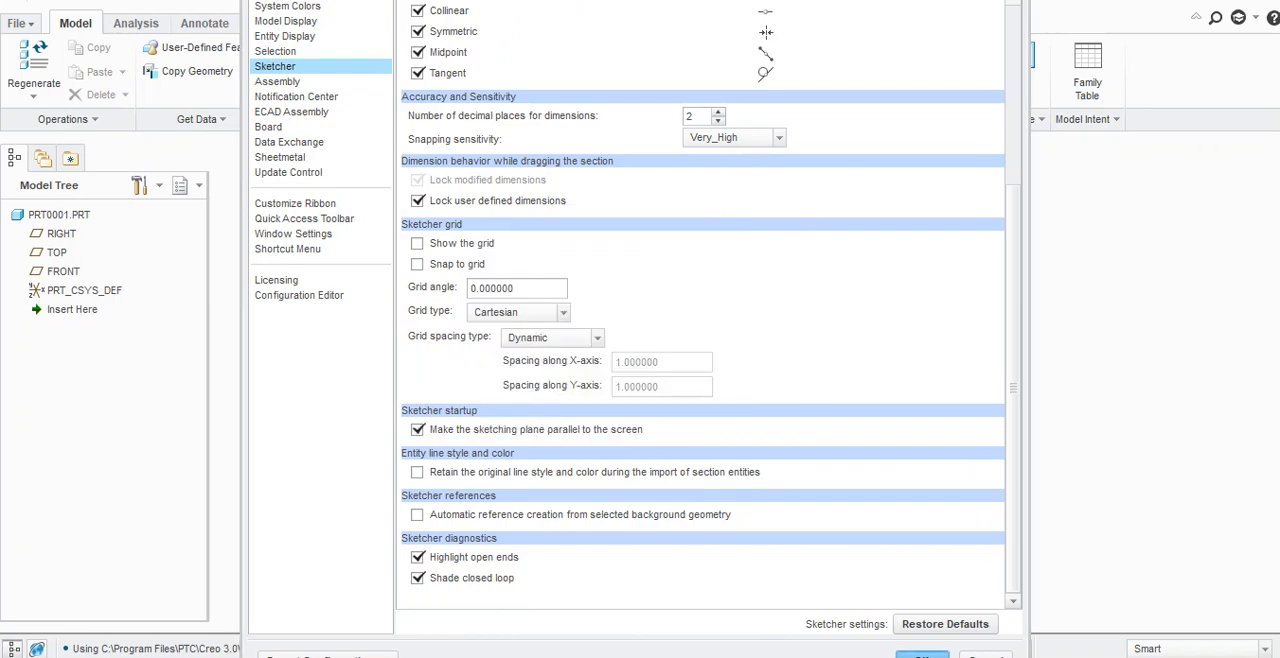
pyautogui.click(921, 655)
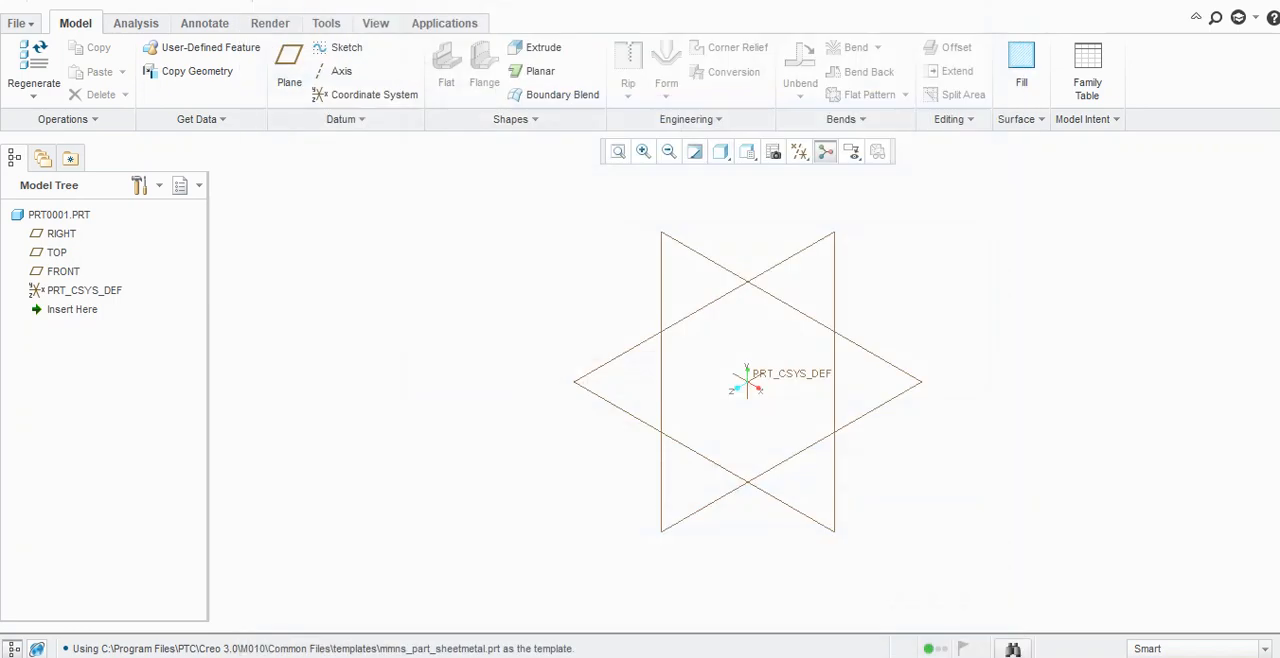
# Sketch a 300 × 300 centre rectangle on the TOP plane and finish the sketch.
pyautogui.click(346, 47)
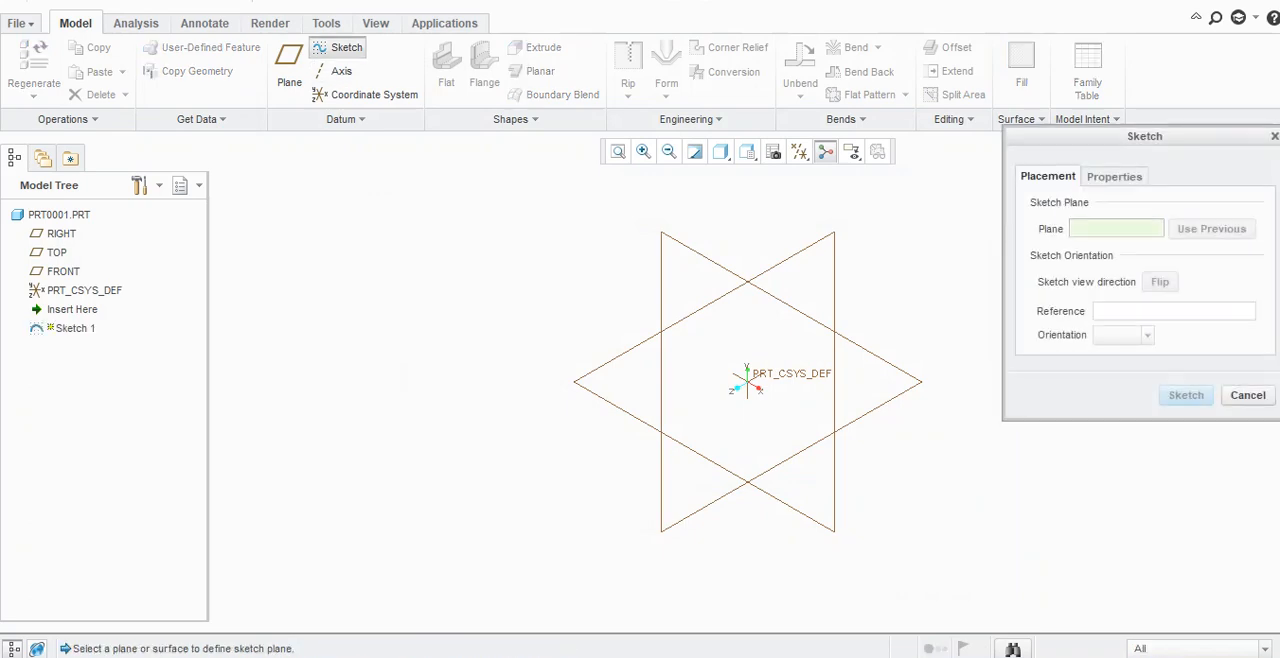
pyautogui.click(61, 233)
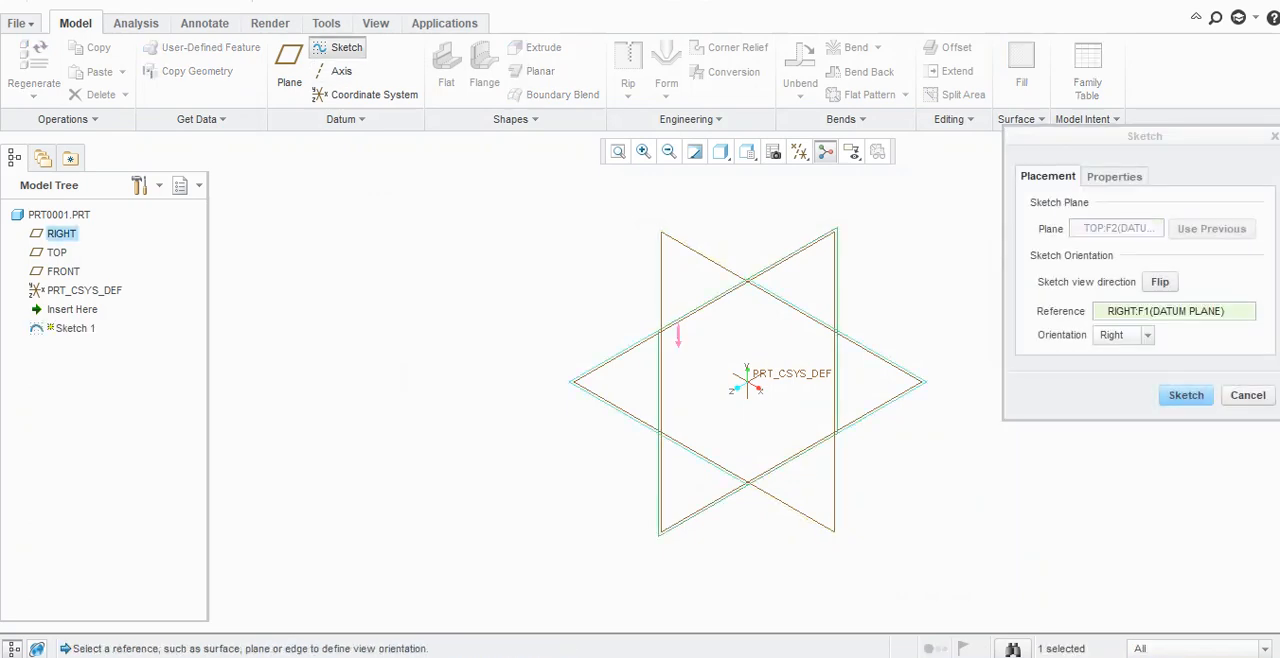
pyautogui.click(1186, 394)
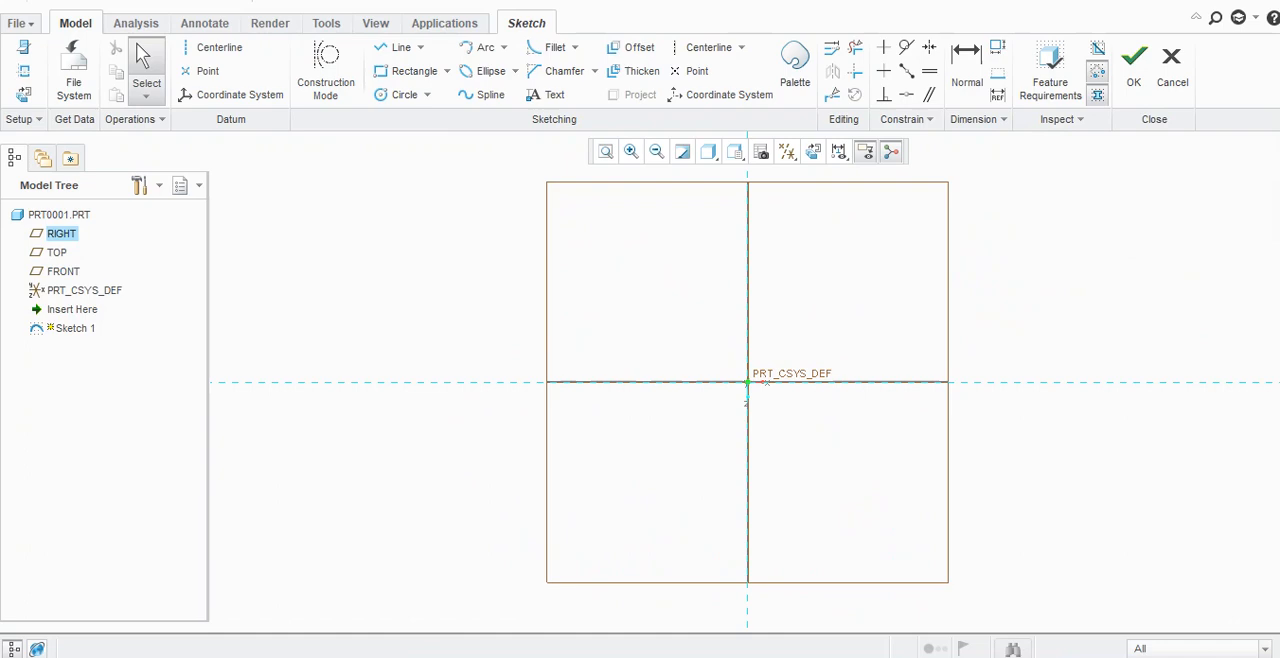
pyautogui.click(446, 71)
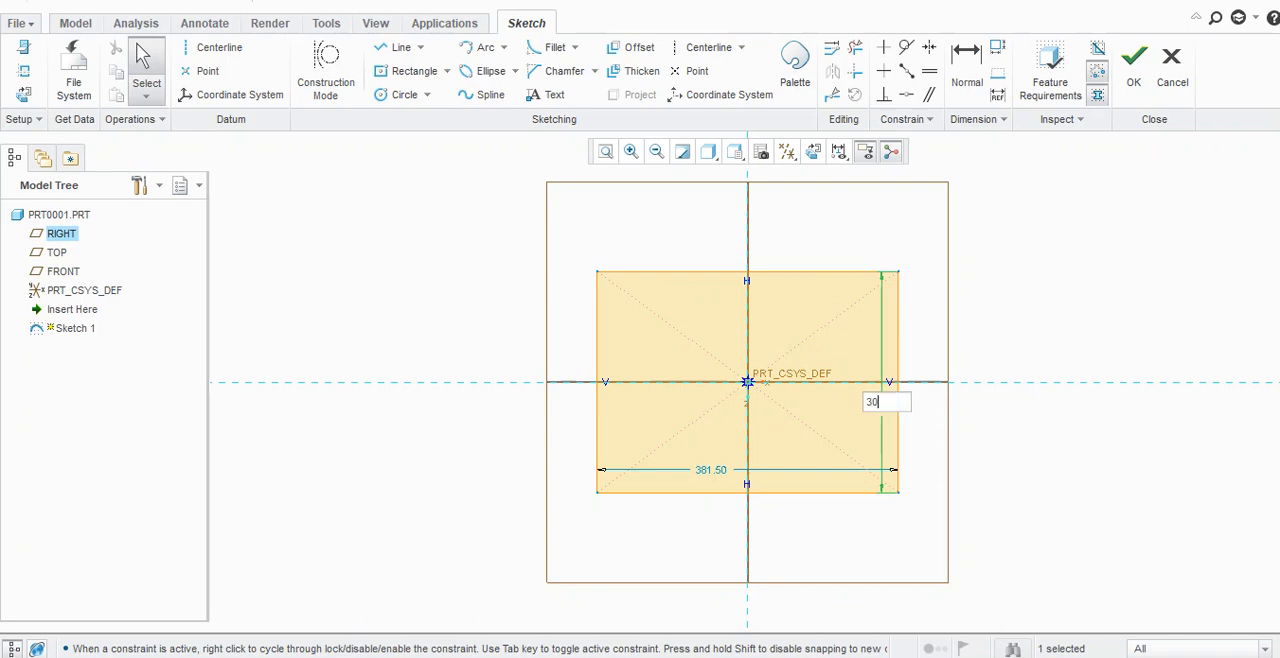
pyautogui.write('300')
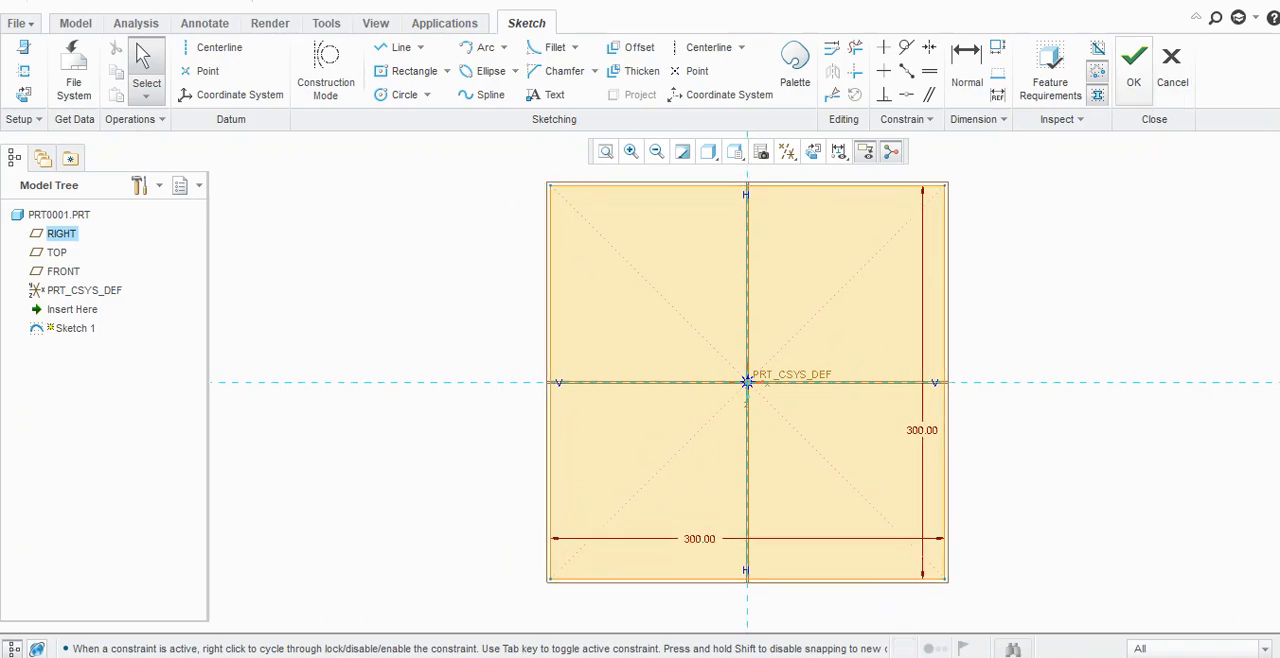
pyautogui.click(1133, 56)
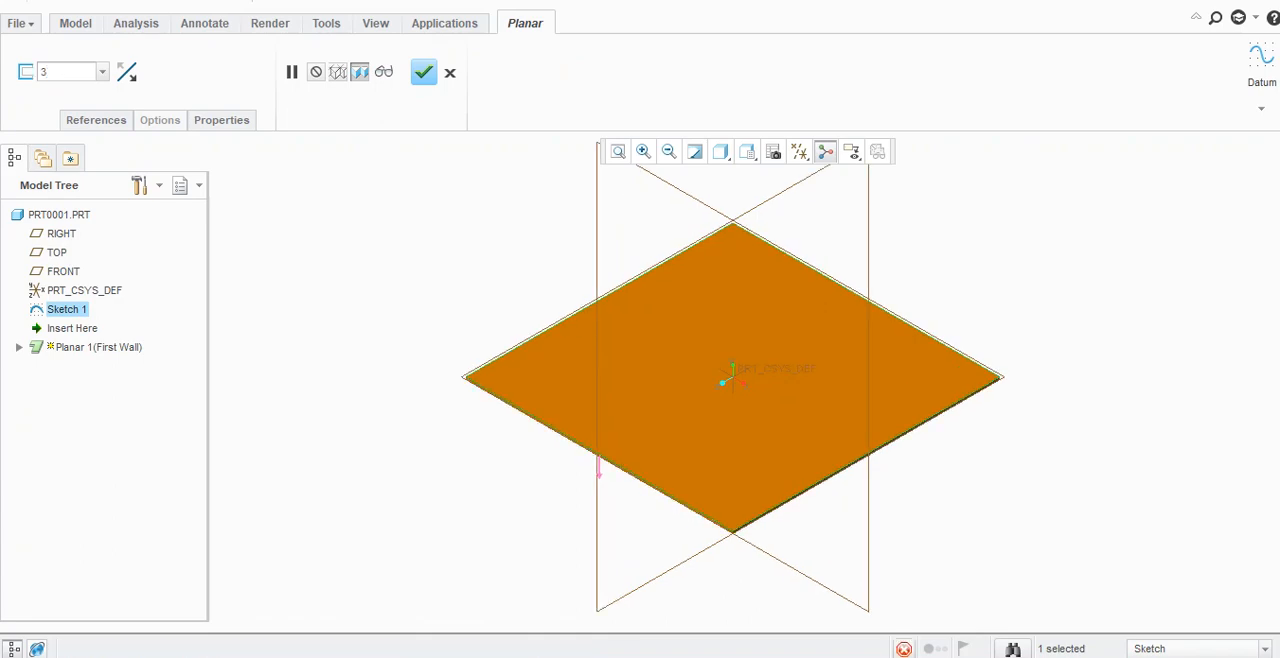
# Complete the 3-thick planar first wall.
pyautogui.click(423, 72)
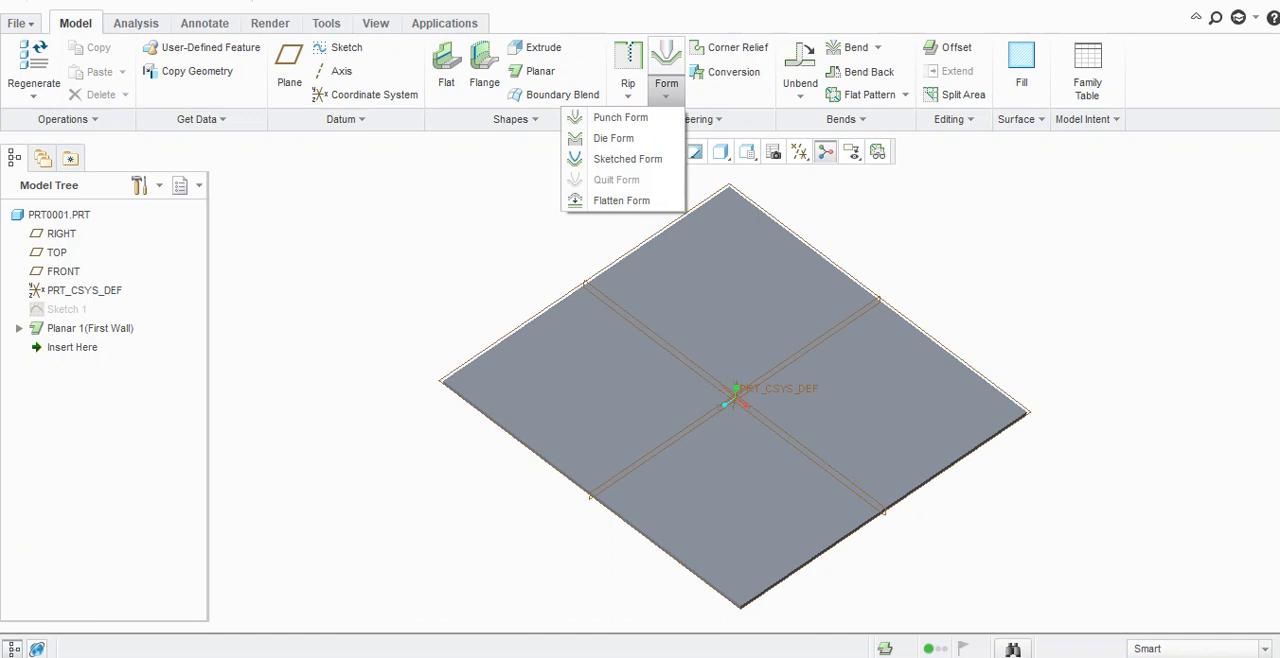
# Start a punch form with CLOSE_FLAT_LOUVER_FORM_MM placed on the plate's top surface.
pyautogui.click(620, 117)
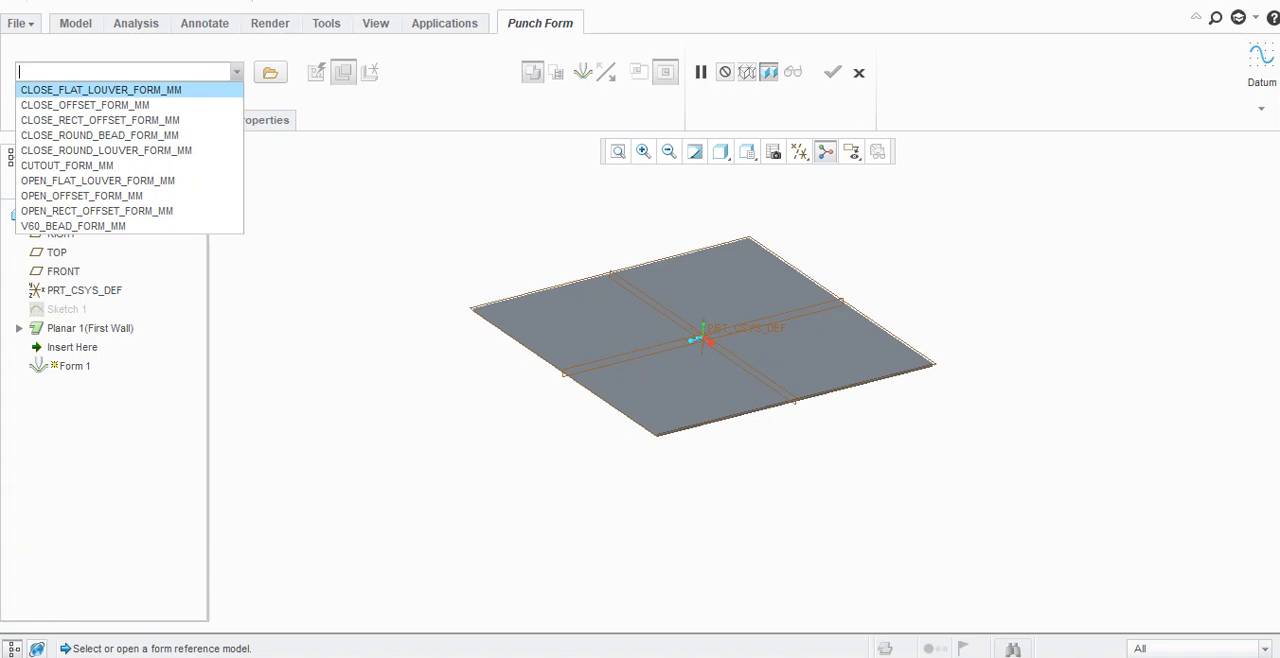
pyautogui.moveTo(100, 90)
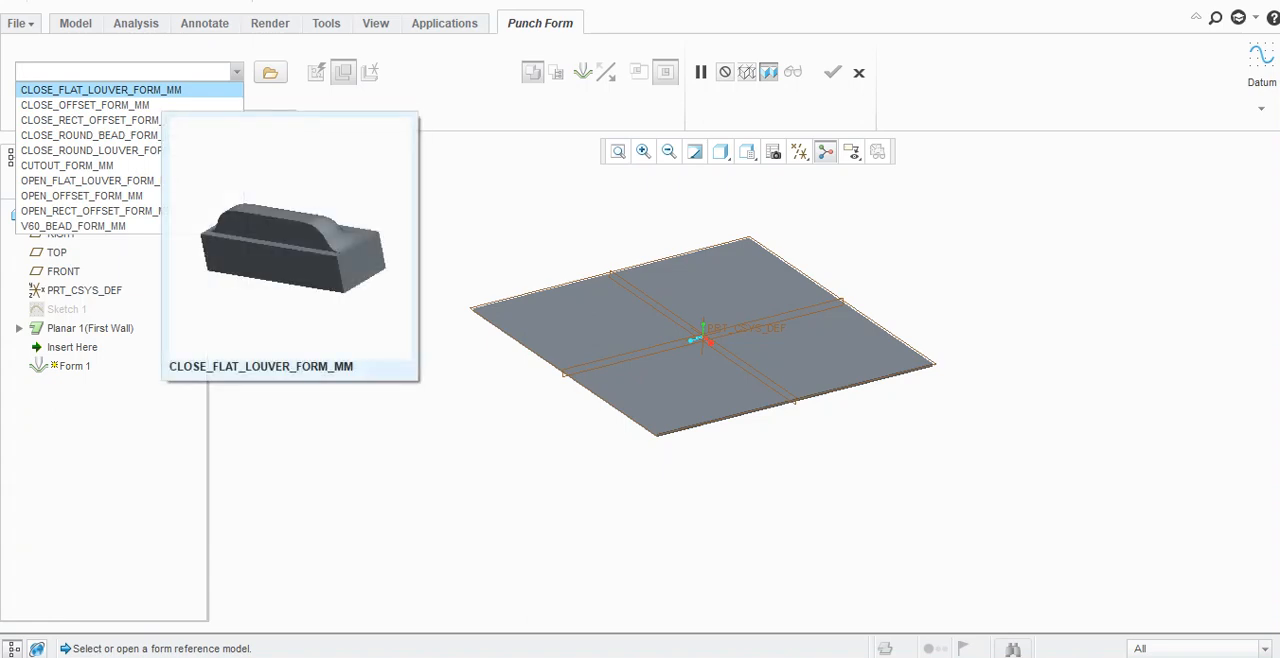
pyautogui.click(100, 89)
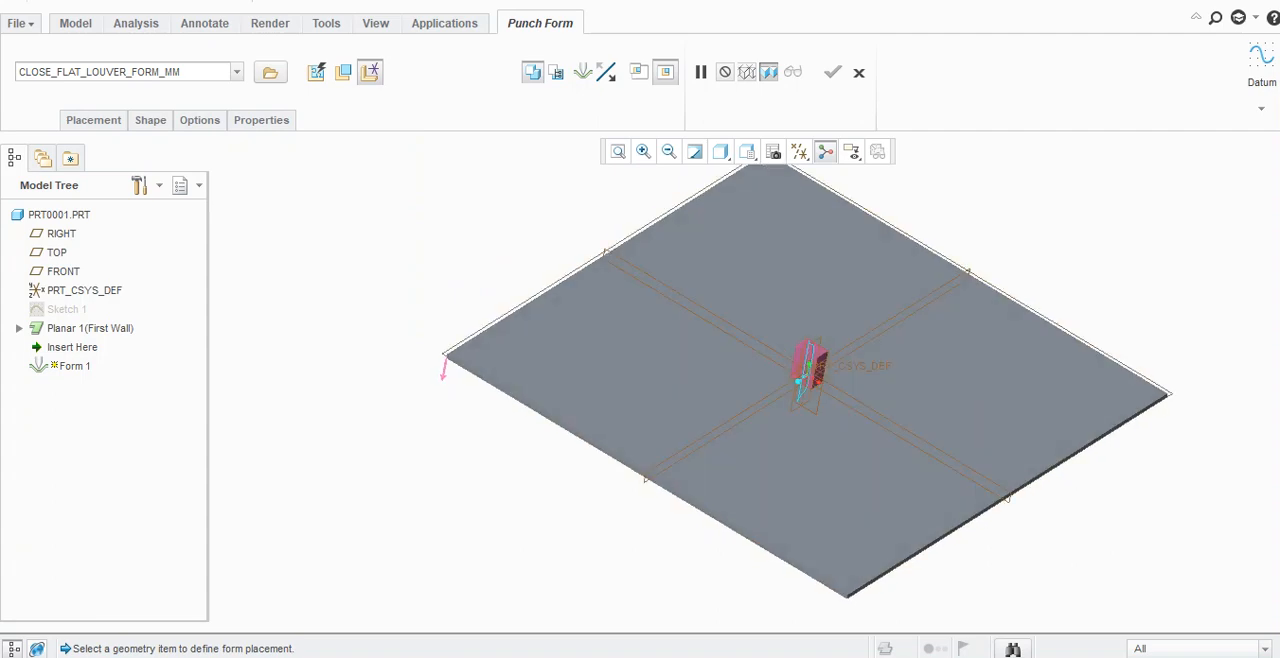
pyautogui.click(93, 119)
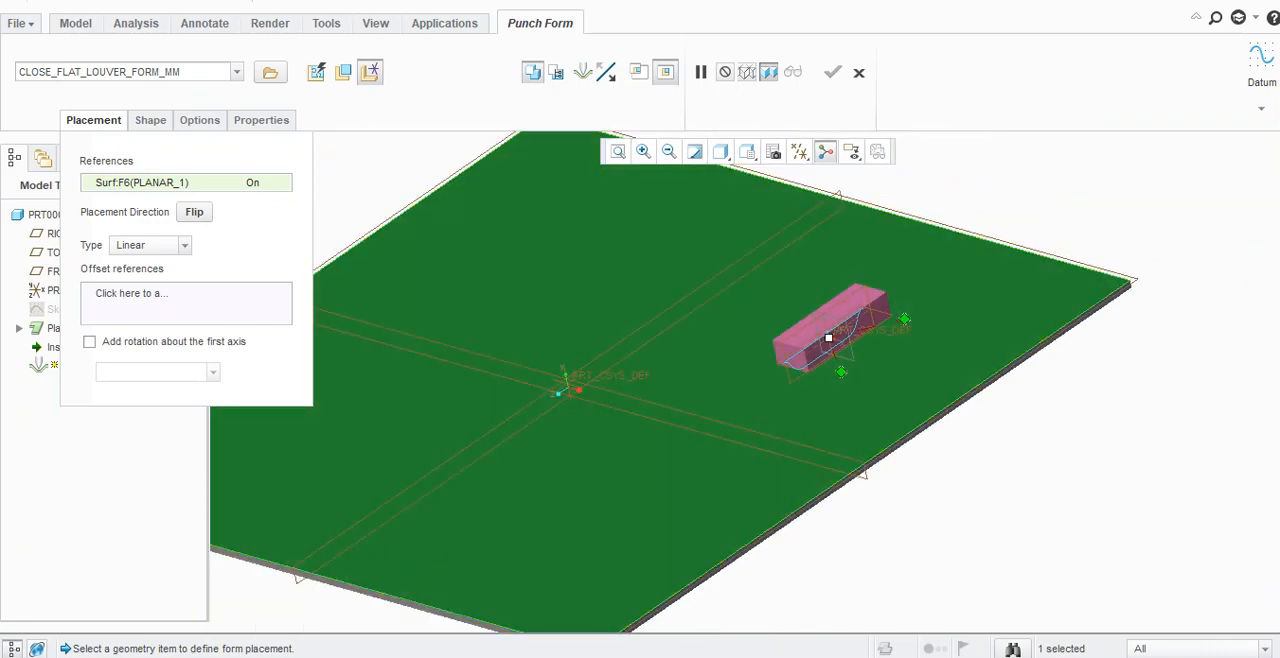
# Position the louver with edge offsets of 50 and 79.44, preview, and complete it.
pyautogui.click(150, 300)
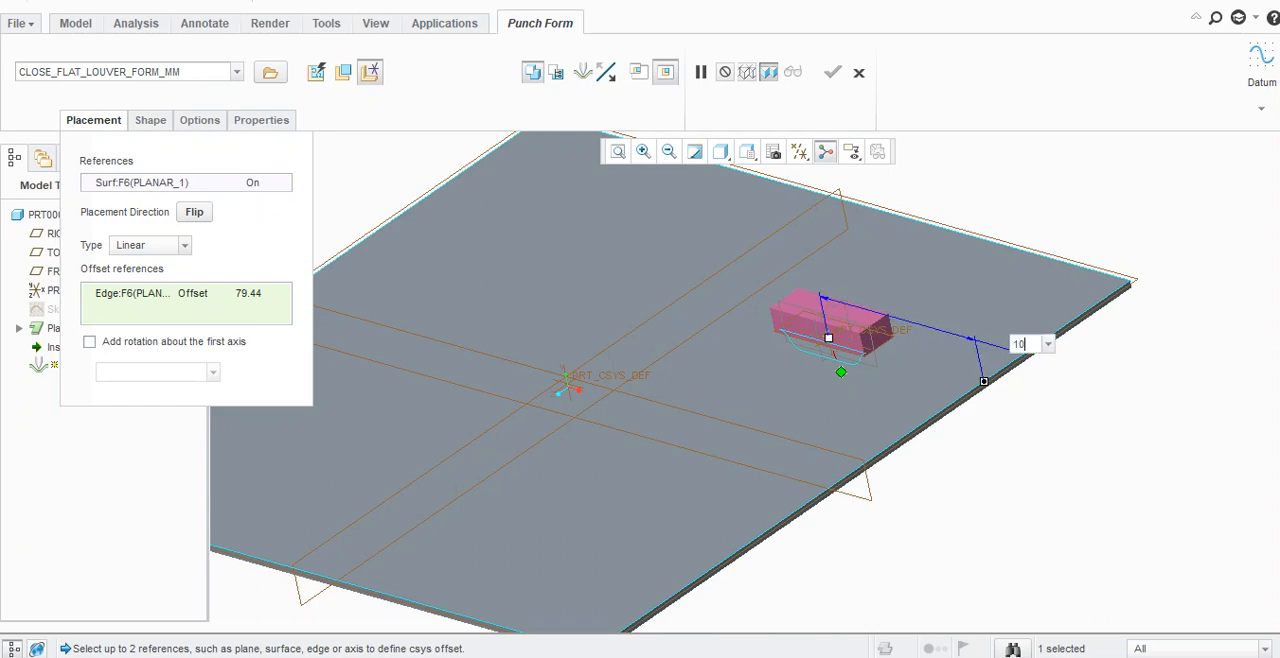
pyautogui.write('100')
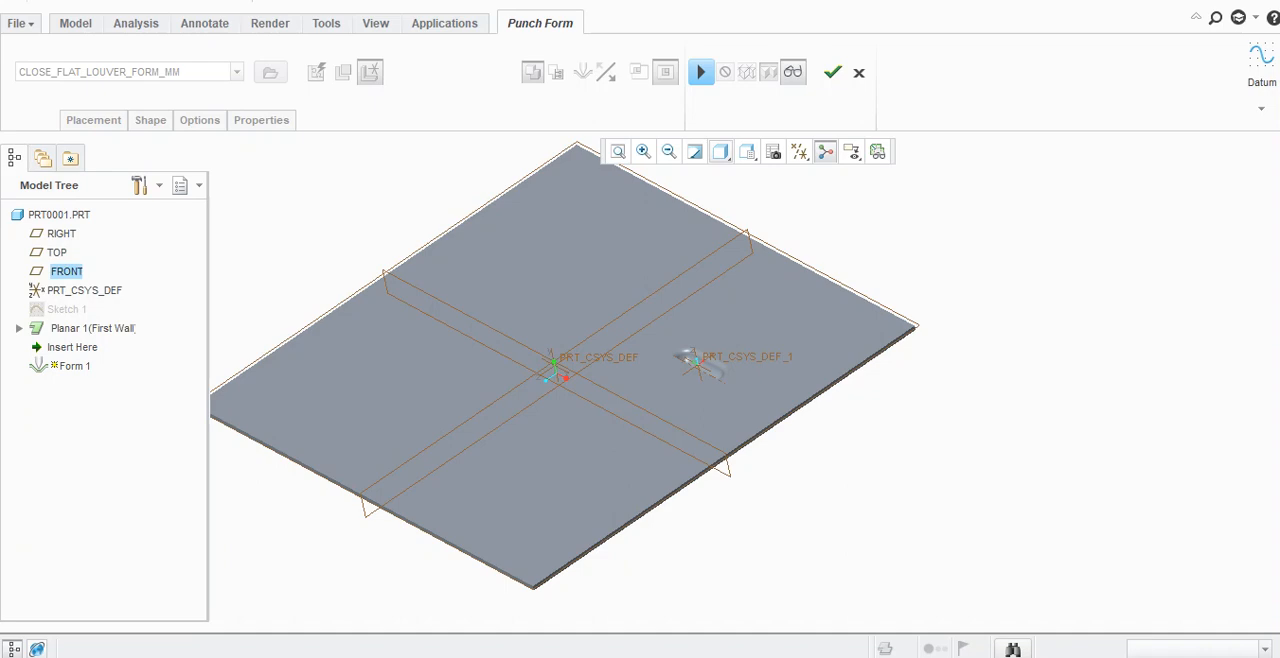
pyautogui.click(700, 71)
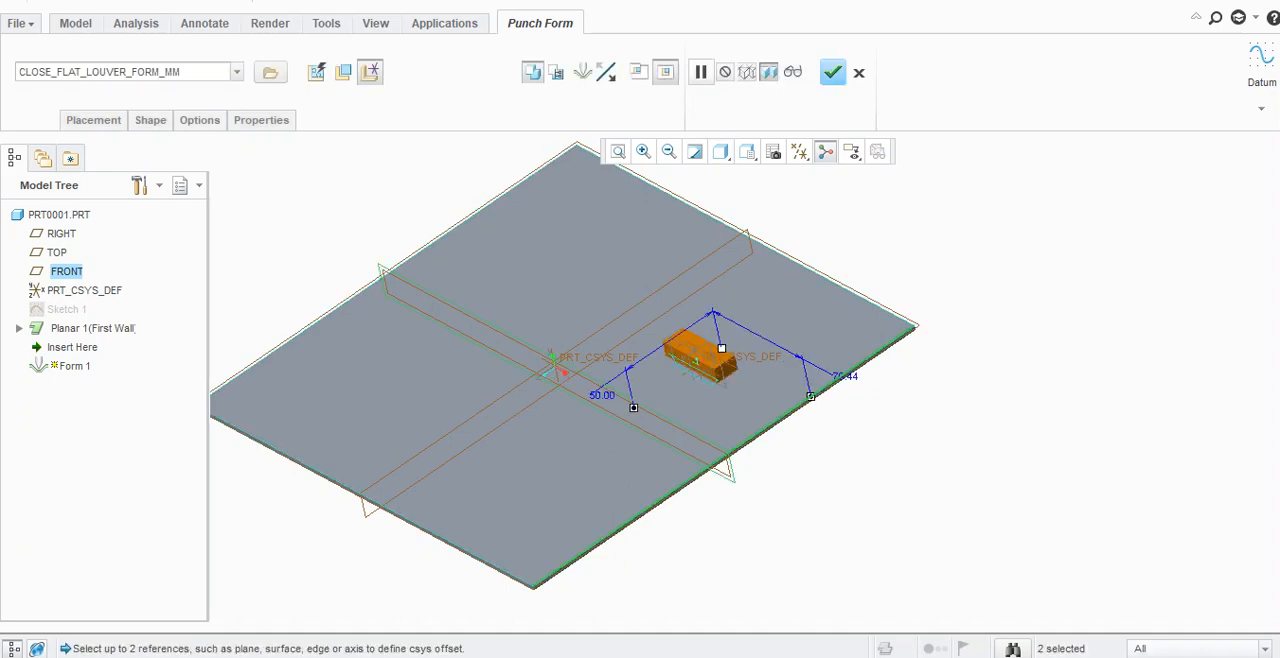
pyautogui.click(93, 120)
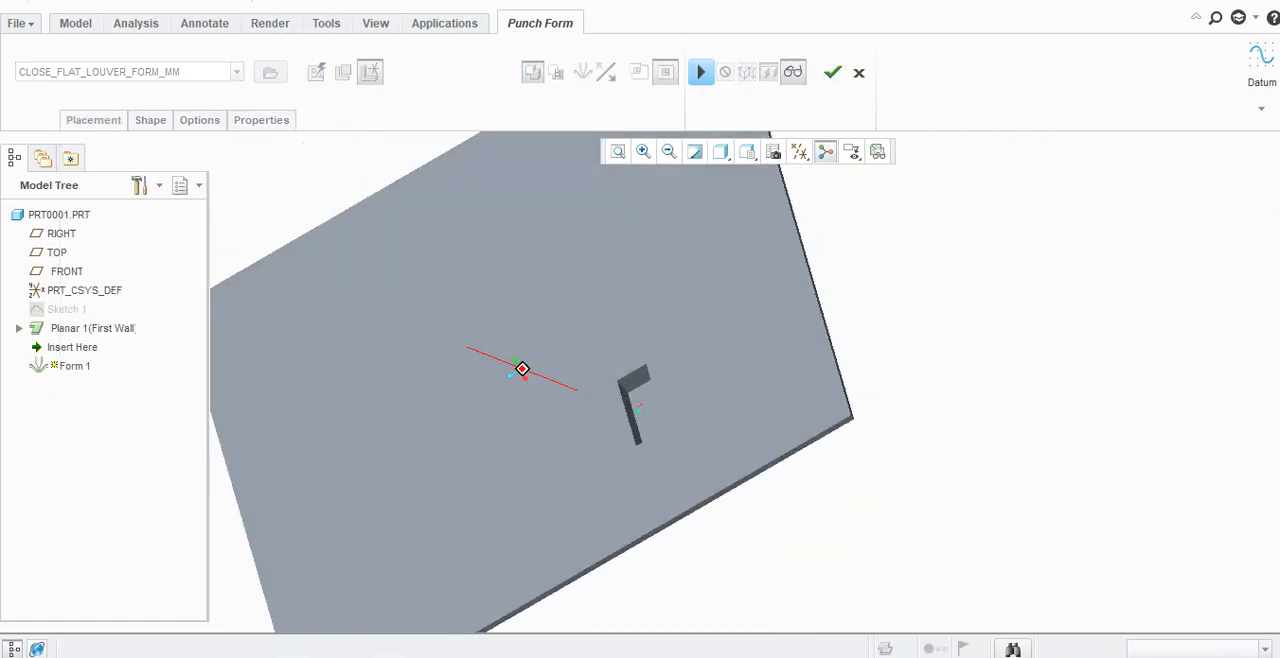
pyautogui.click(700, 71)
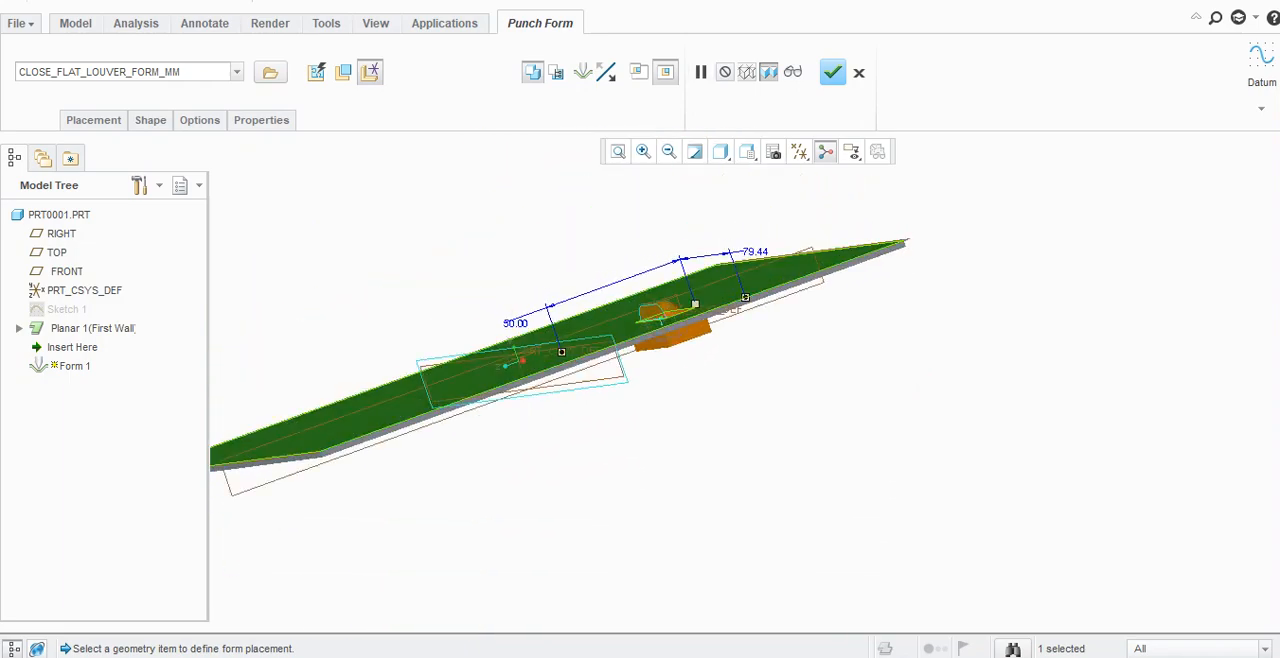
pyautogui.click(93, 119)
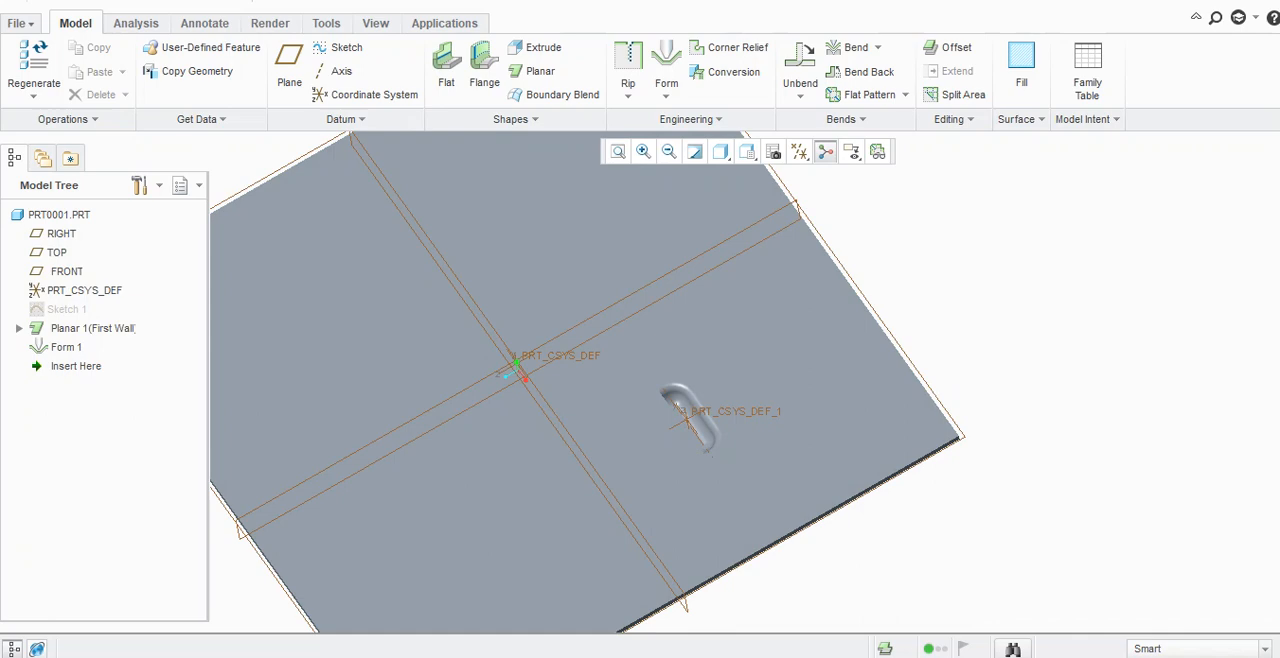
# Place a CLOSE_OFFSET_FORM_MM punch referenced to two plate edges and confirm it.
pyautogui.click(666, 71)
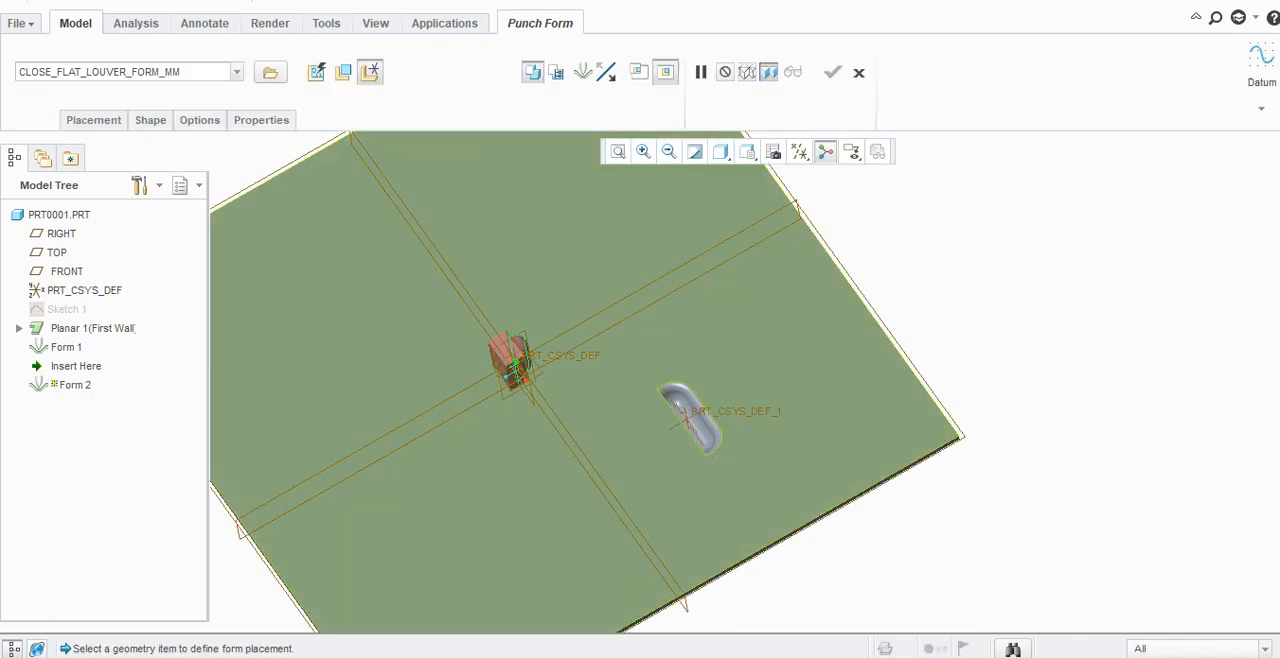
pyautogui.click(236, 71)
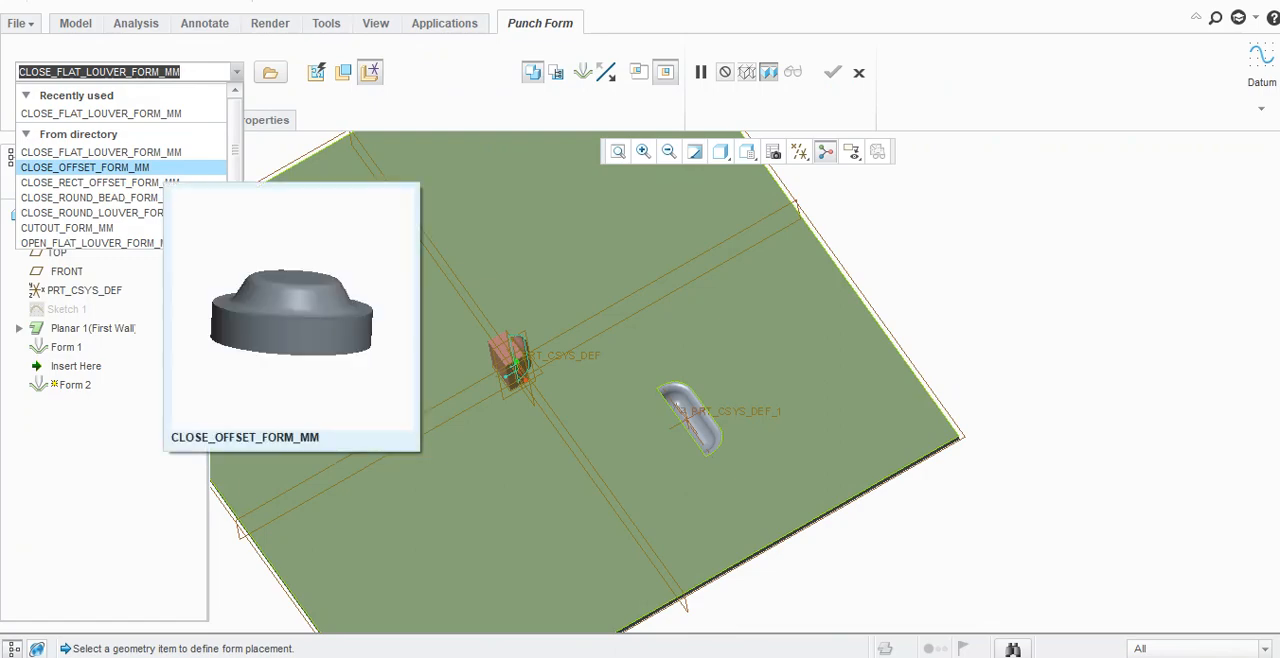
pyautogui.click(85, 167)
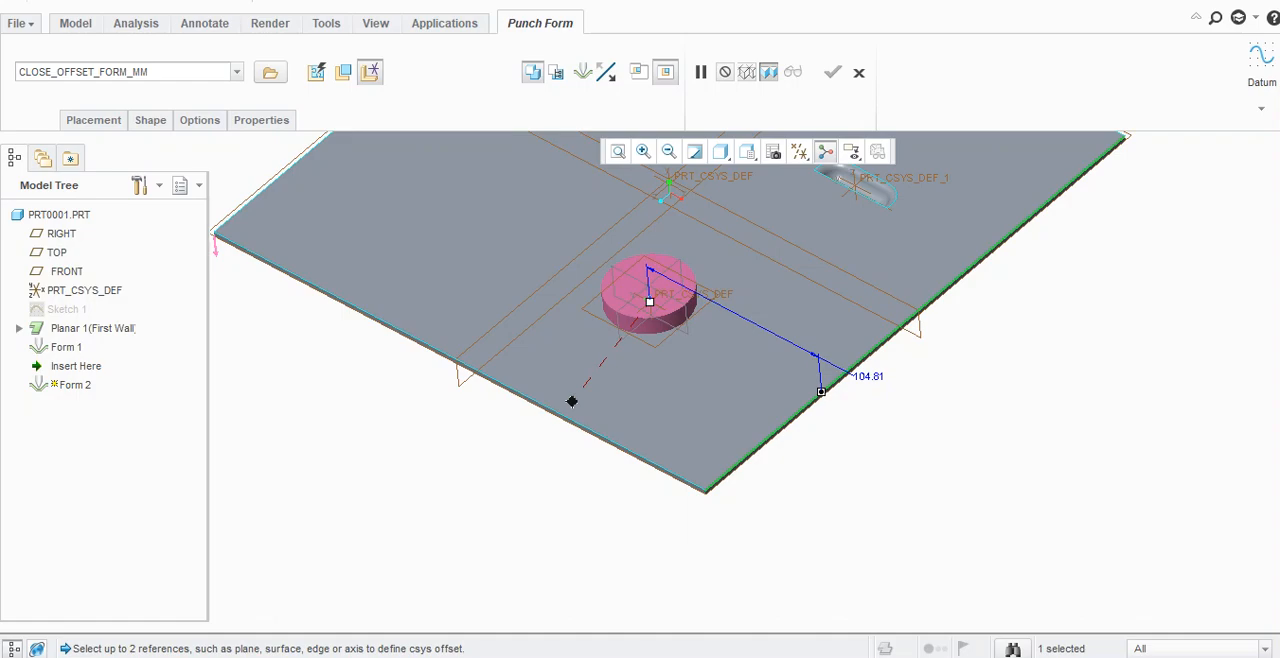
pyautogui.click(534, 400)
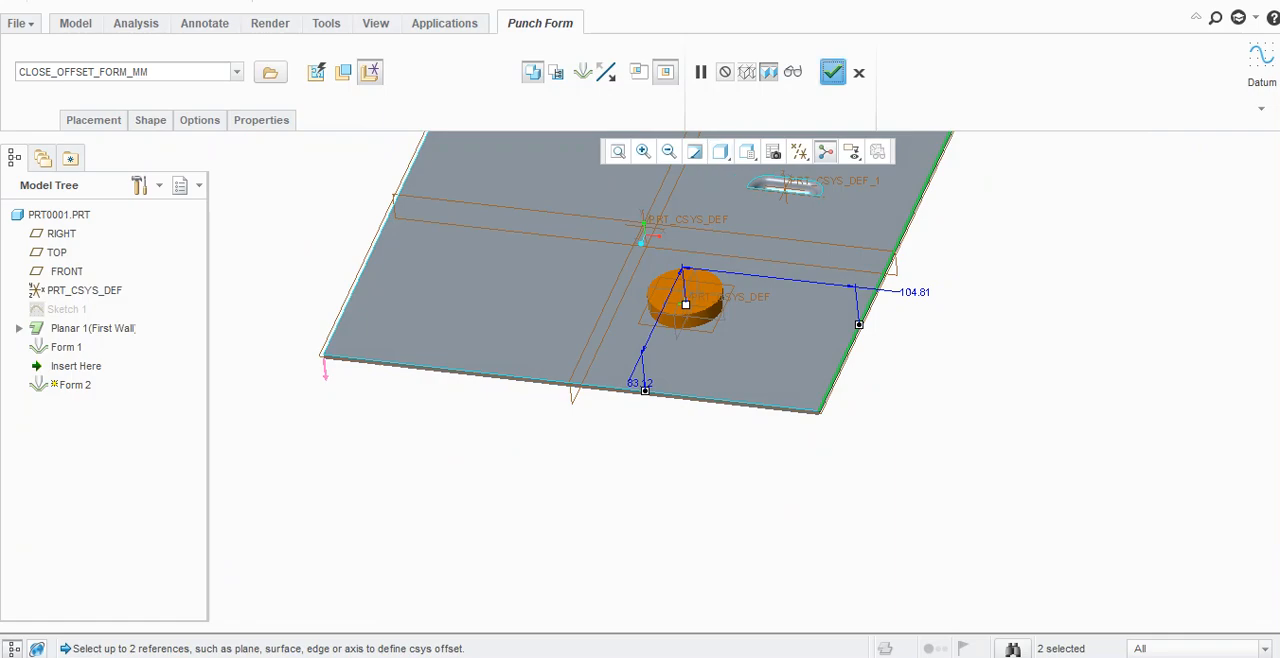
pyautogui.click(832, 72)
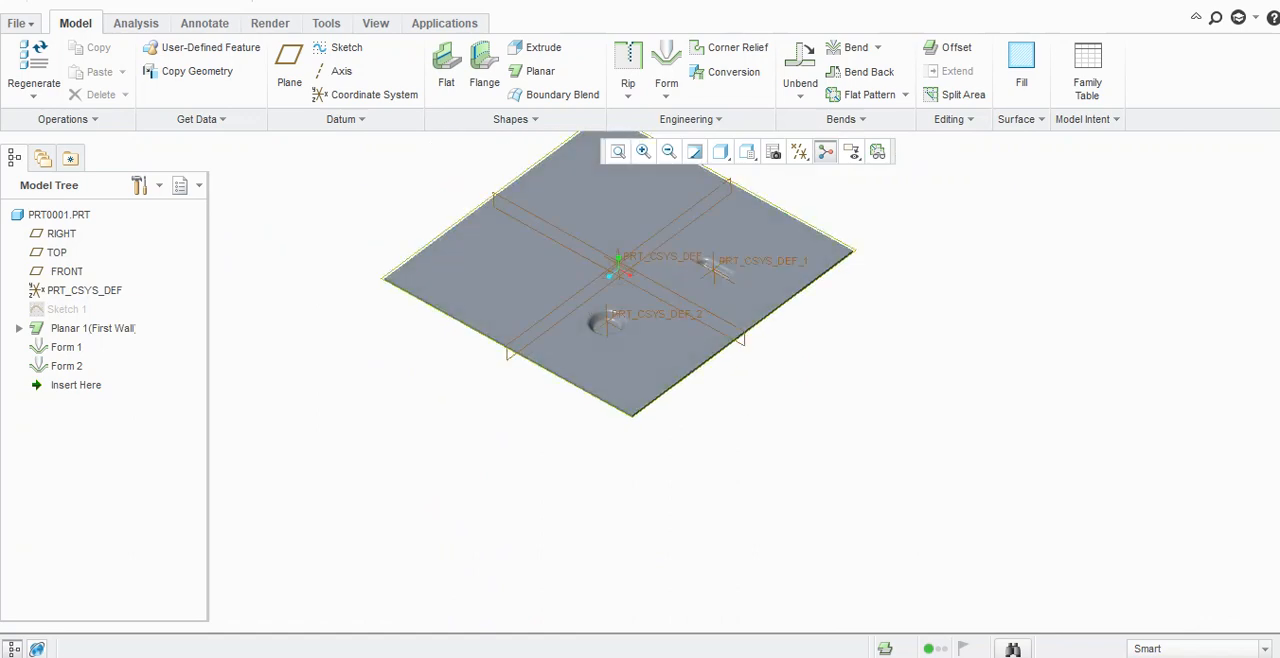
# Open the base model of the Form 2 feature from the Model Tree.
pyautogui.click(607, 322)
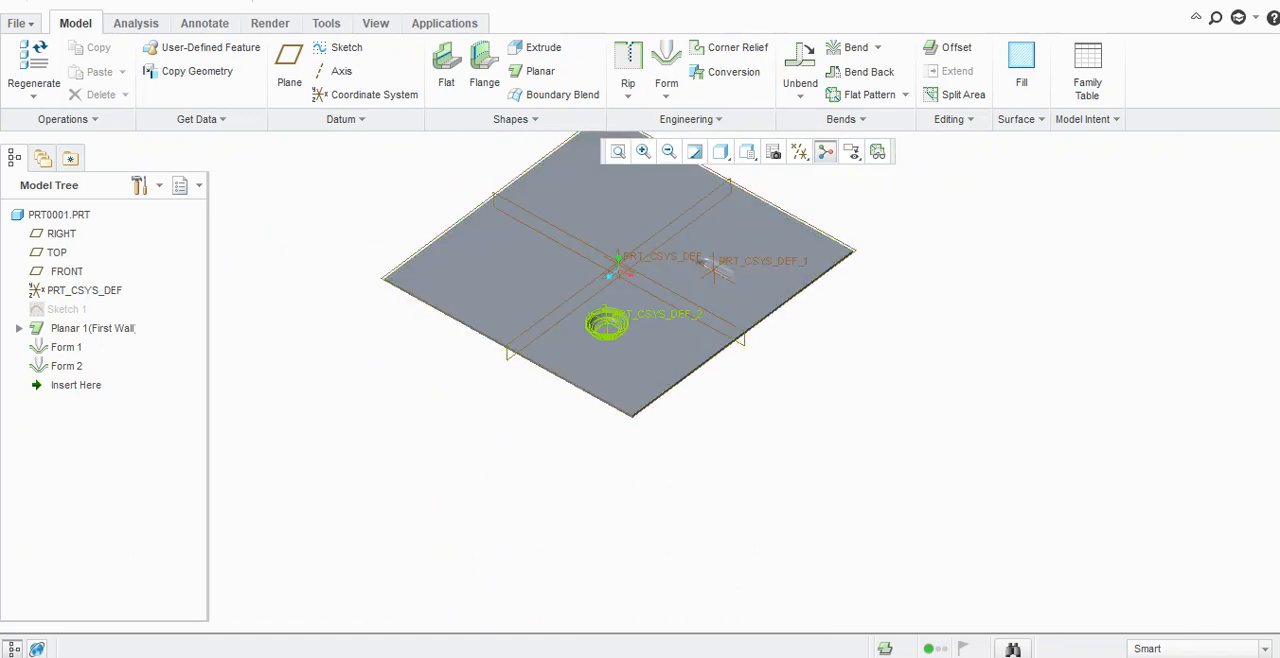
pyautogui.click(67, 365)
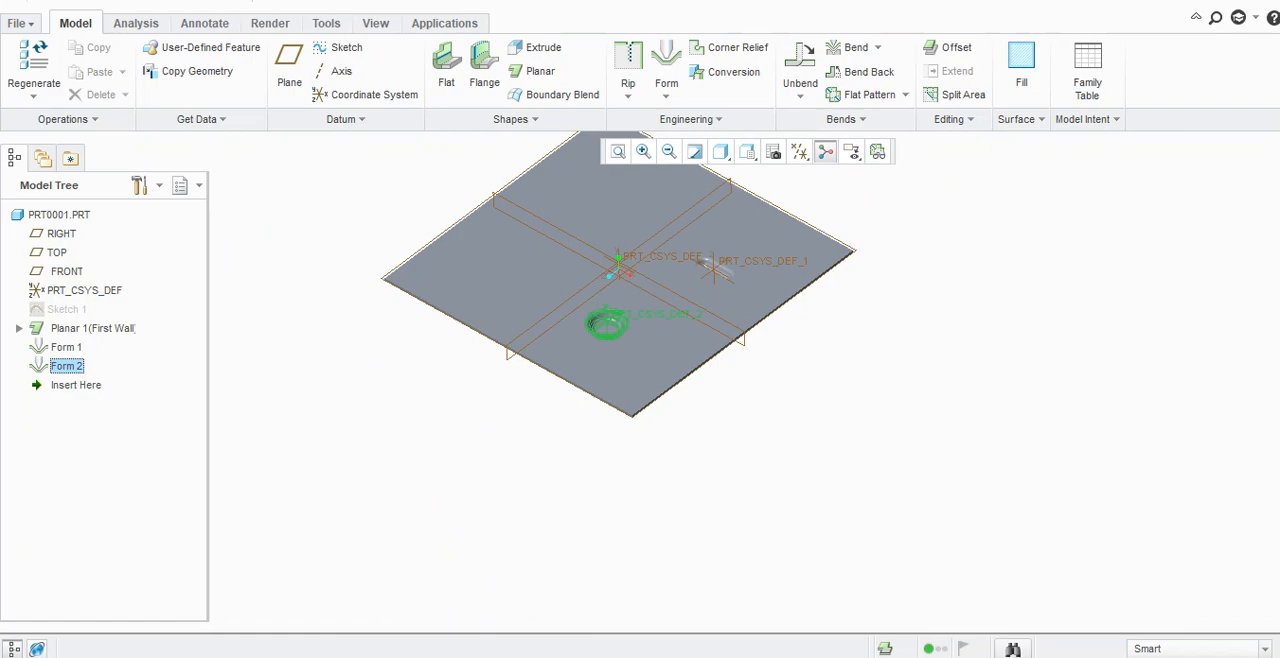
pyautogui.click(650, 300)
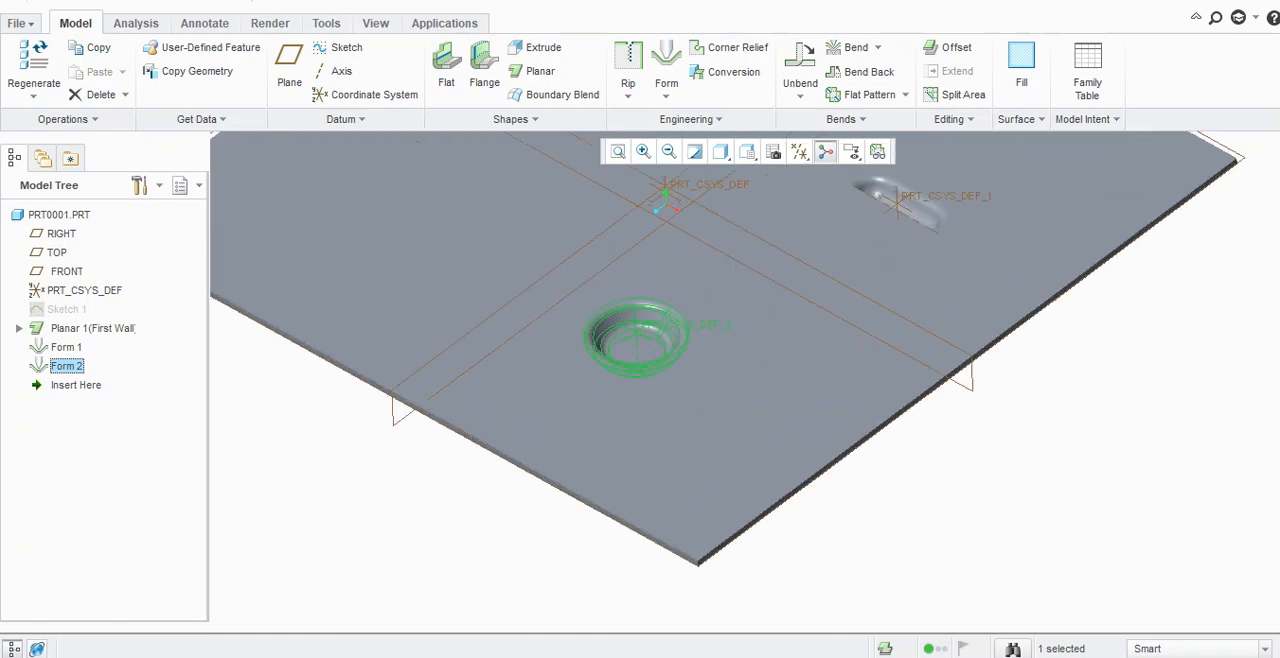
pyautogui.rightClick(66, 366)
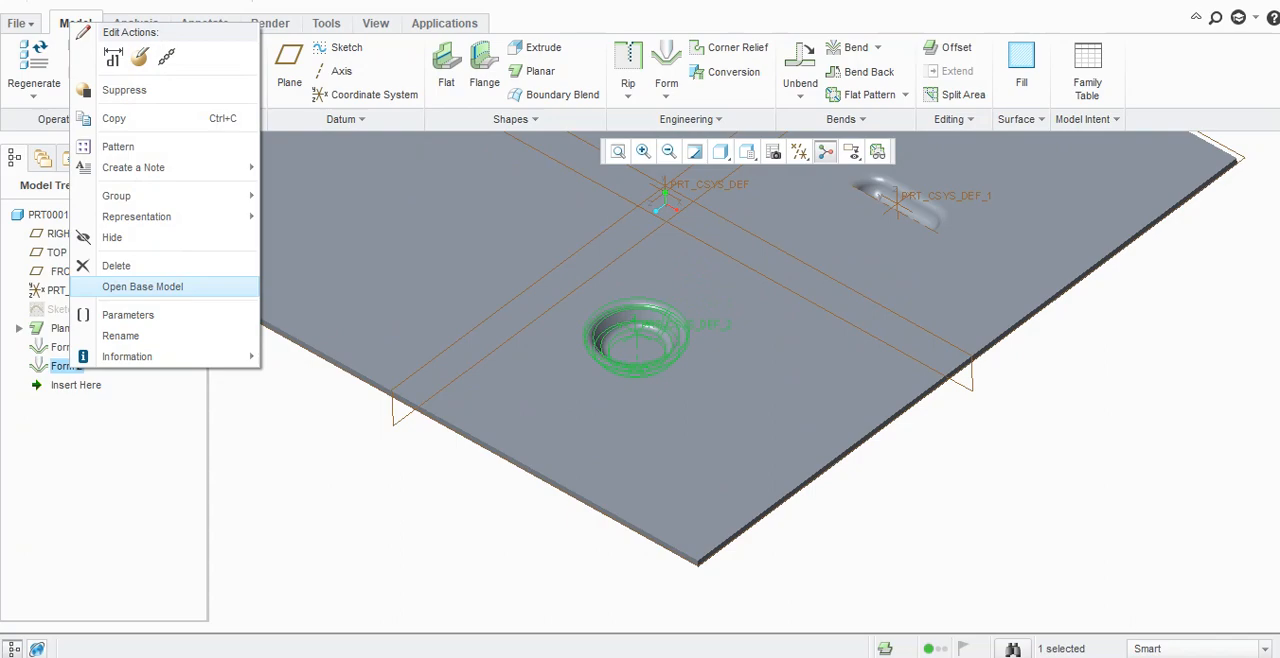
pyautogui.click(143, 287)
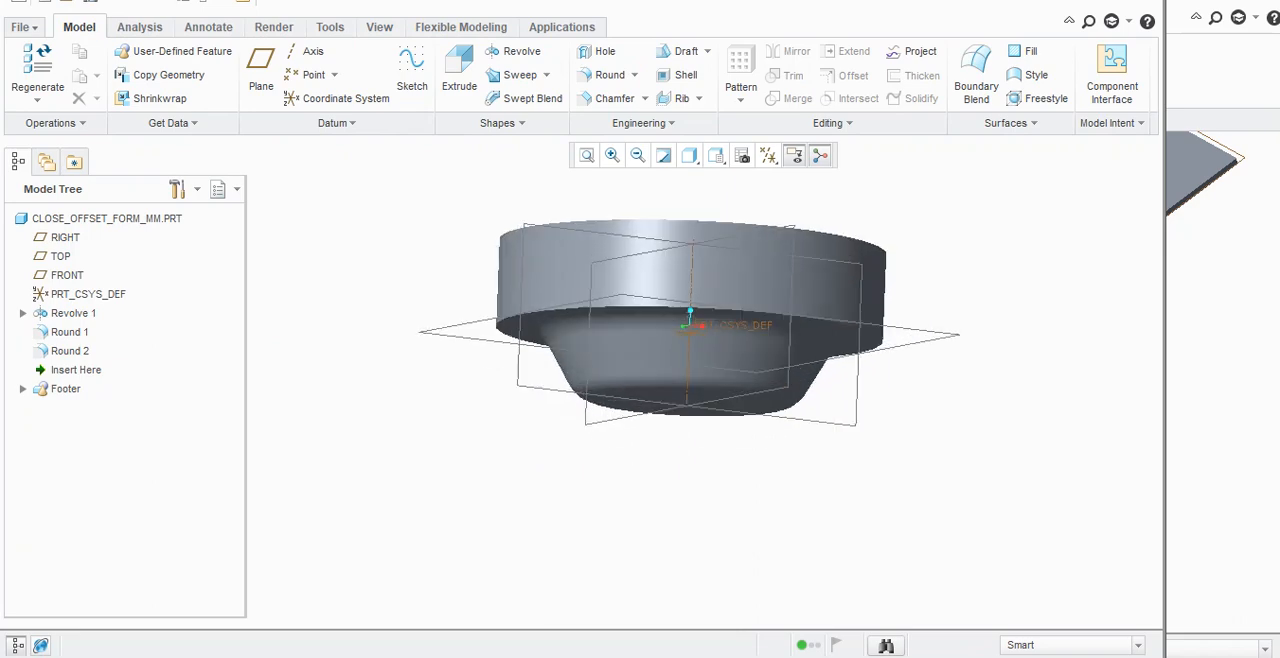
# Change Round 1's radius in the punch part from 3.00 to 5.00.
pyautogui.click(73, 313)
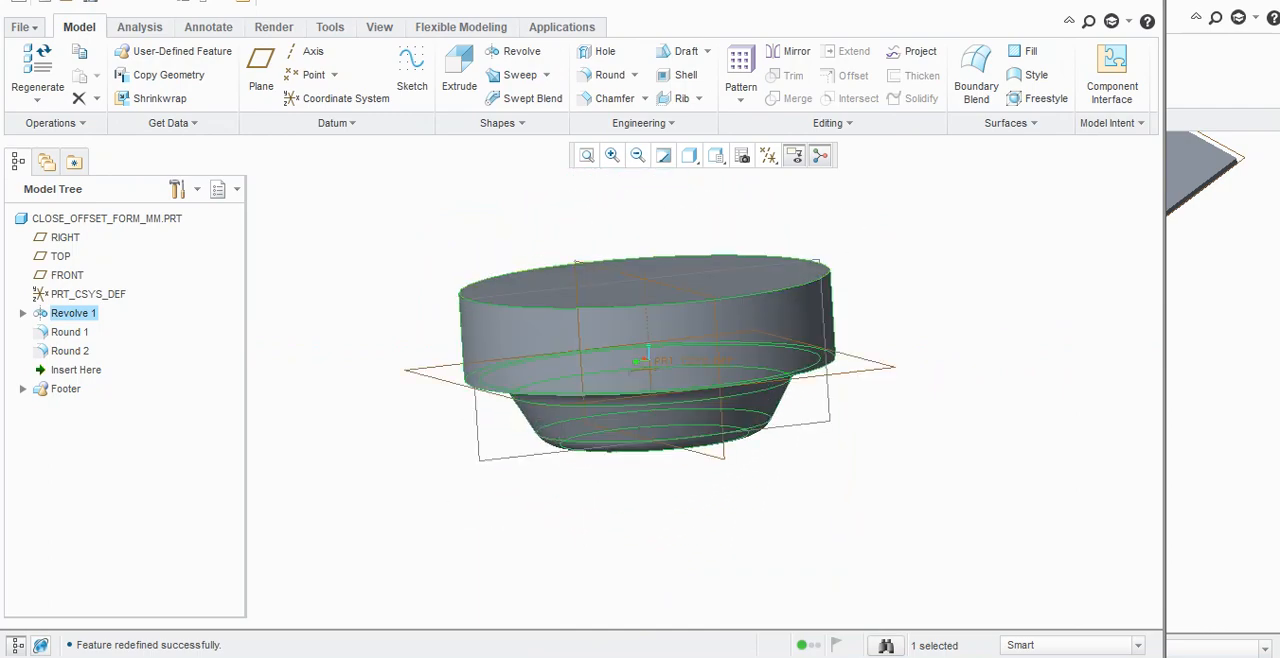
pyautogui.click(604, 74)
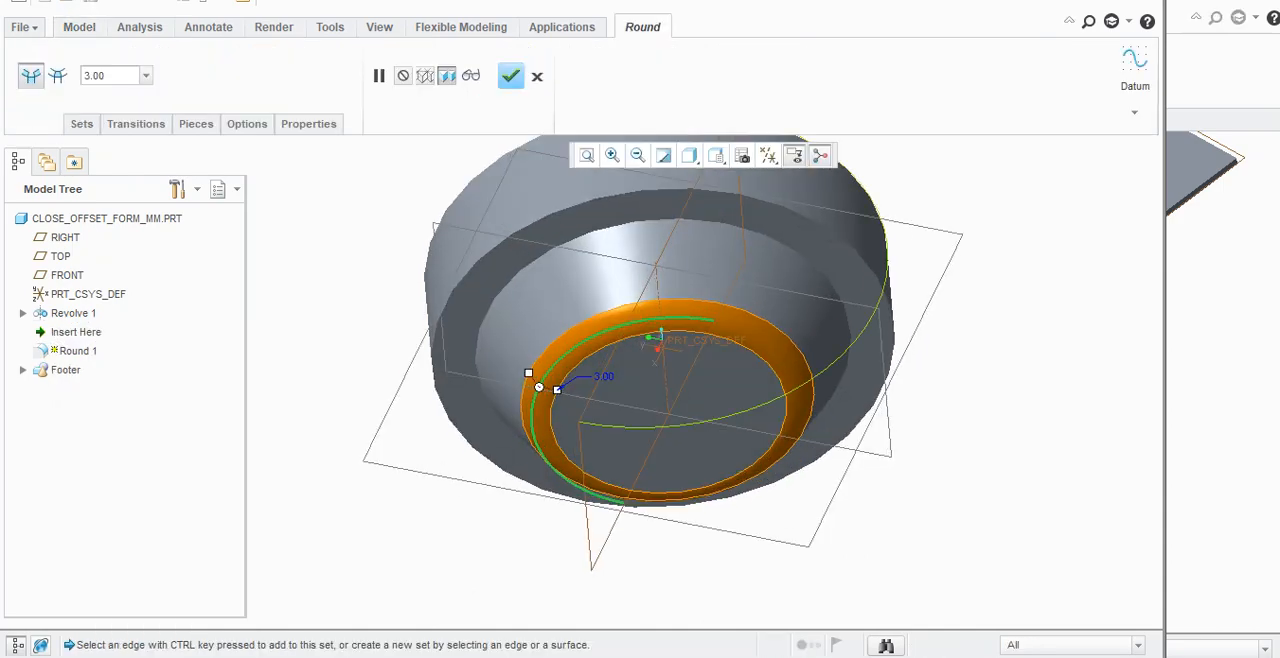
pyautogui.doubleClick(603, 376)
pyautogui.write('5')
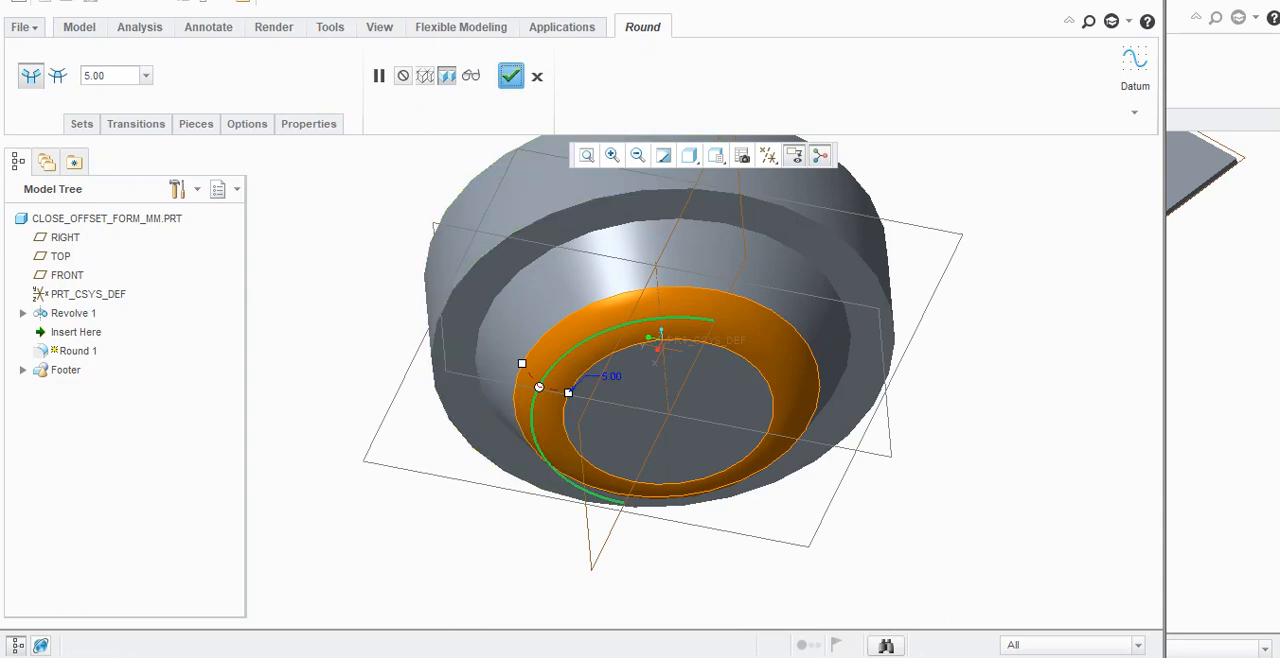
pyautogui.click(510, 75)
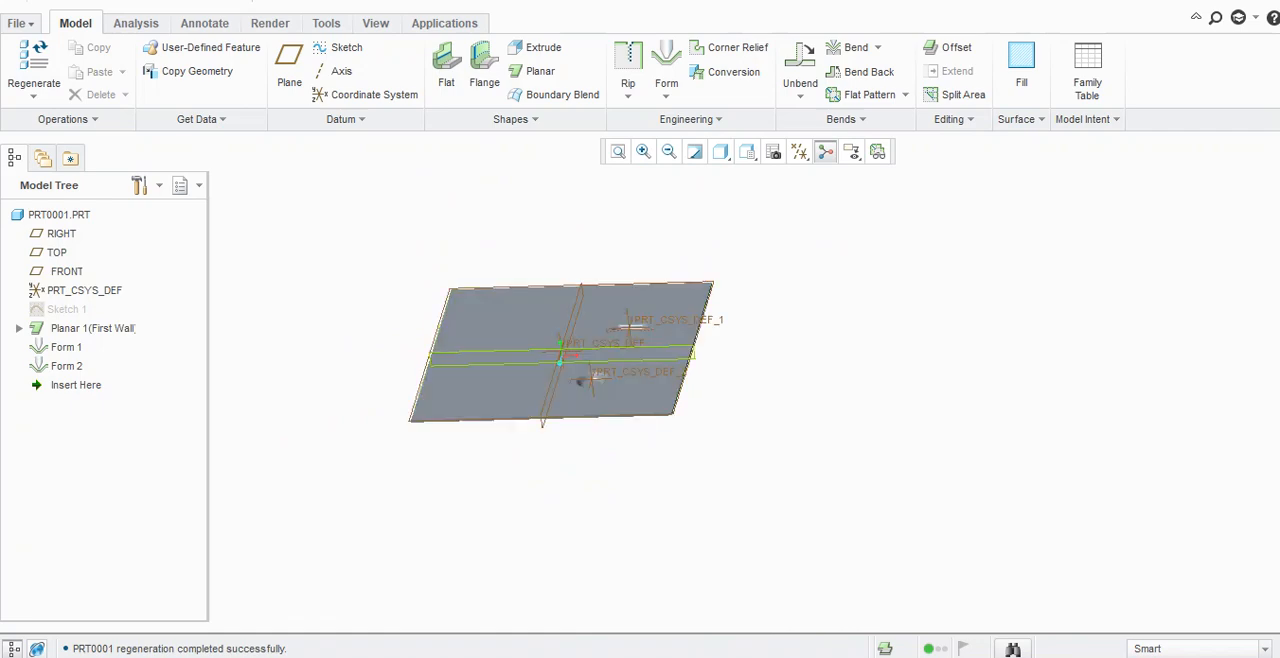
# Open the File menu on the regenerated PRT0001 sheet metal part.
pyautogui.click(16, 22)
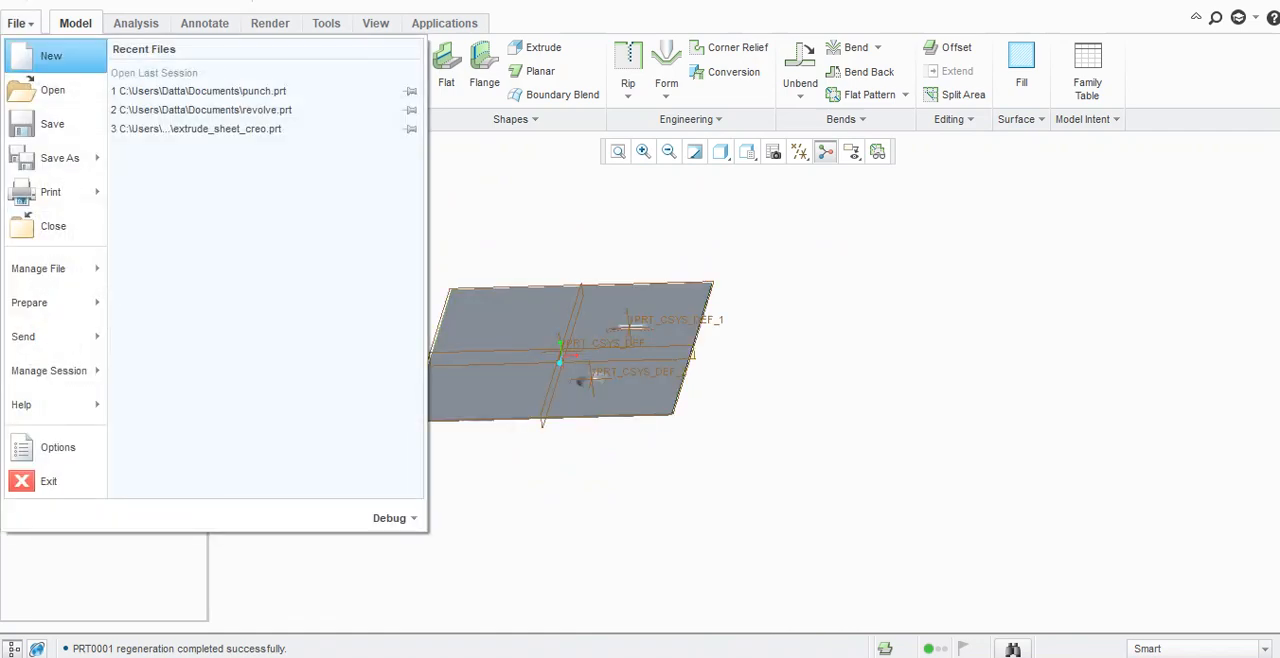
# Create a new solid part 'Punch' from the mmns_part_solid template instead of the default.
pyautogui.click(51, 55)
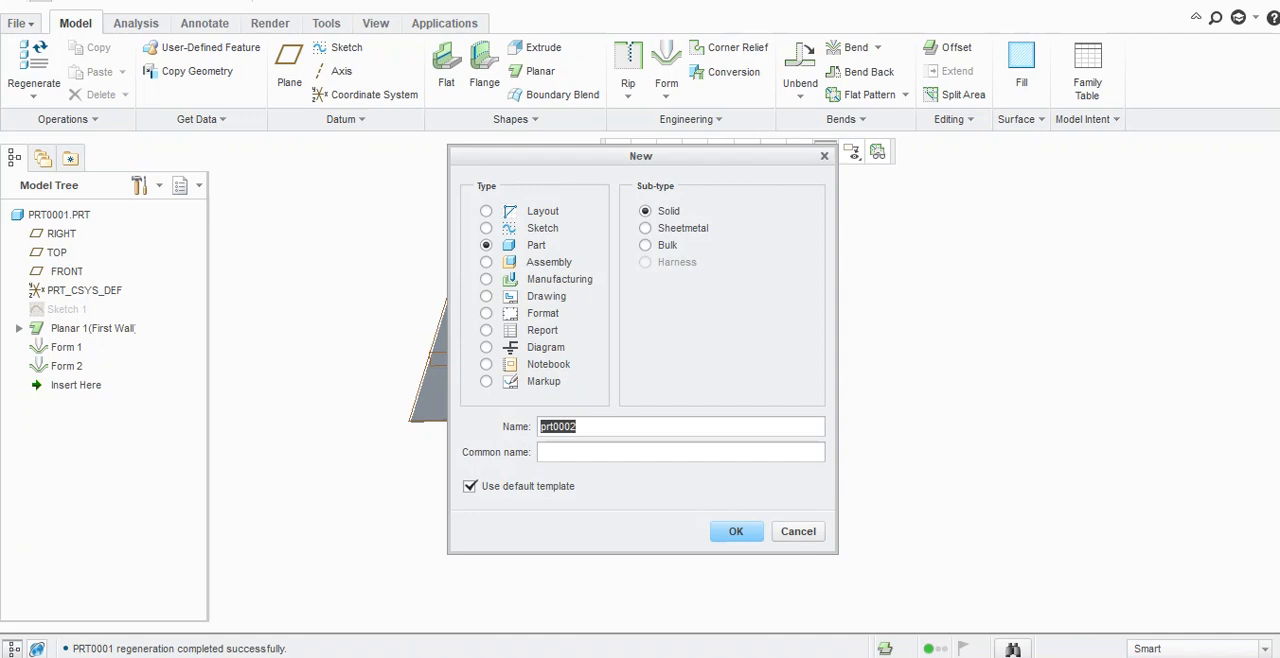
pyautogui.click(470, 486)
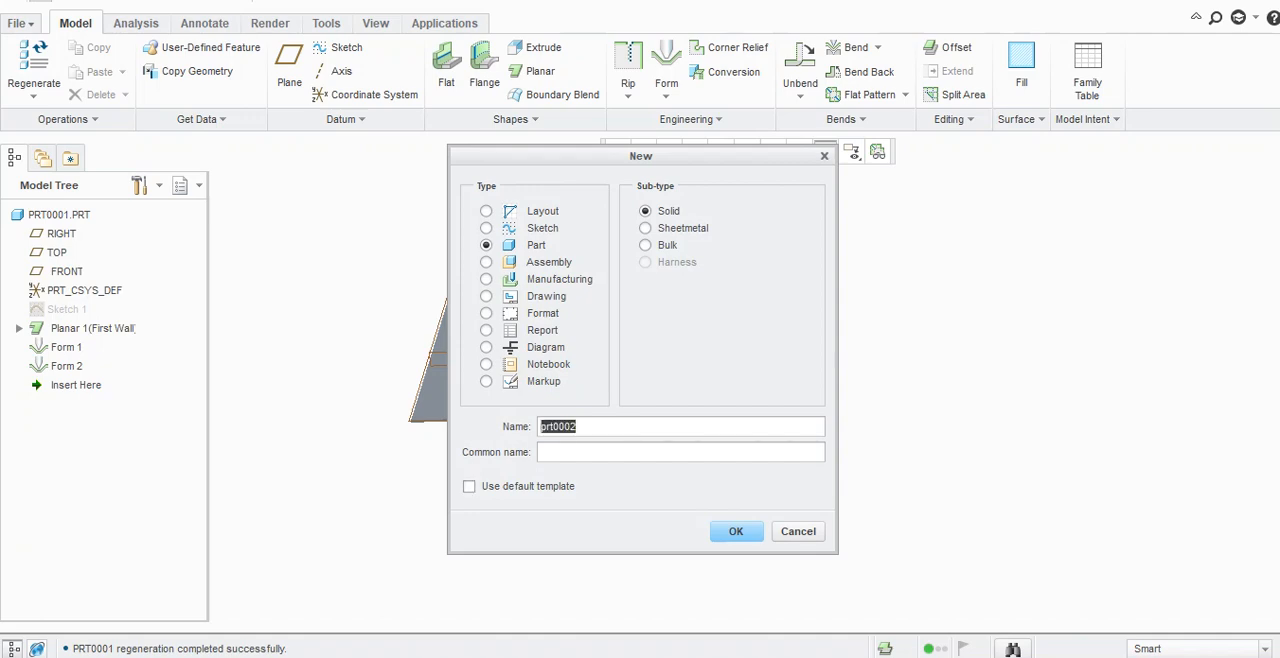
pyautogui.write('Punc')
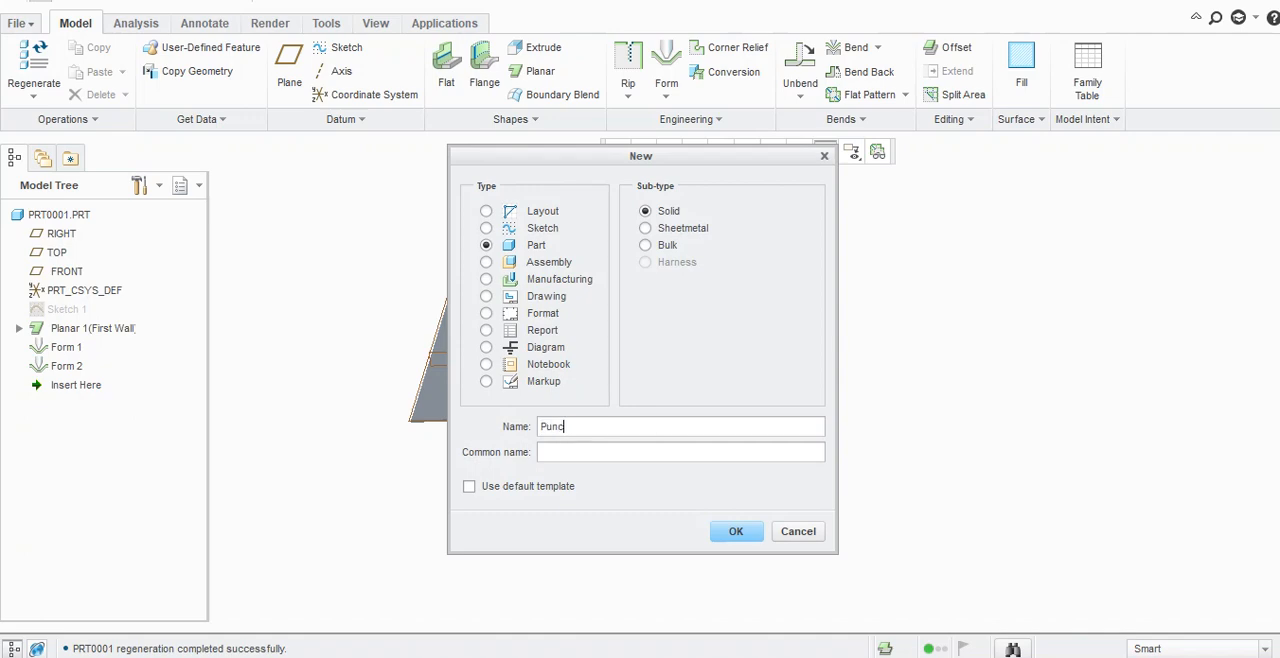
pyautogui.write('h')
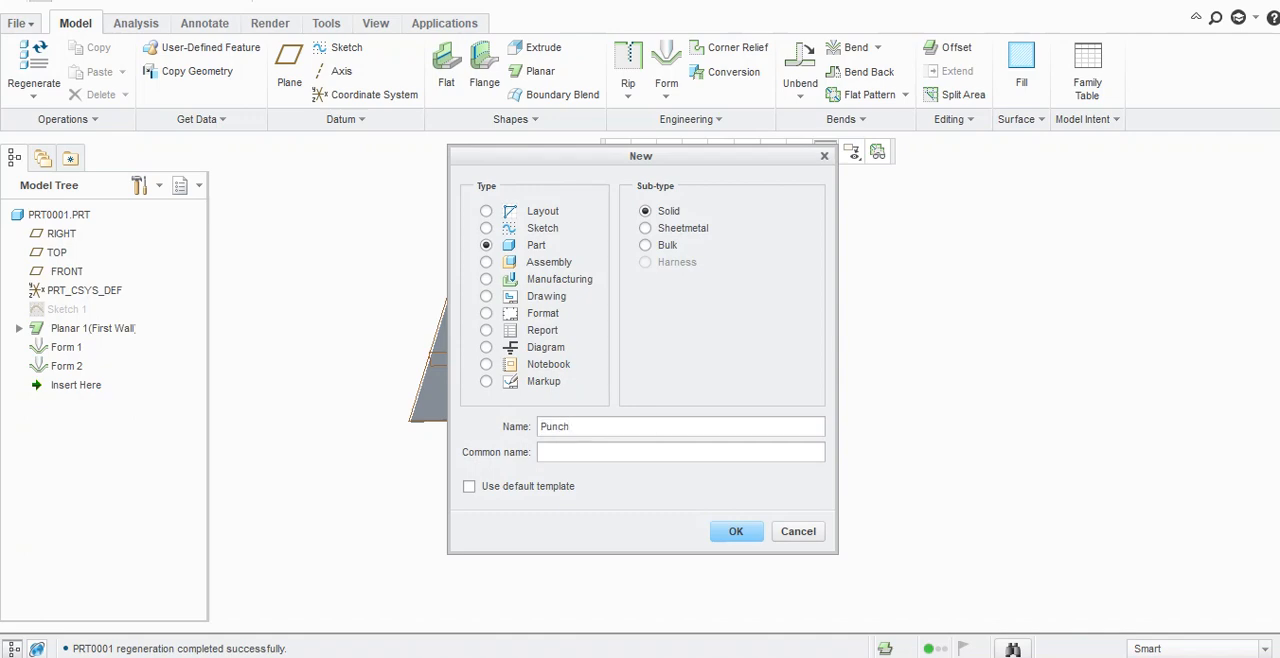
pyautogui.click(735, 531)
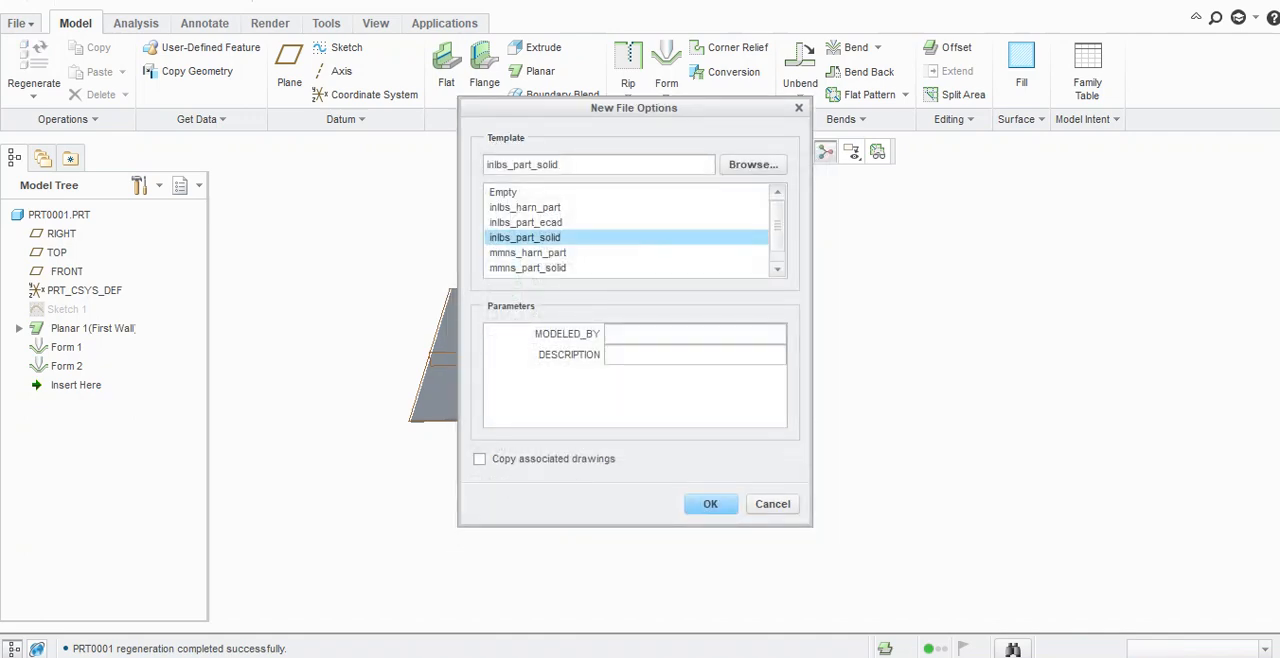
pyautogui.click(527, 267)
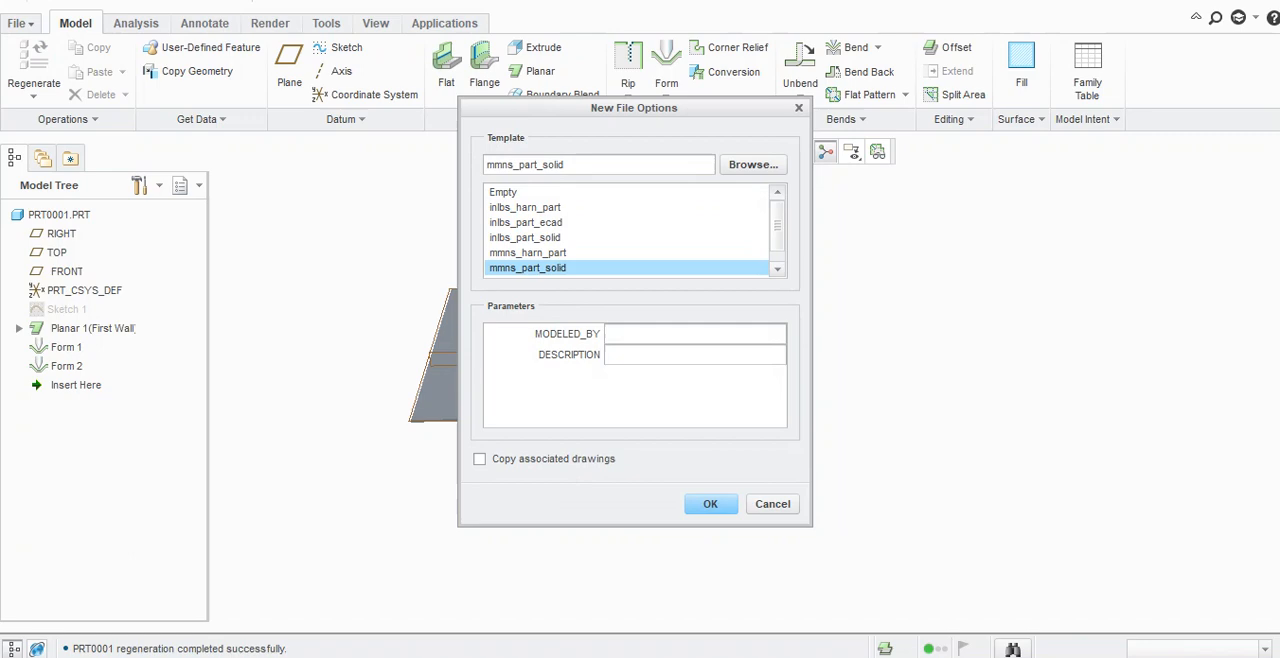
pyautogui.click(710, 503)
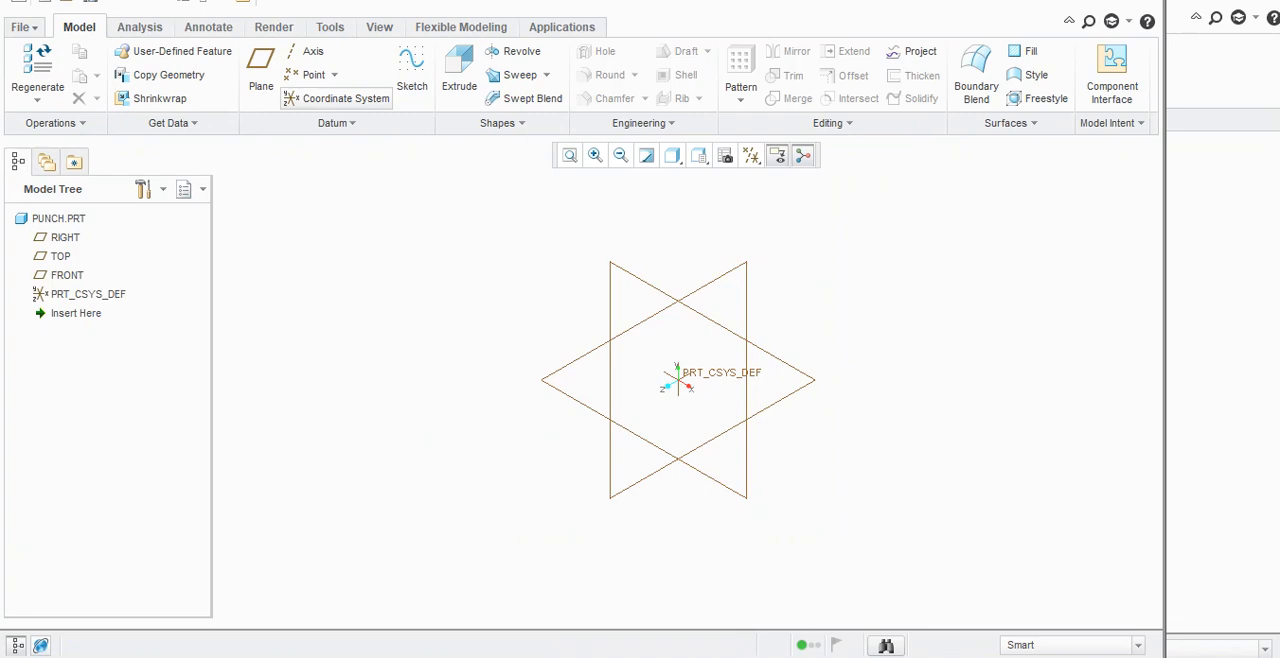
# Sketch a 50 × 50 square centred on the origin on the TOP plane.
pyautogui.click(412, 70)
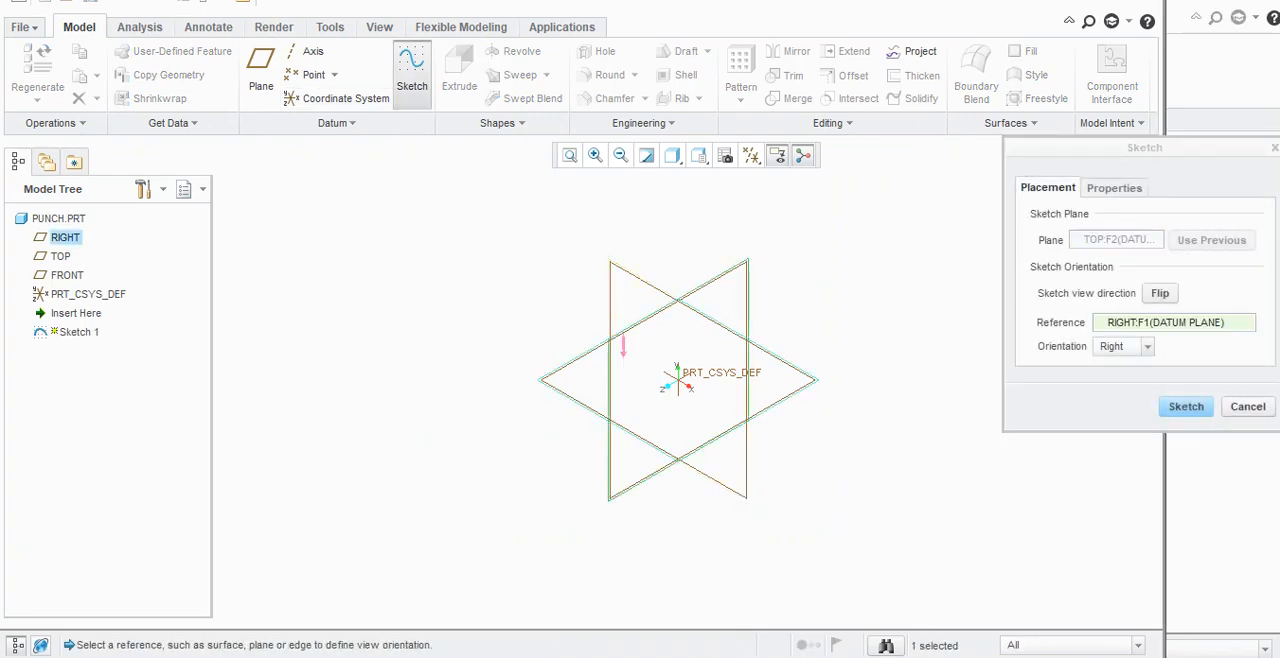
pyautogui.click(1186, 406)
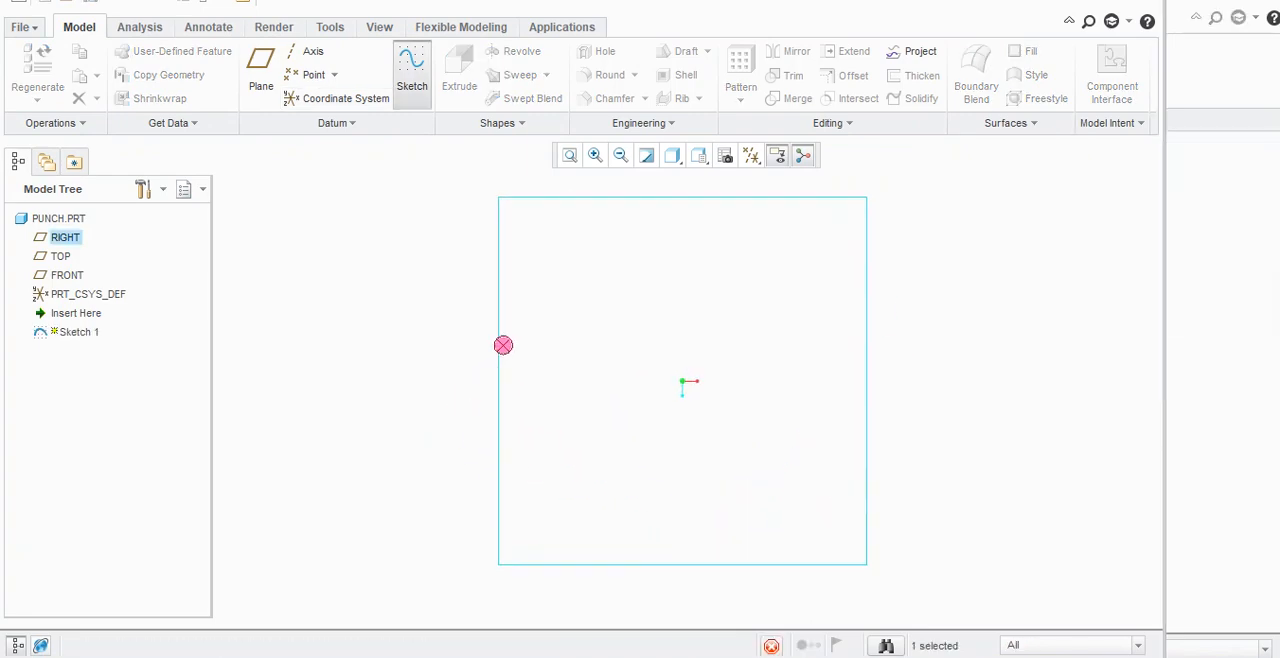
pyautogui.click(412, 67)
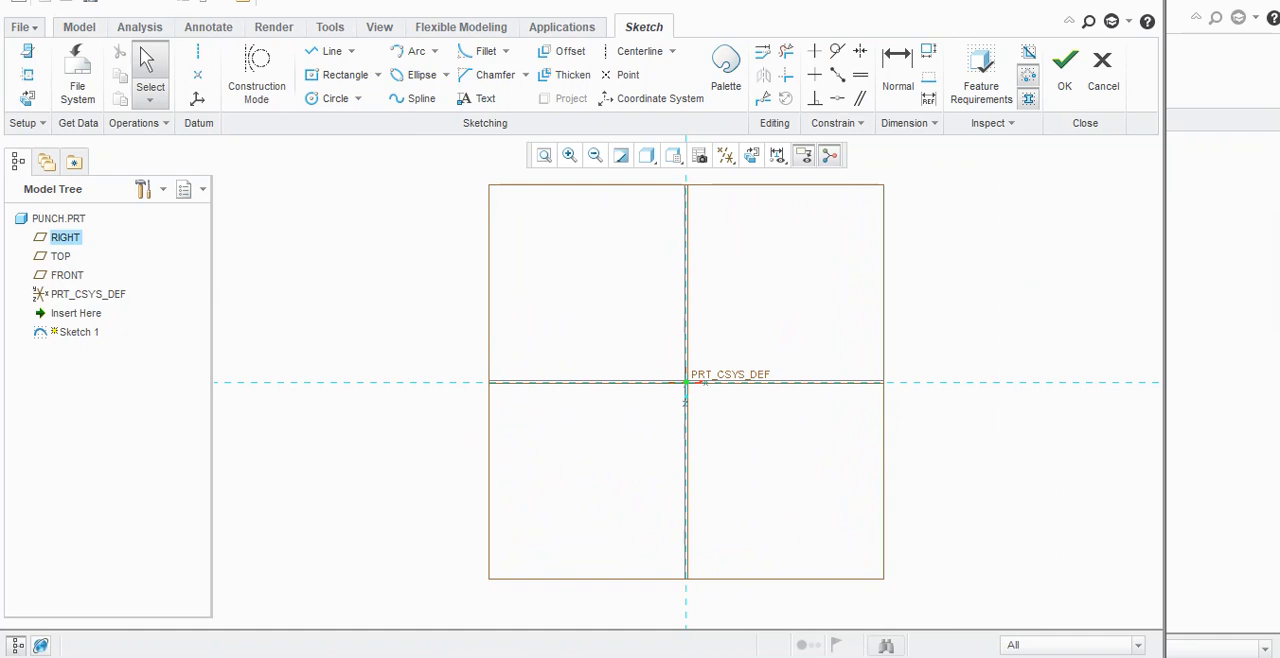
pyautogui.click(345, 75)
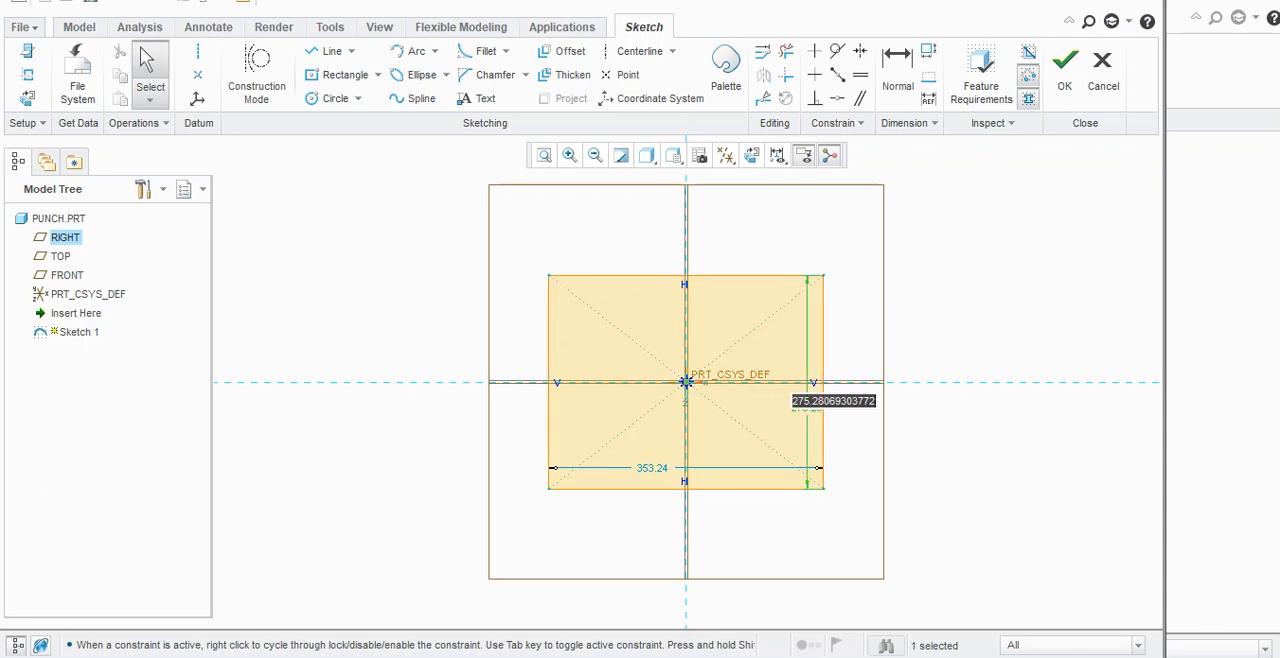
pyautogui.write('50.00')
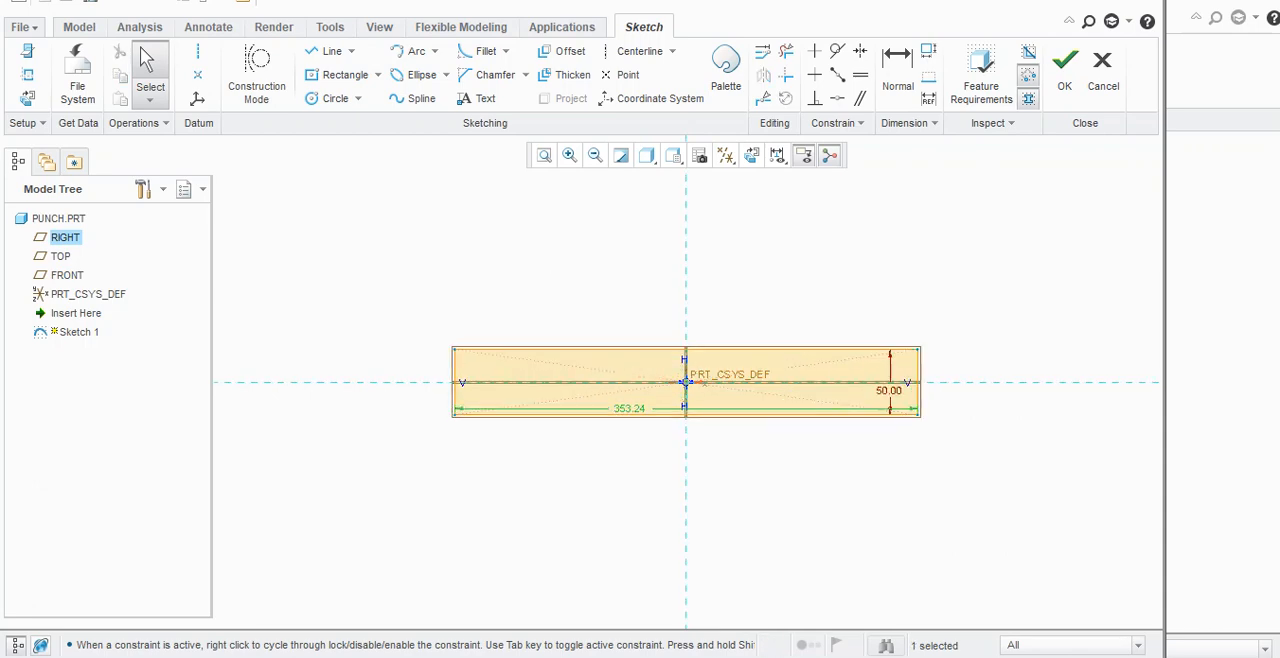
pyautogui.write('50')
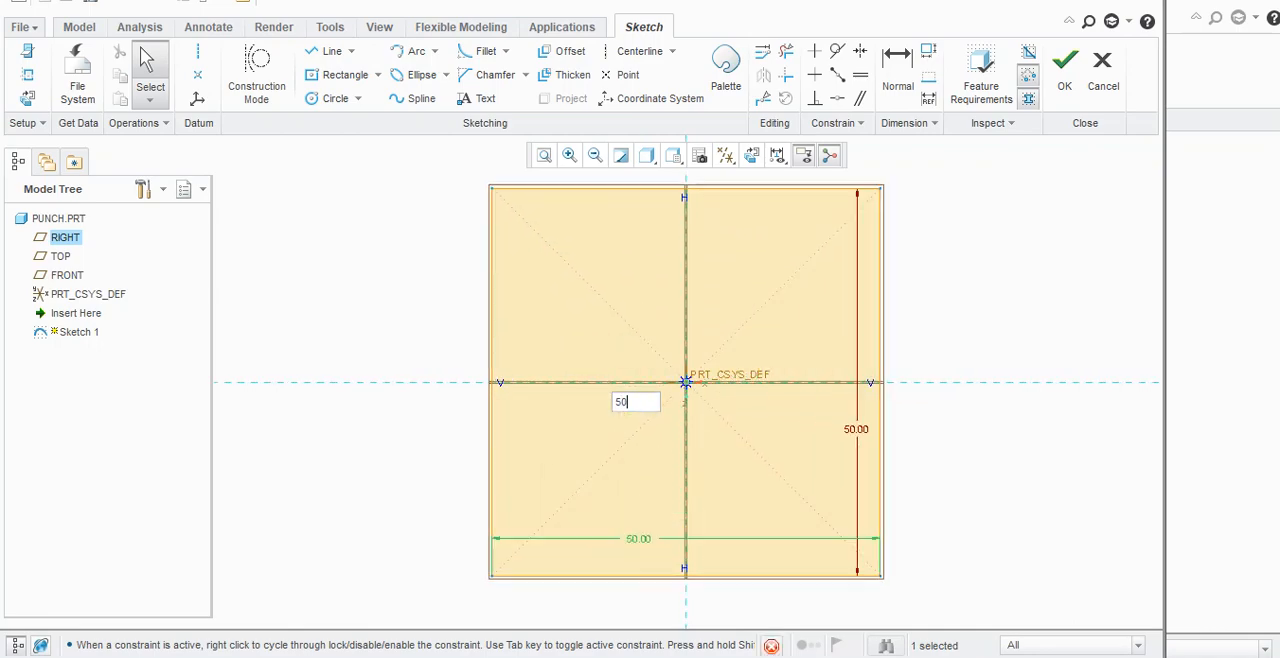
pyautogui.click(1064, 60)
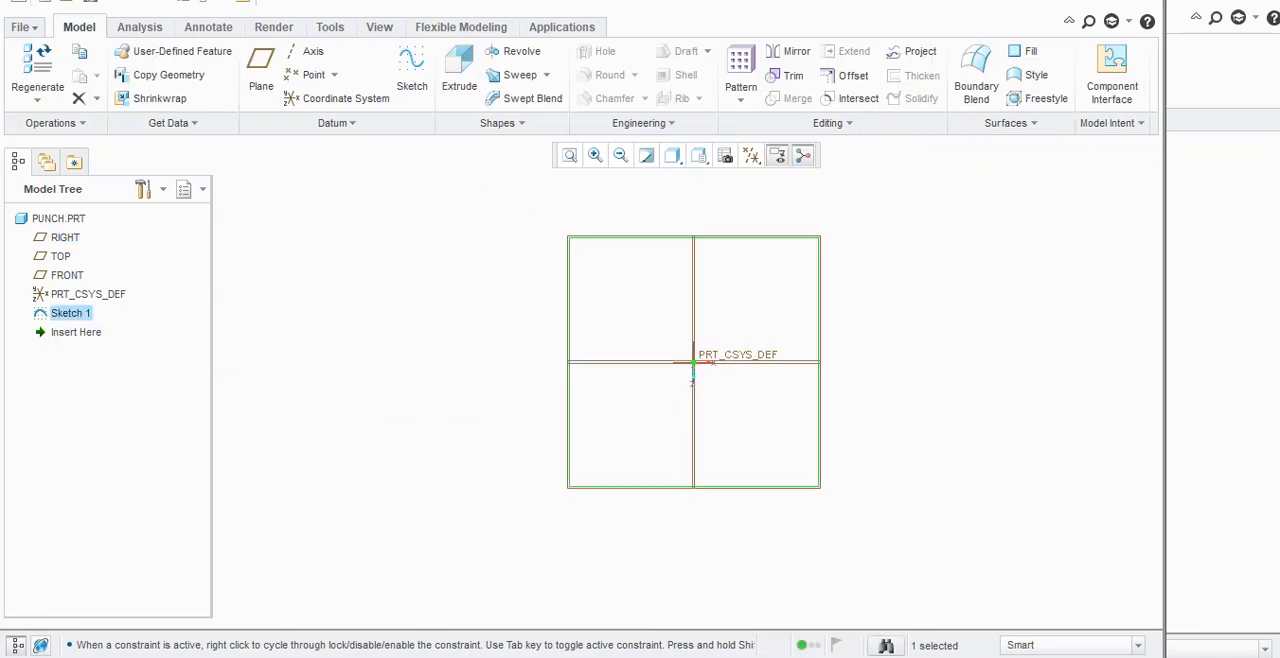
# Extrude the square sketch 15 deep as the base block.
pyautogui.click(458, 70)
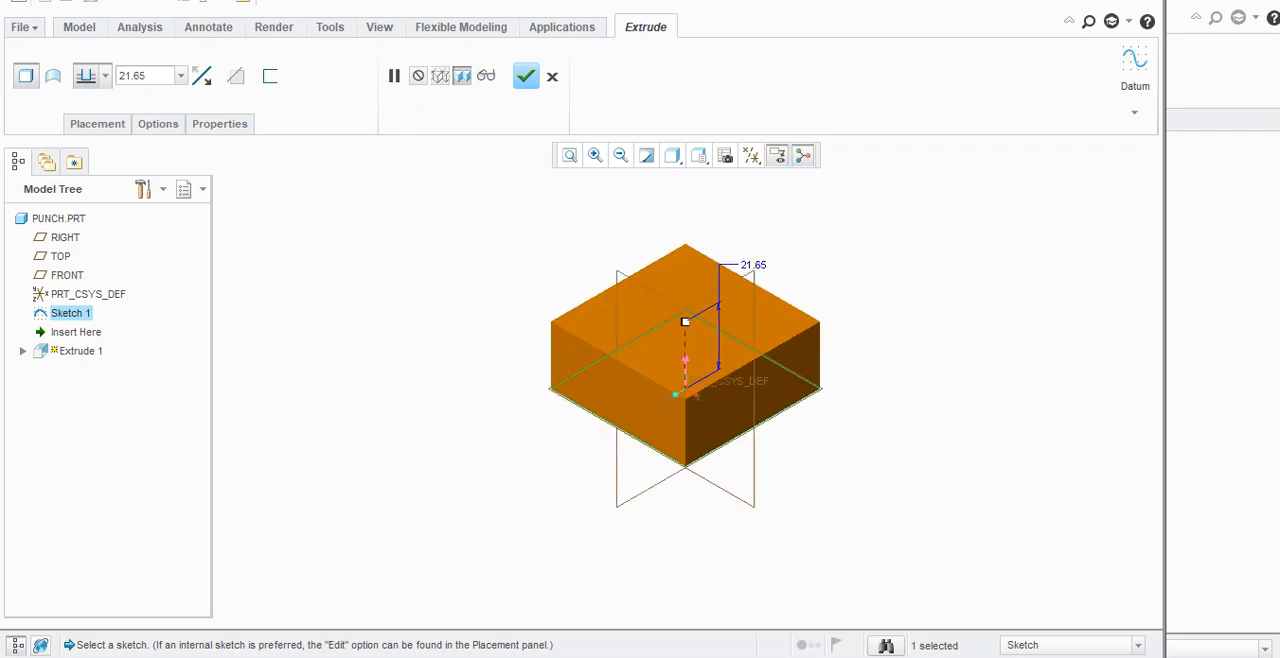
pyautogui.write('2')
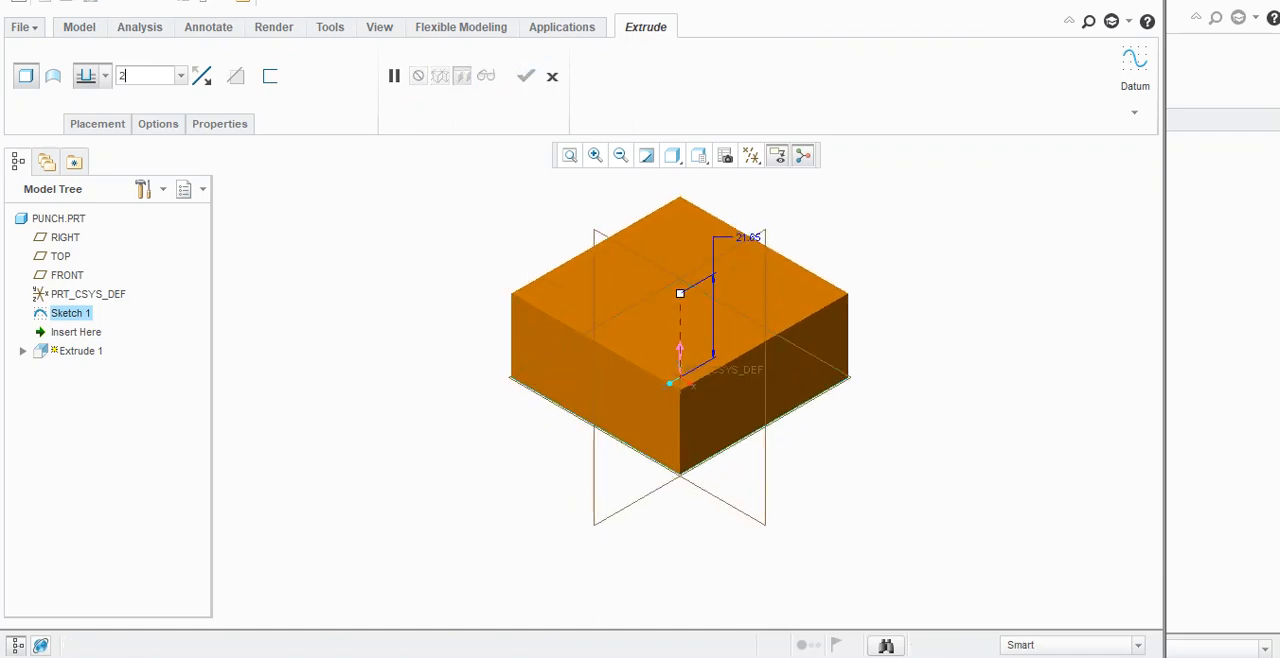
pyautogui.write('15')
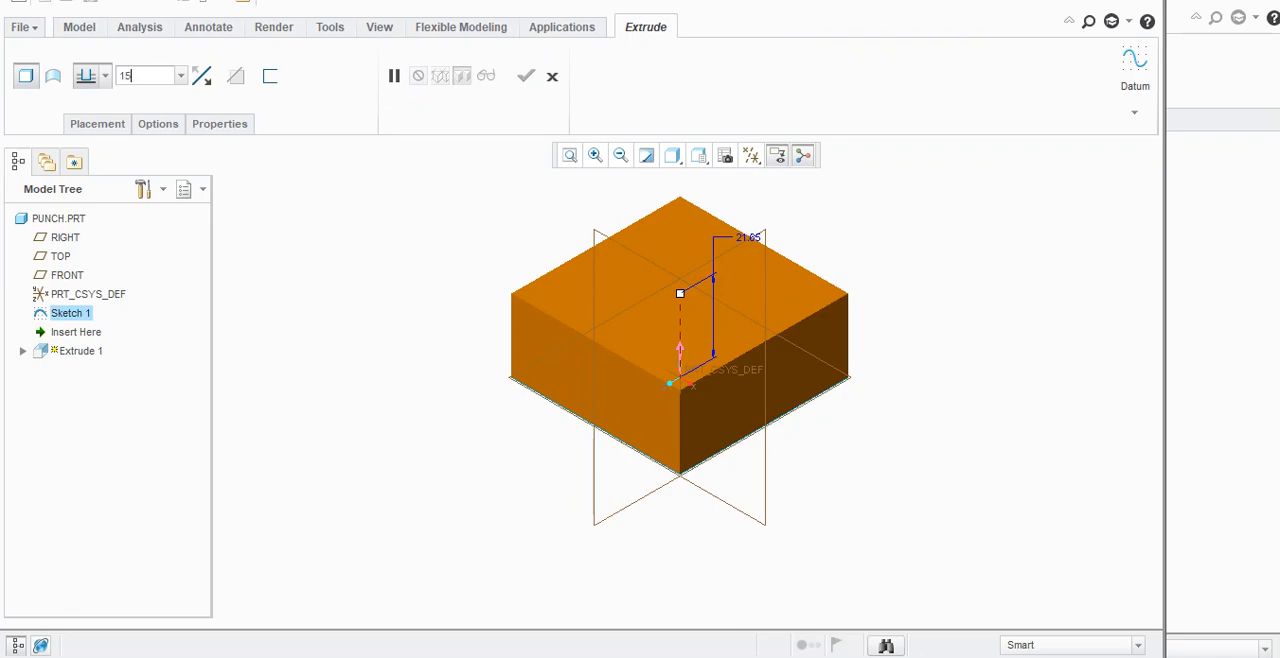
pyautogui.click(526, 76)
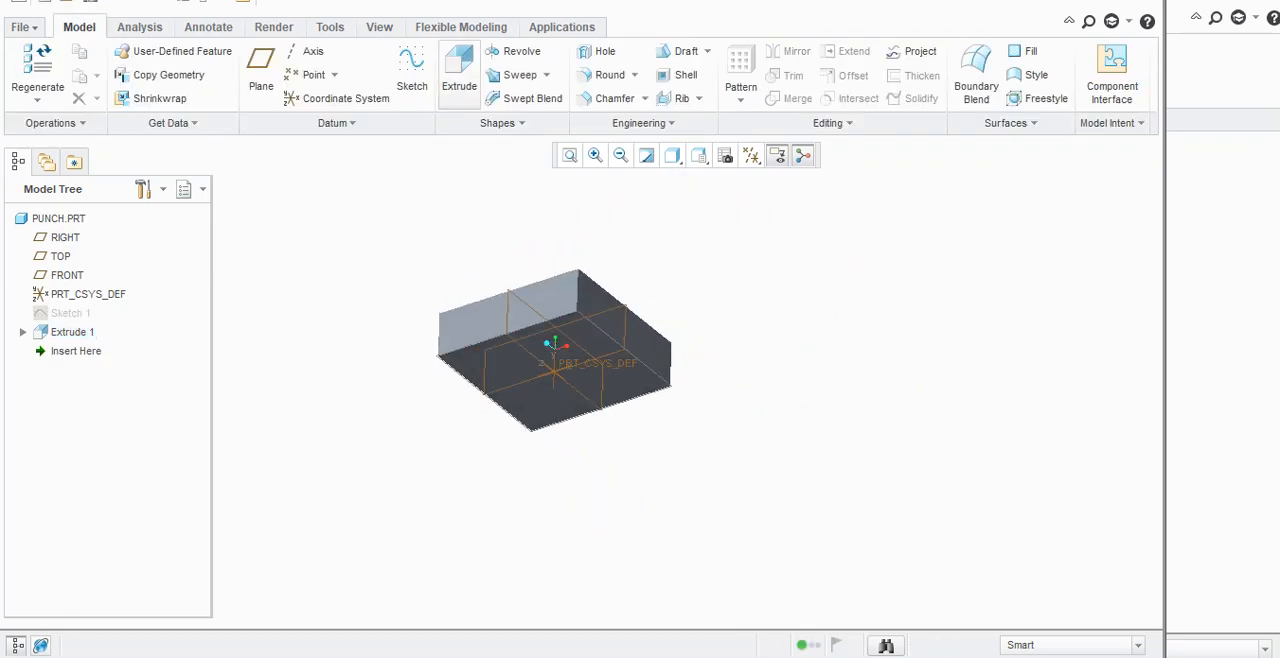
# Sketch a circle centred on the block's origin and extrude it 8 deep.
pyautogui.click(412, 70)
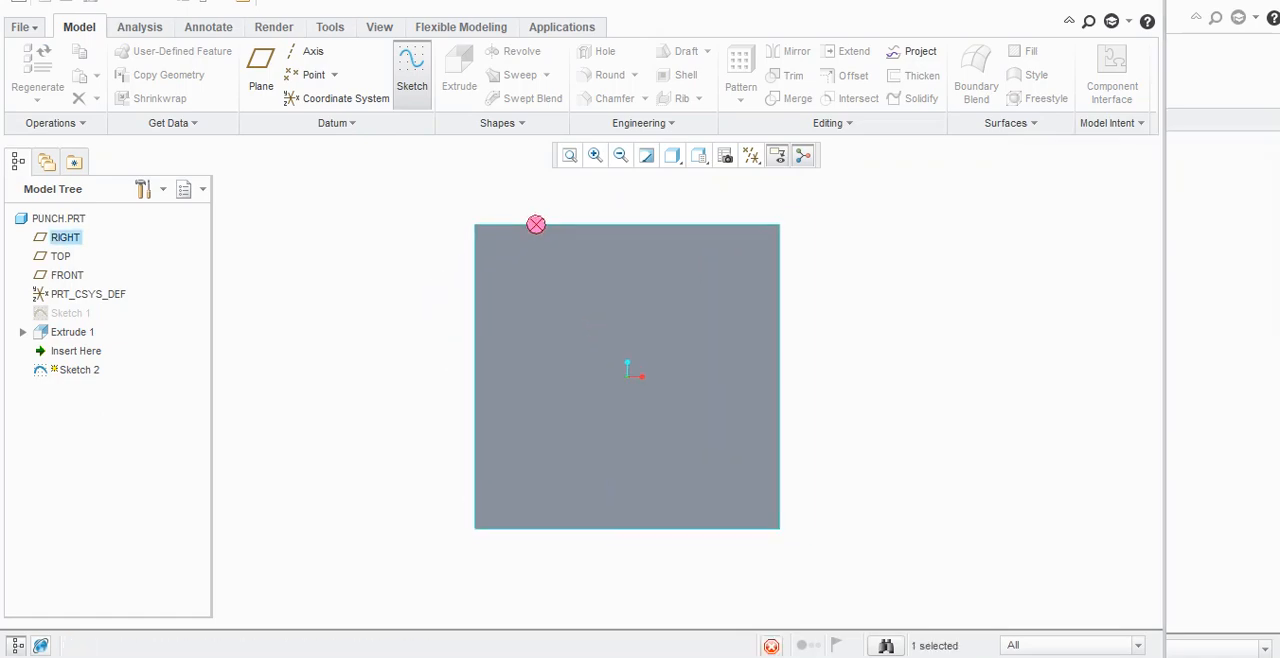
pyautogui.click(412, 70)
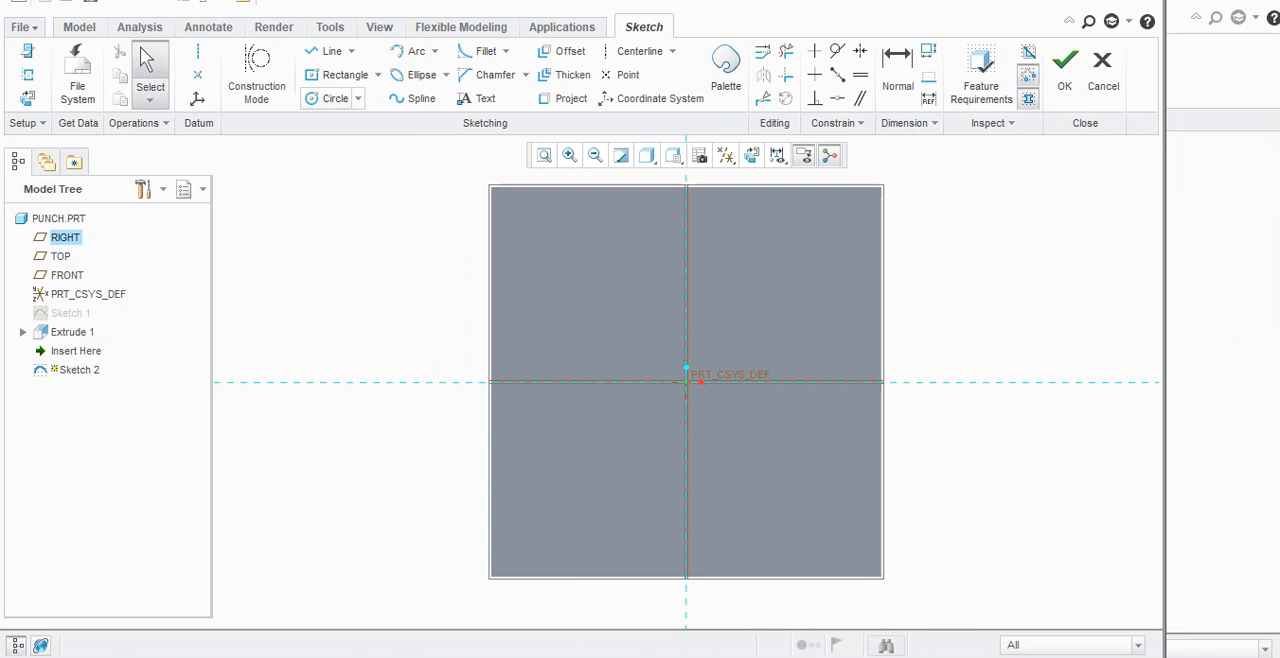
pyautogui.click(335, 98)
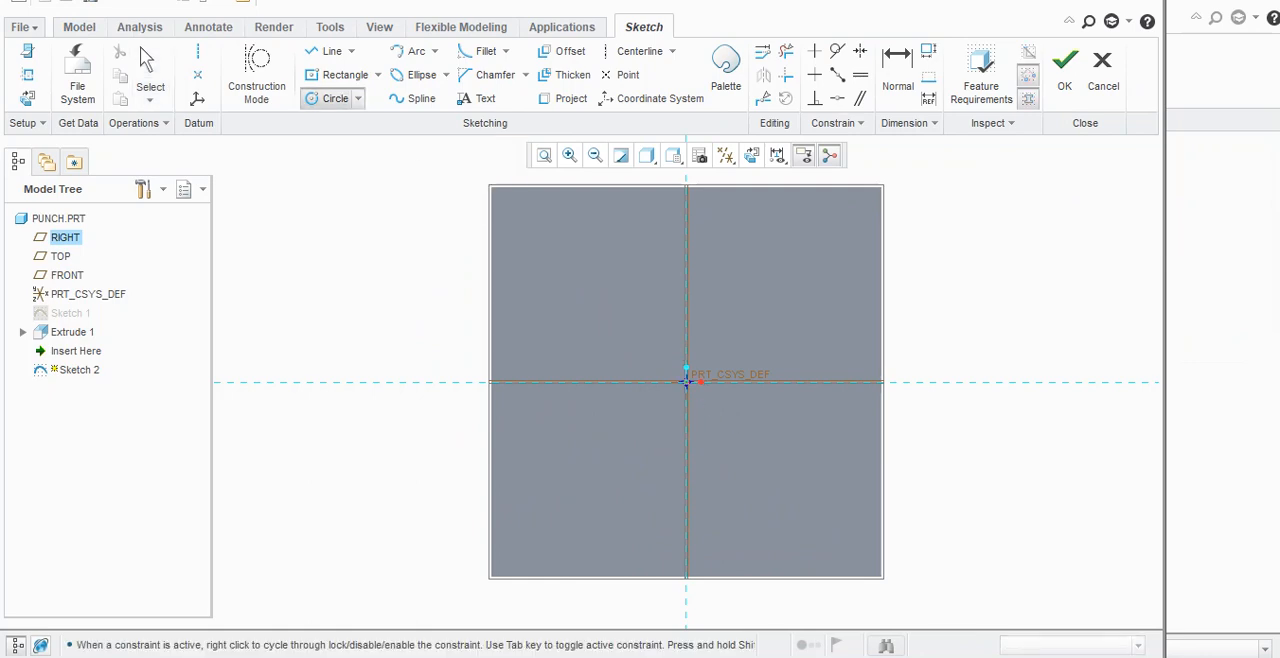
pyautogui.moveTo(686, 382); pyautogui.dragTo(745, 435)
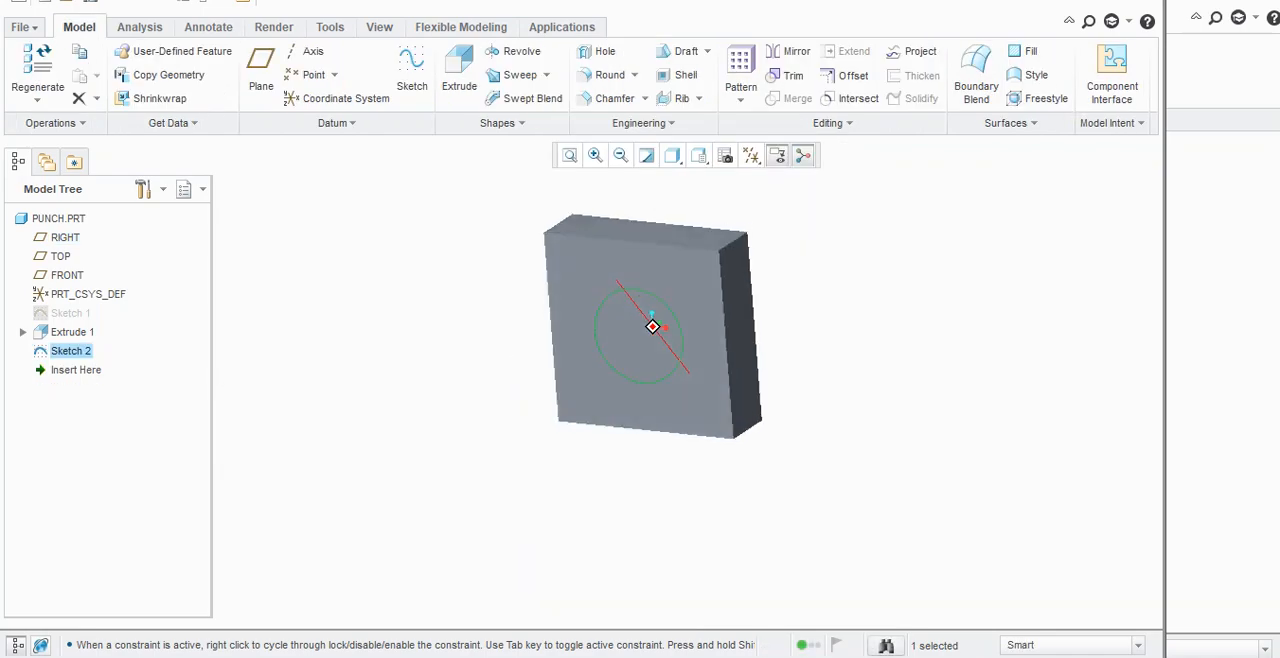
pyautogui.click(459, 65)
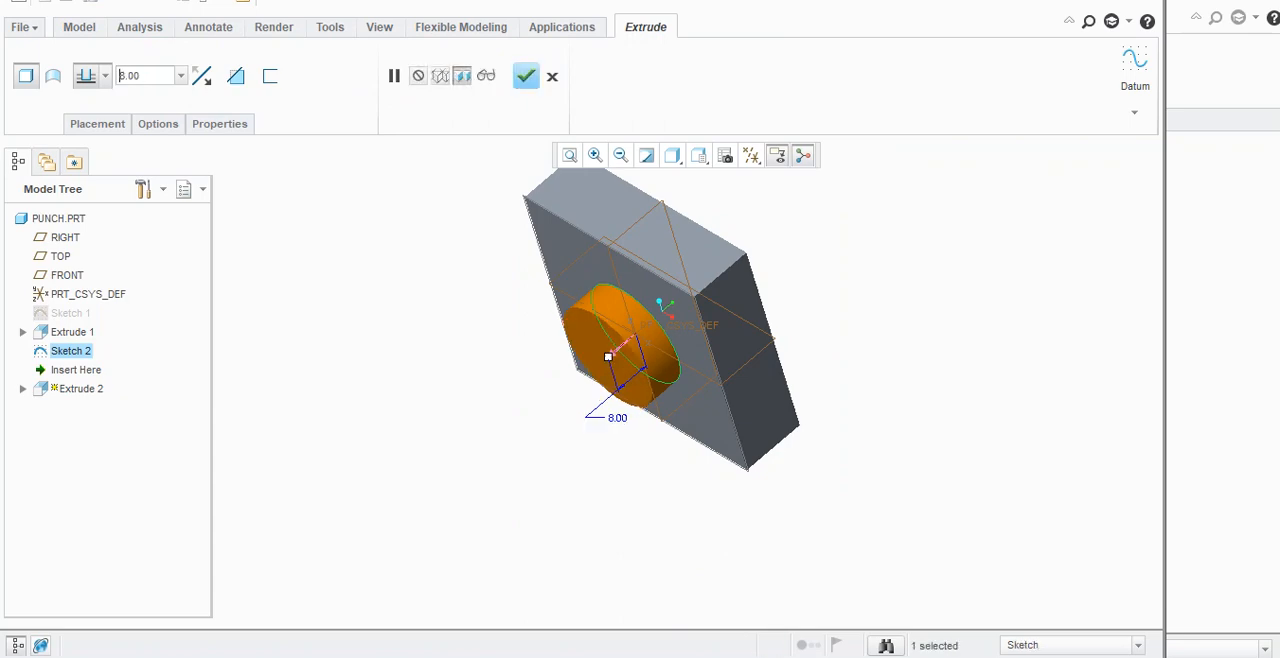
pyautogui.click(526, 76)
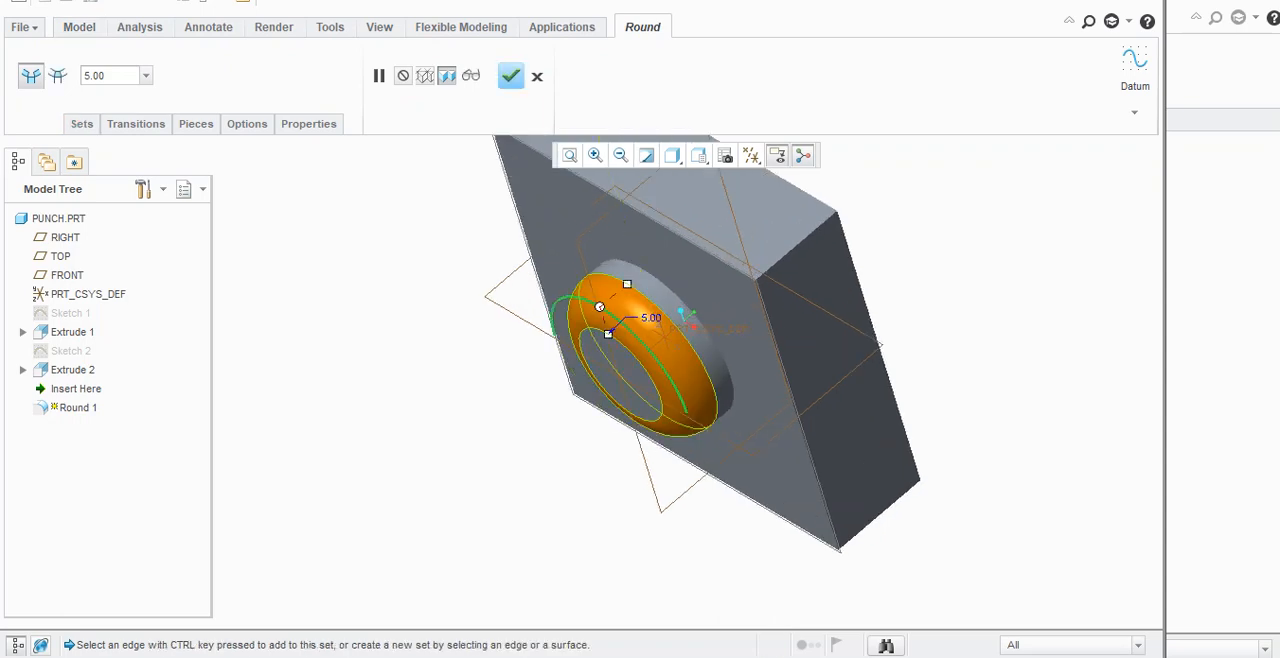
# Confirm a 3.00 radius round on the circular boss edges.
pyautogui.write('3.00')
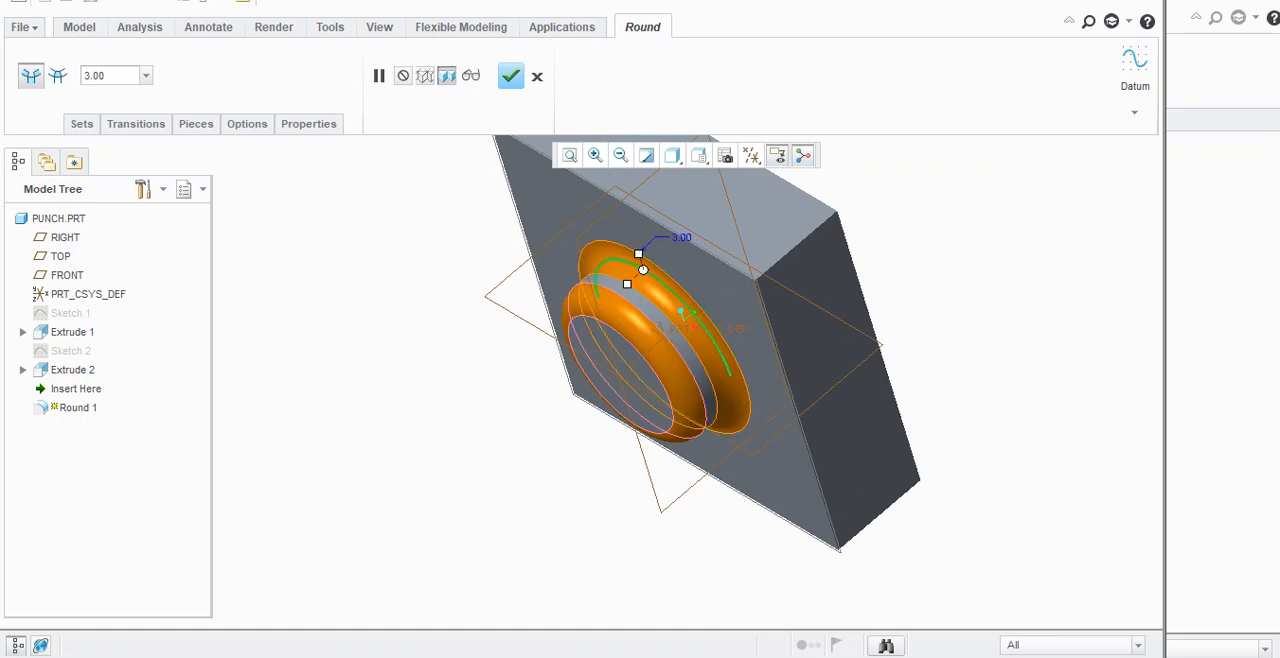
pyautogui.click(510, 75)
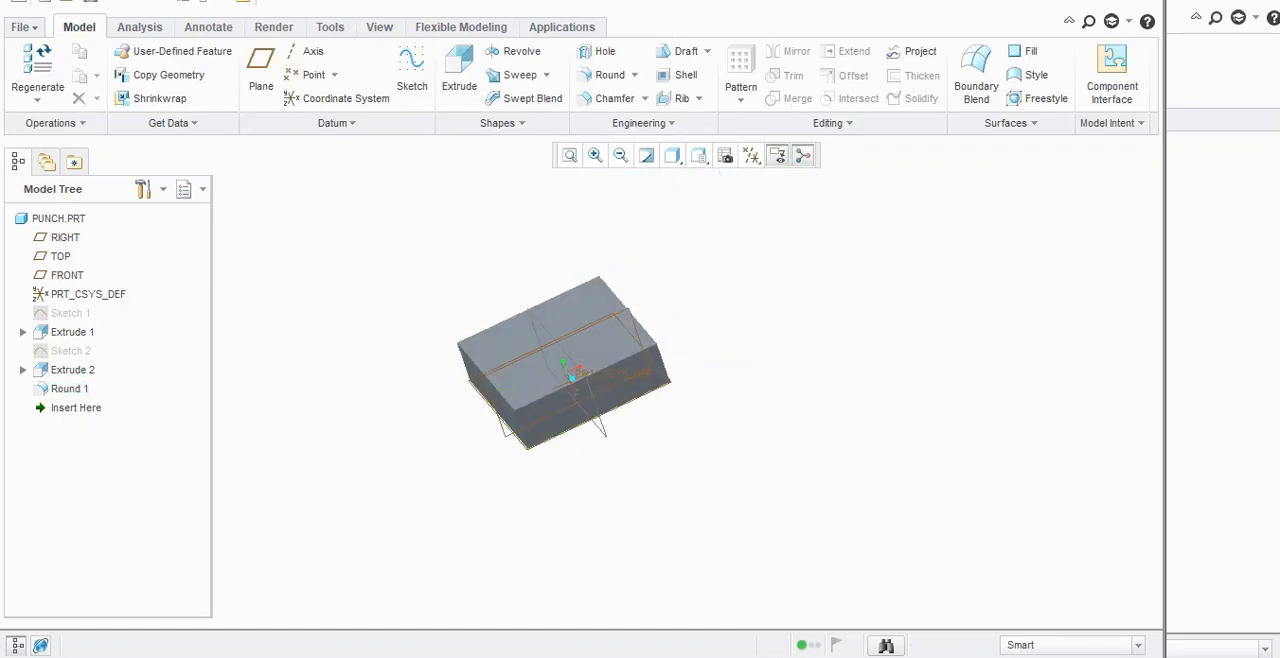
pyautogui.click(20, 27)
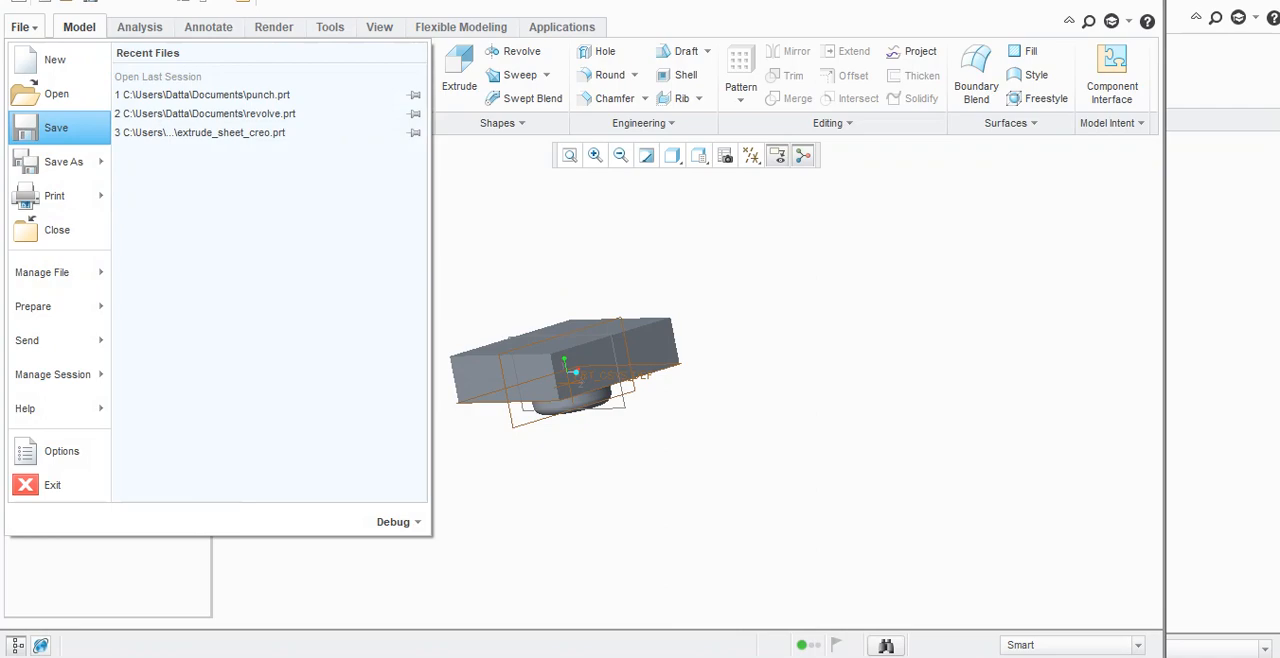
# Save a copy of the punch part to the Desktop as punch1.
pyautogui.click(63, 161)
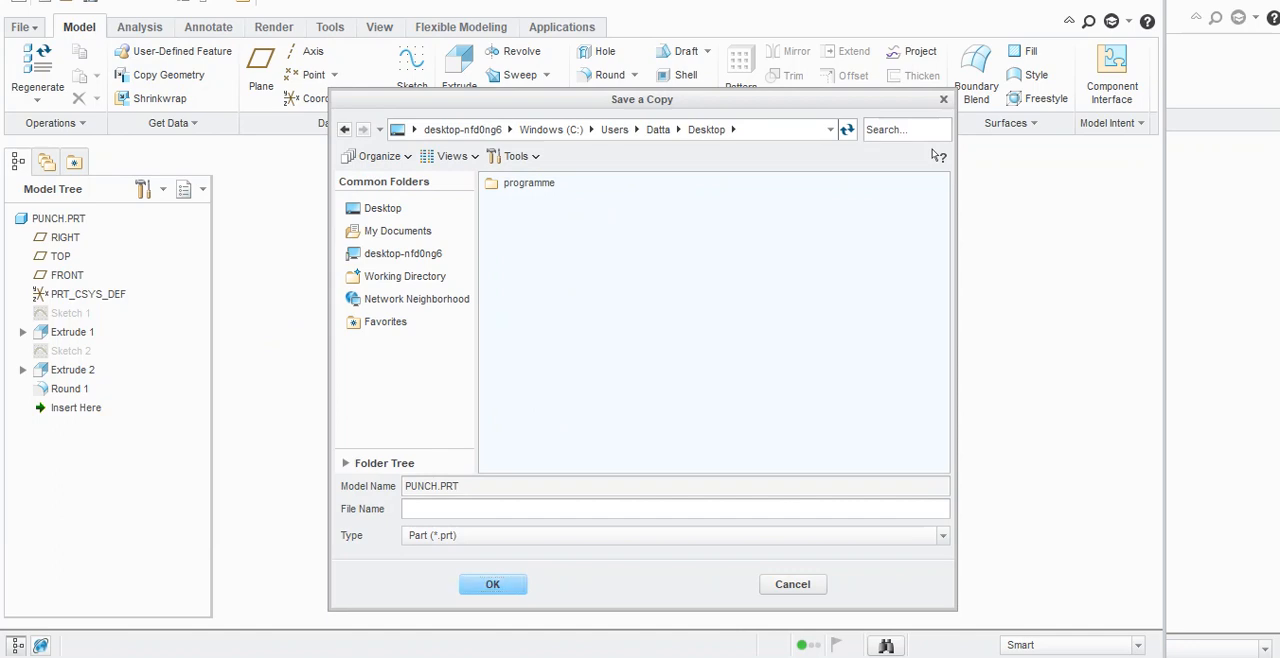
pyautogui.write('Punch')
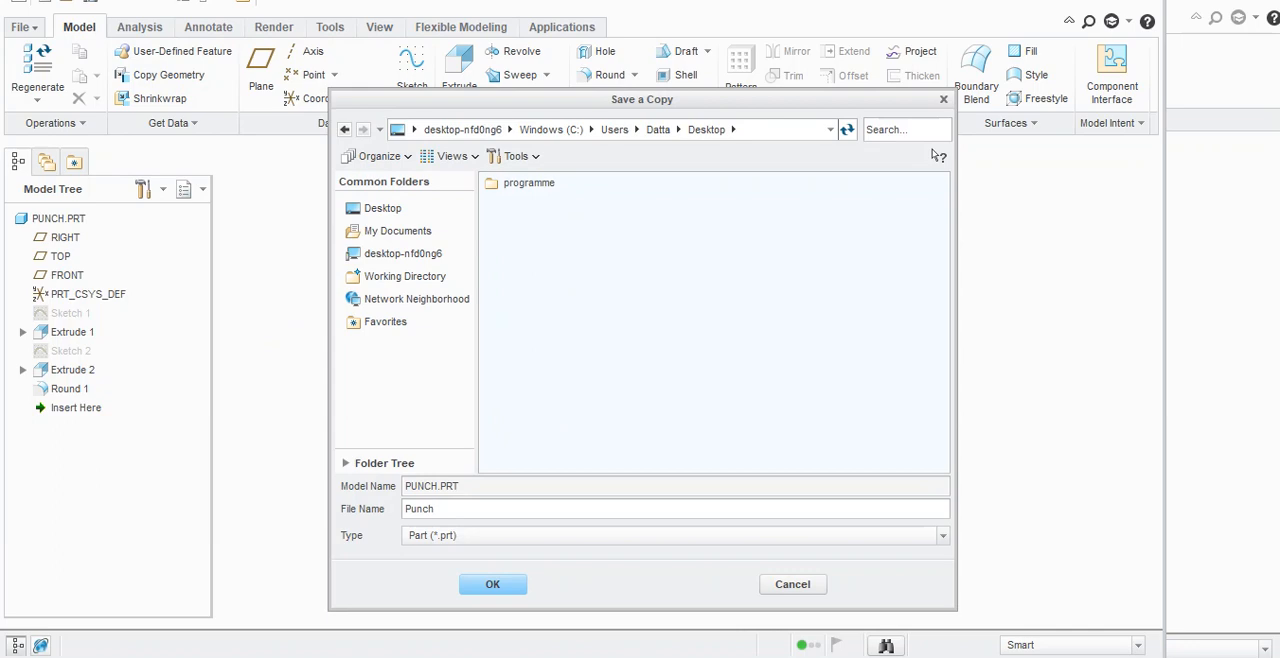
pyautogui.click(492, 584)
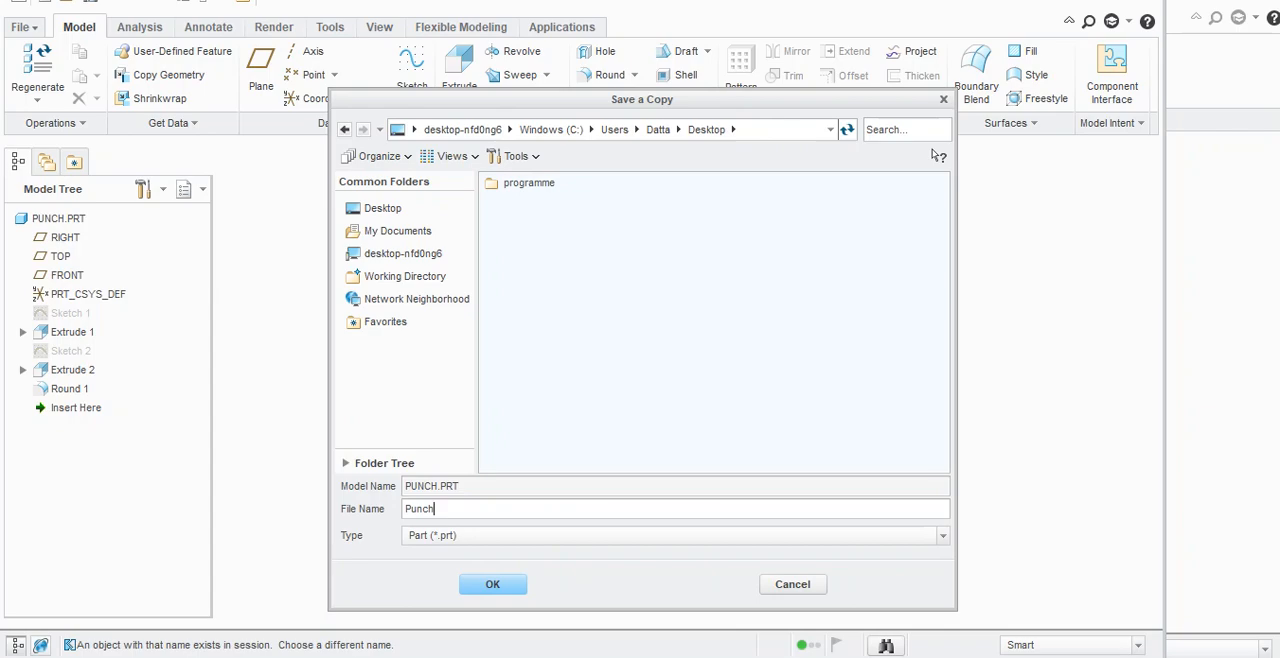
pyautogui.click(492, 584)
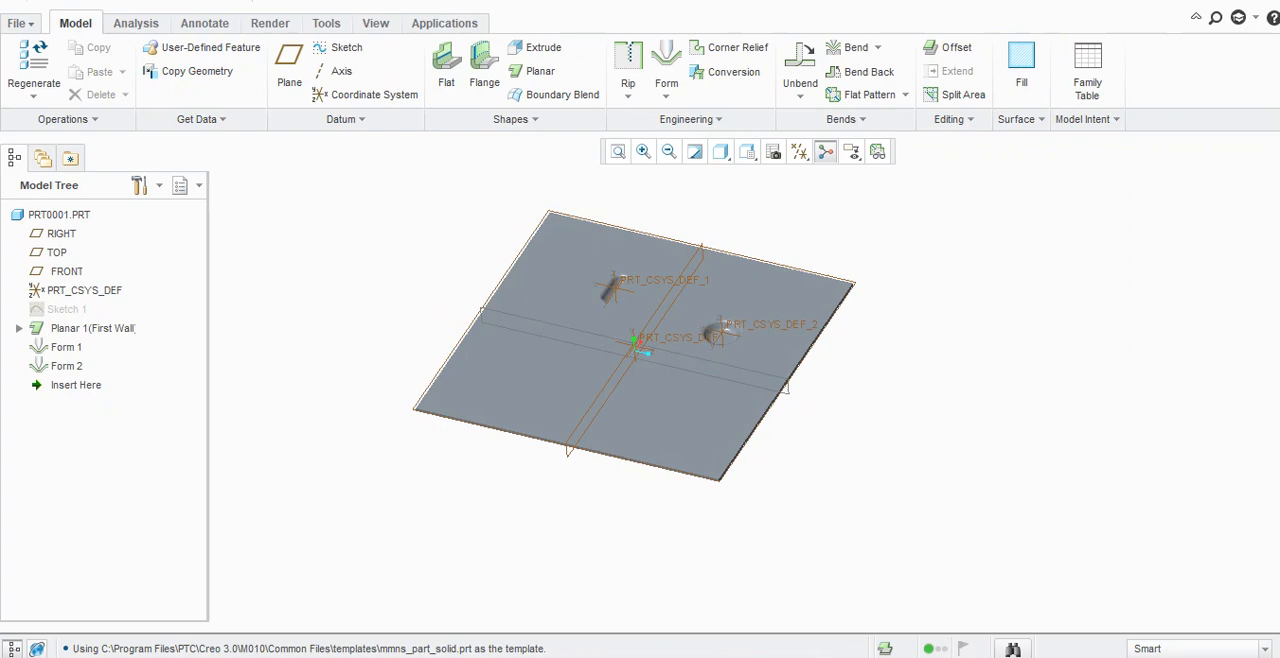
# Start a Punch Form on the plate using punch1.prt from the Desktop.
pyautogui.click(666, 90)
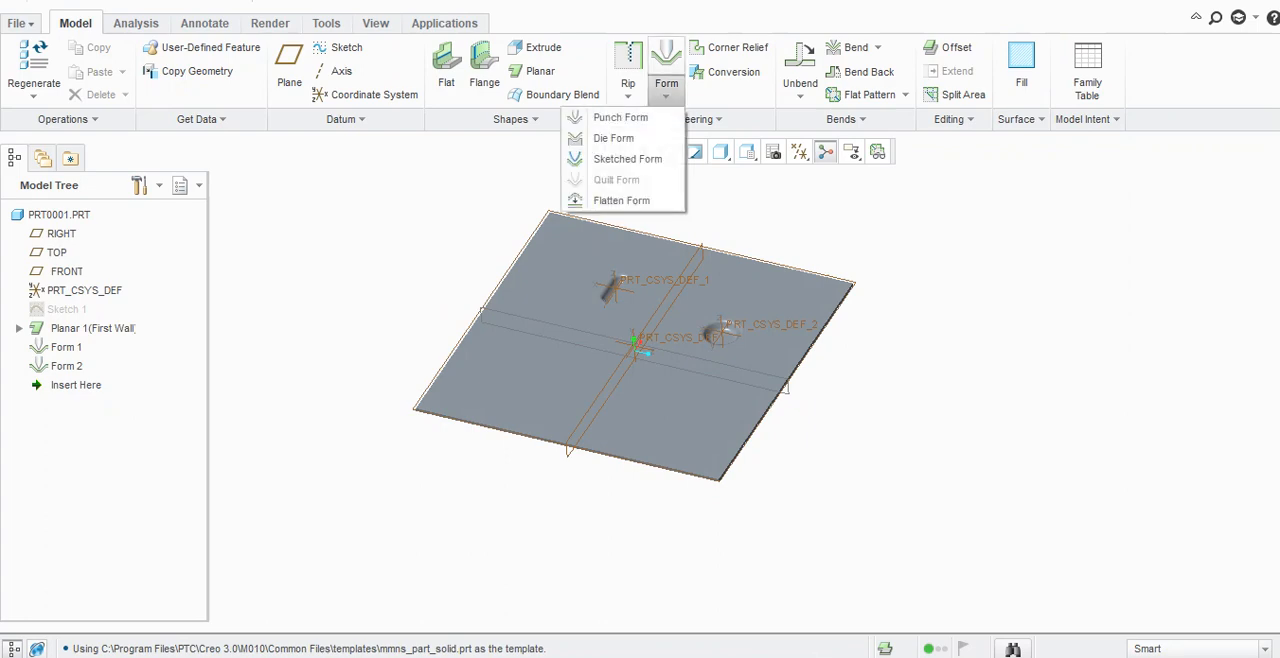
pyautogui.moveTo(620, 117)
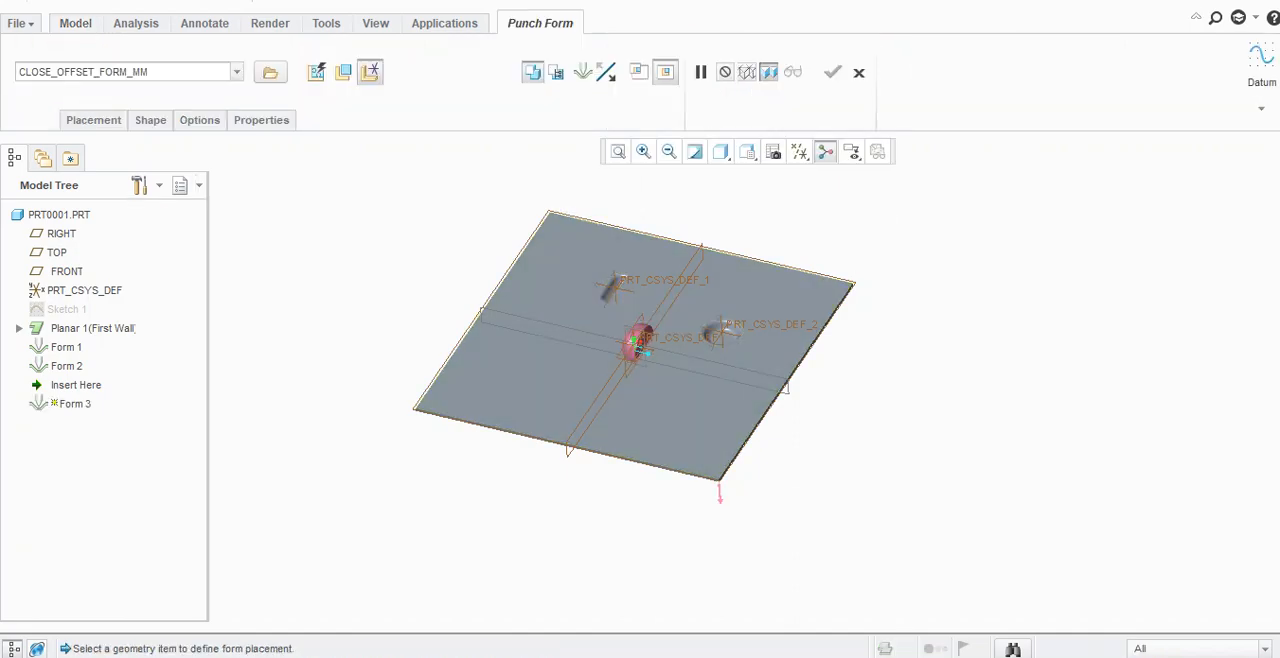
pyautogui.click(270, 71)
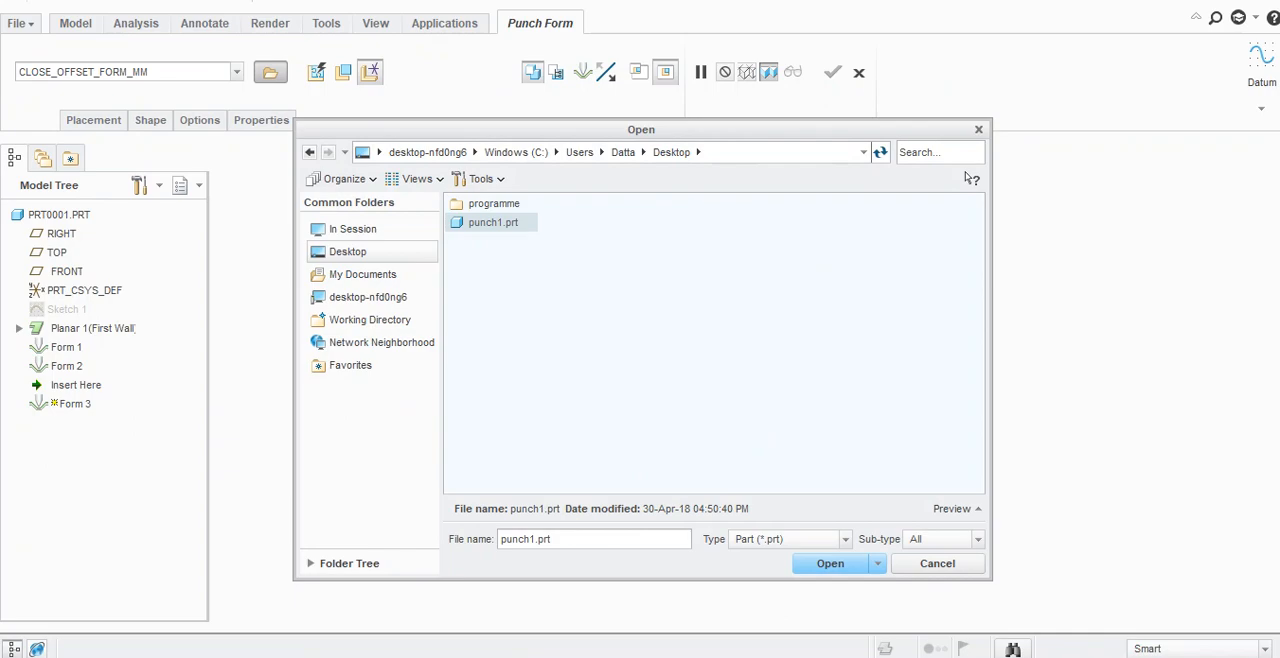
pyautogui.click(829, 563)
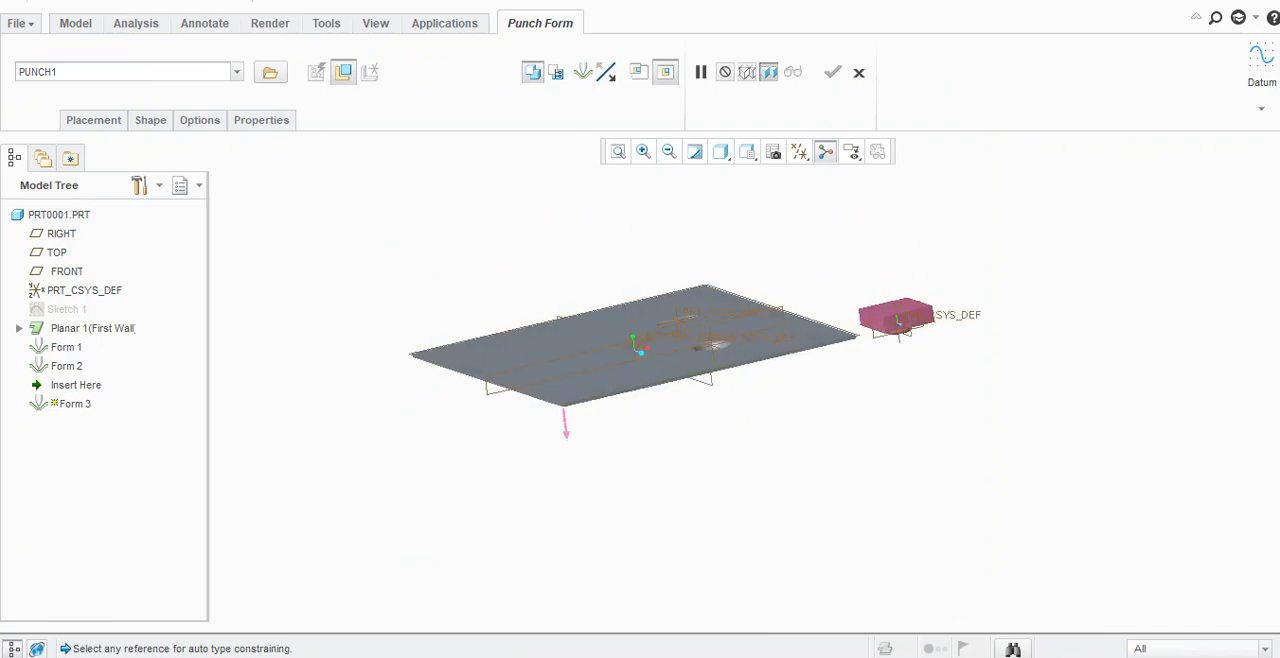
# Constrain the punch1 form by distances from the plate edges, with offset 50.00.
pyautogui.click(93, 120)
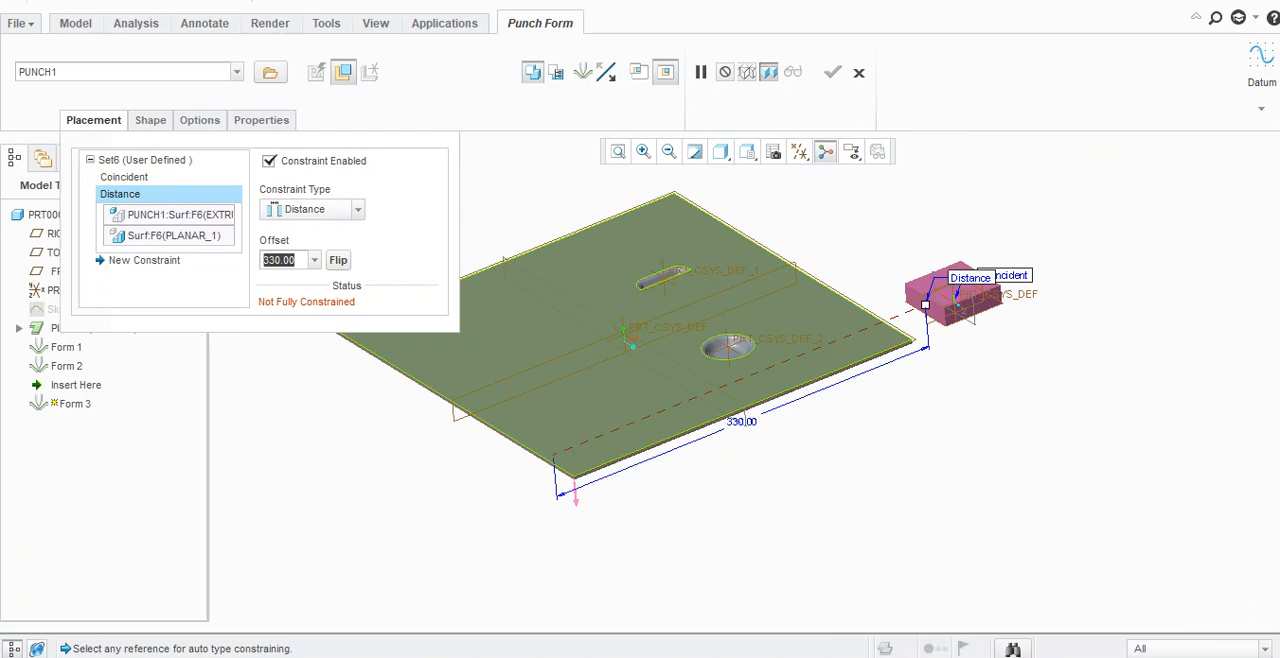
pyautogui.write('50.00')
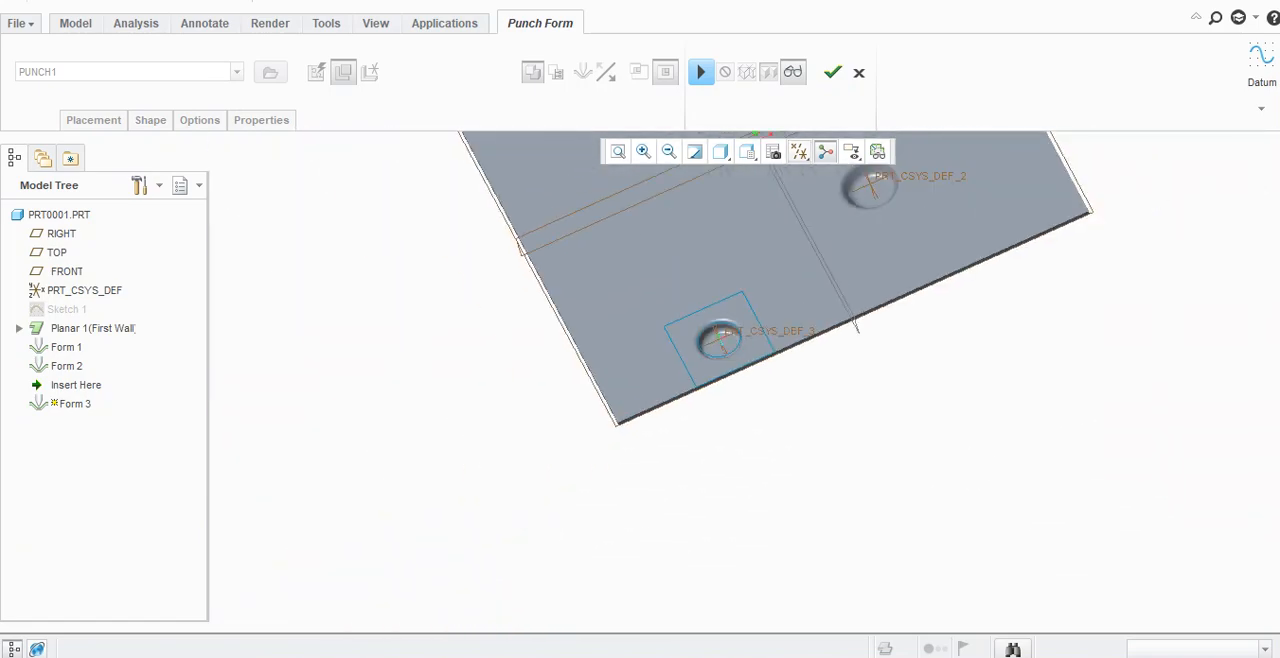
# In PUNCH1.PRT, edit Extrude 2's definition to change the boss depth.
pyautogui.click(833, 72)
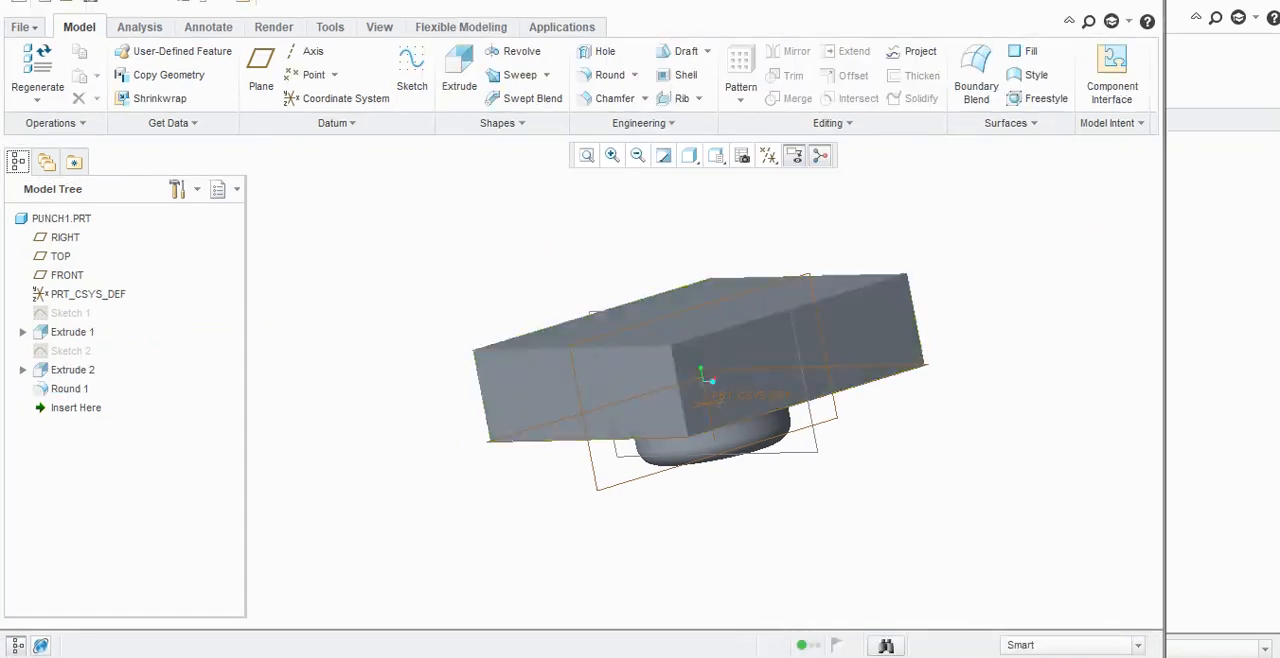
pyautogui.click(72, 370)
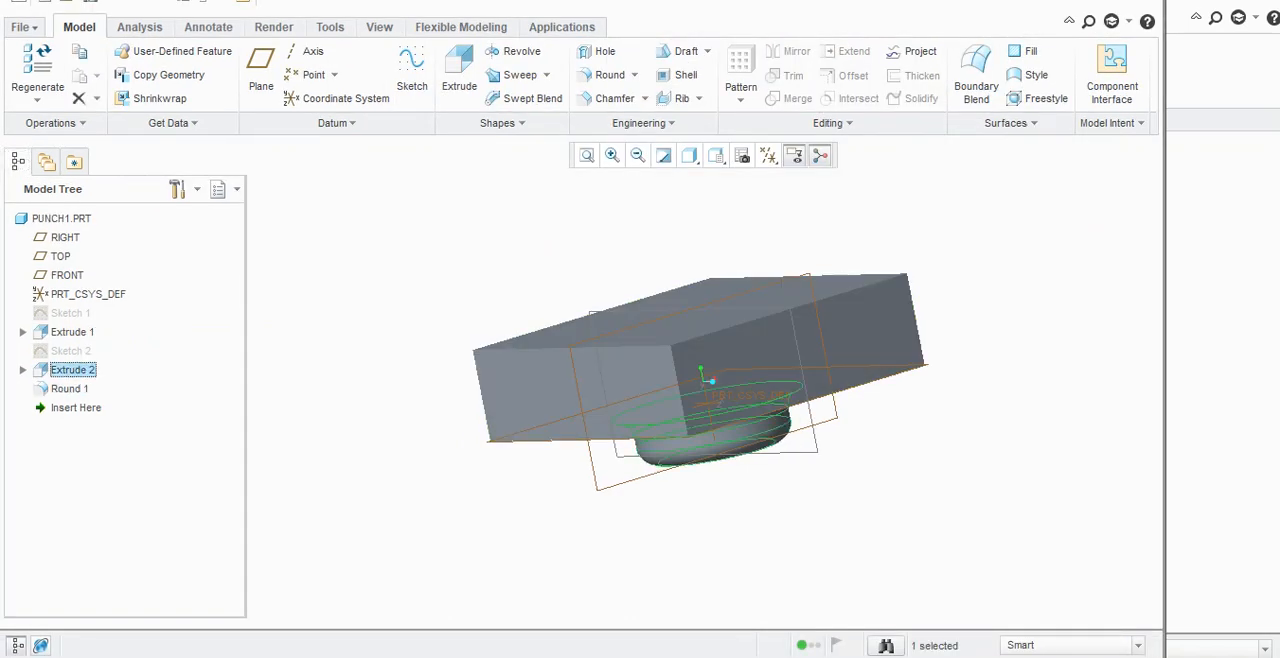
pyautogui.rightClick(72, 369)
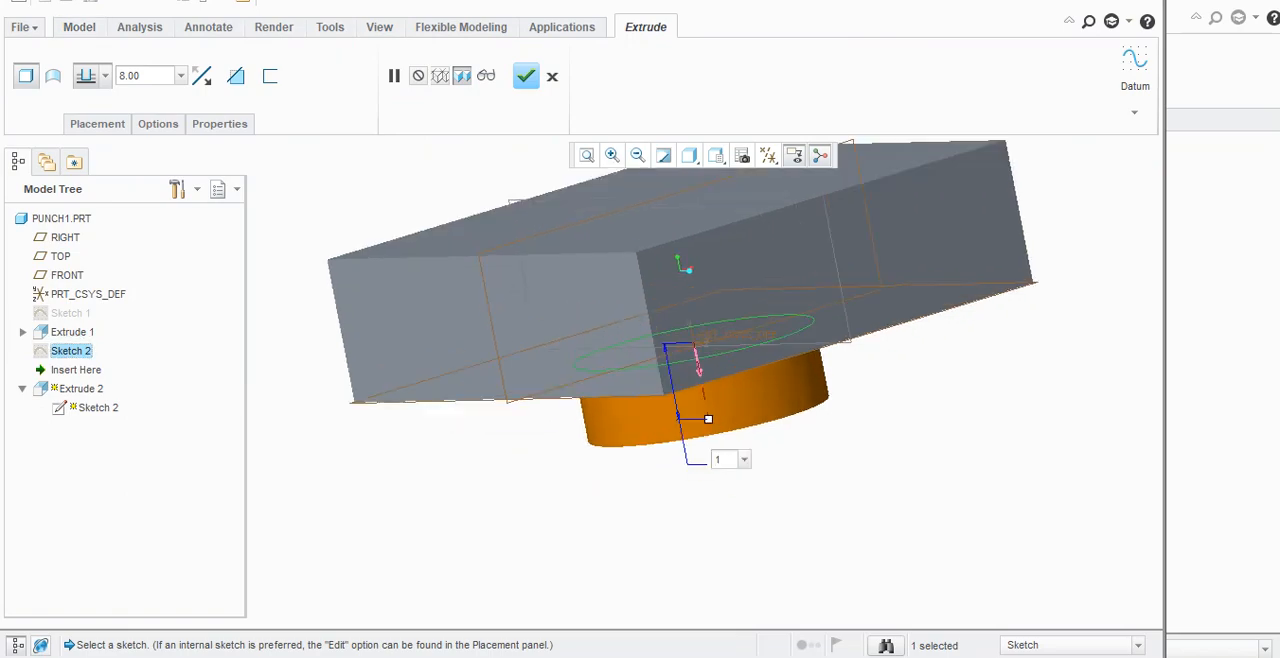
pyautogui.click(526, 76)
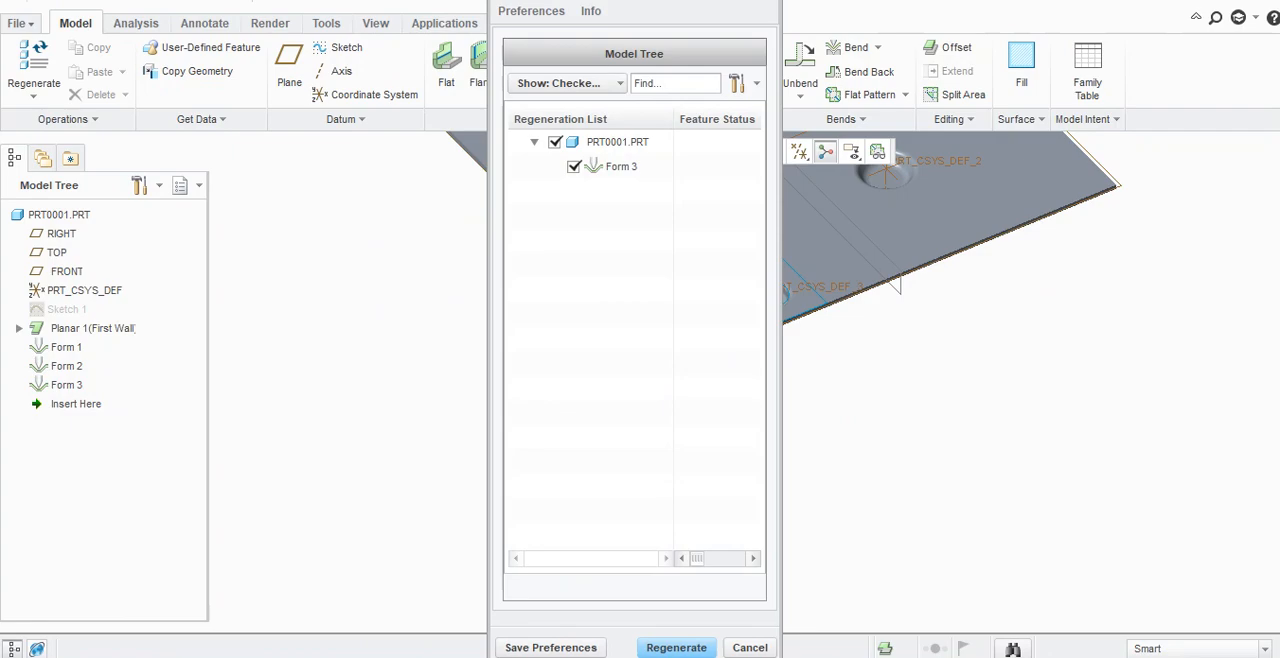
# Regenerate PRT0001 from the Regeneration Manager so Form 3 updates.
pyautogui.click(676, 647)
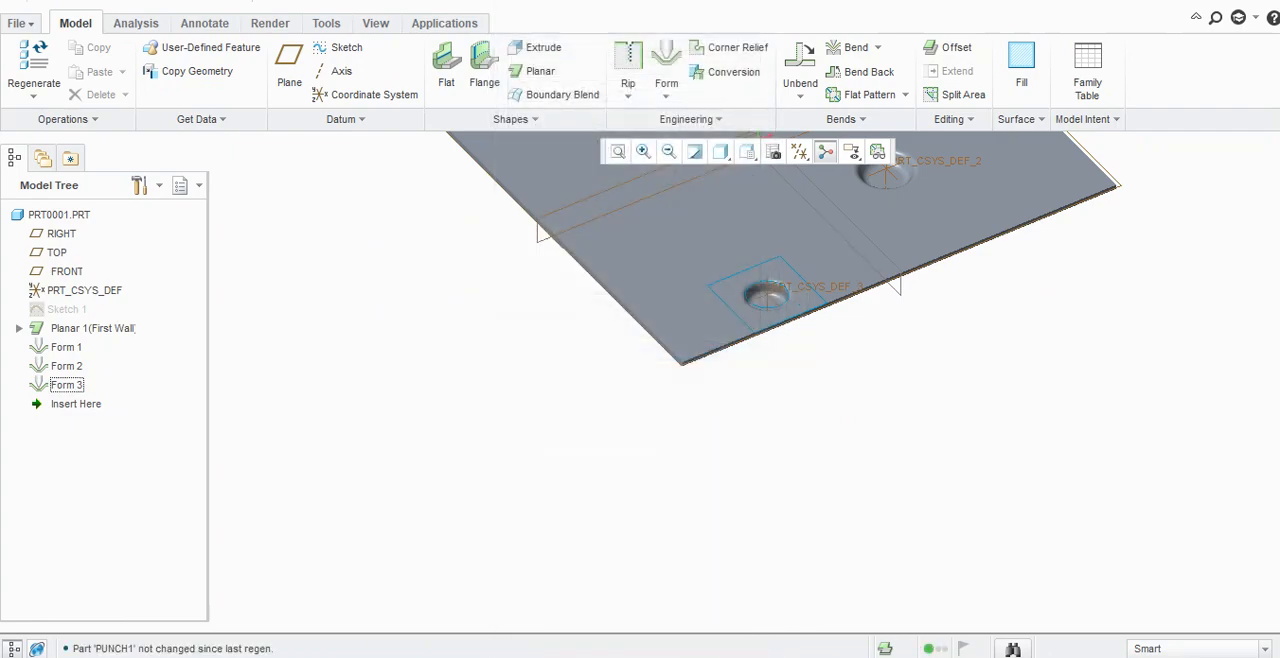